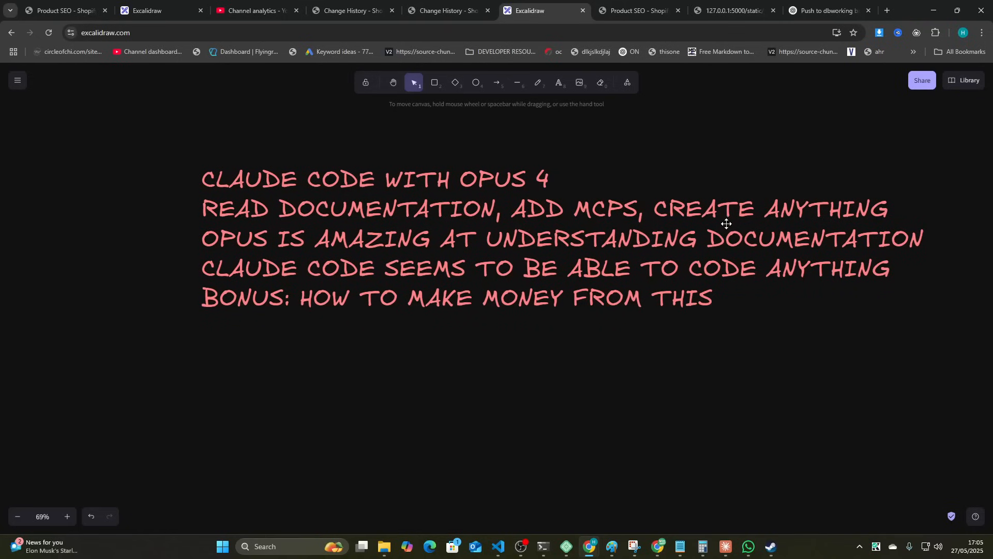
pyautogui.moveTo(566, 142)
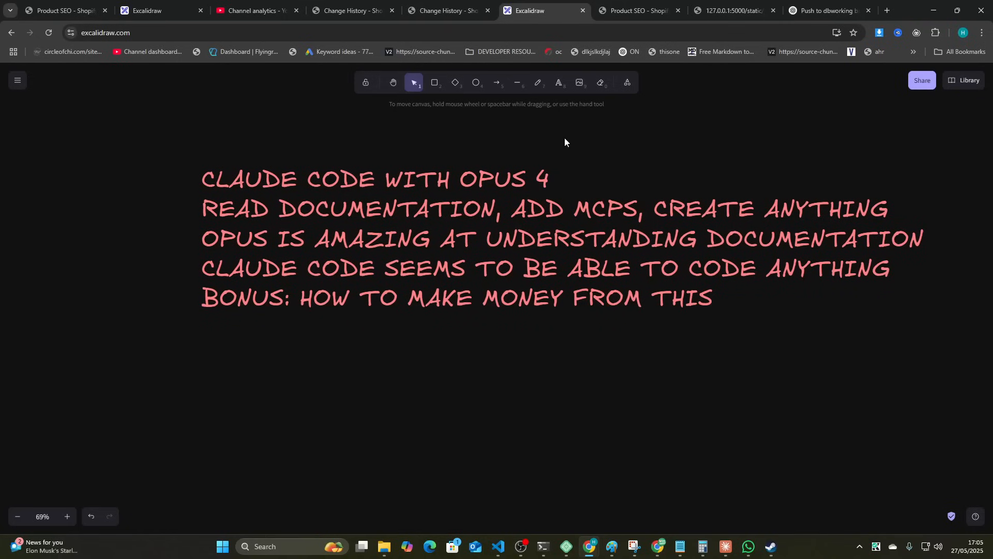
# Step: With the freehand tool, underline the CLAUDE CODE WITH OPUS 4 title, READ DOCUMENTATION and the BONUS line
pyautogui.click(538, 83)
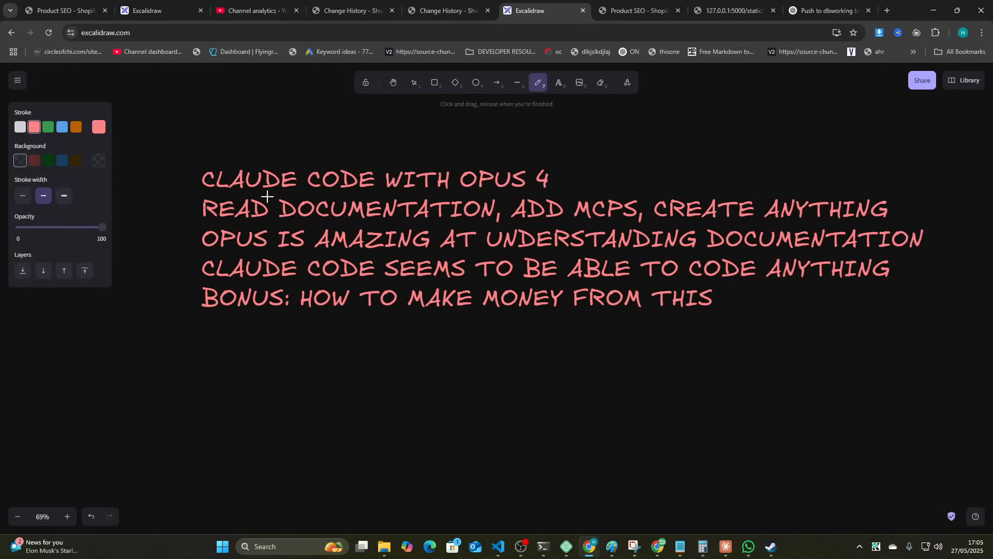
pyautogui.moveTo(338, 212)
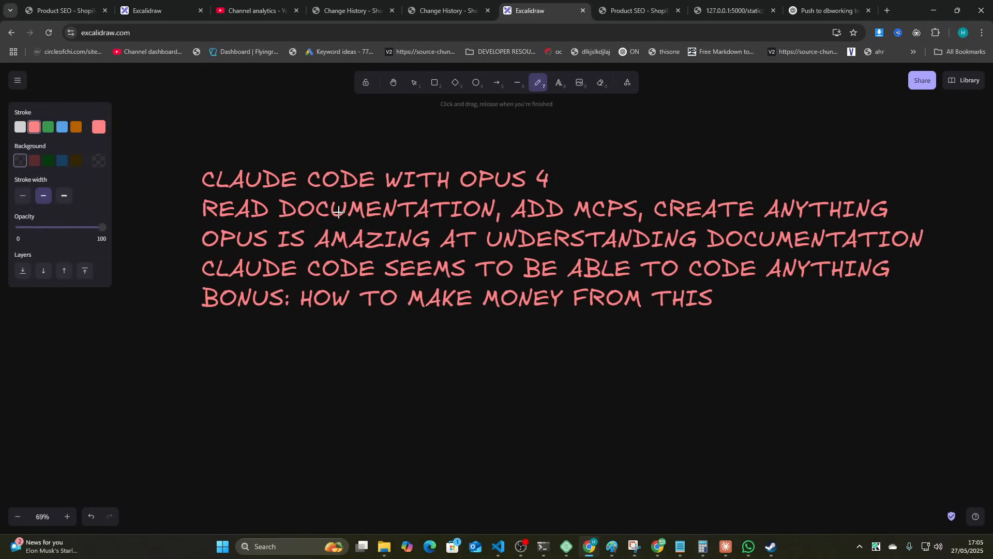
pyautogui.moveTo(198, 192); pyautogui.dragTo(541, 190)
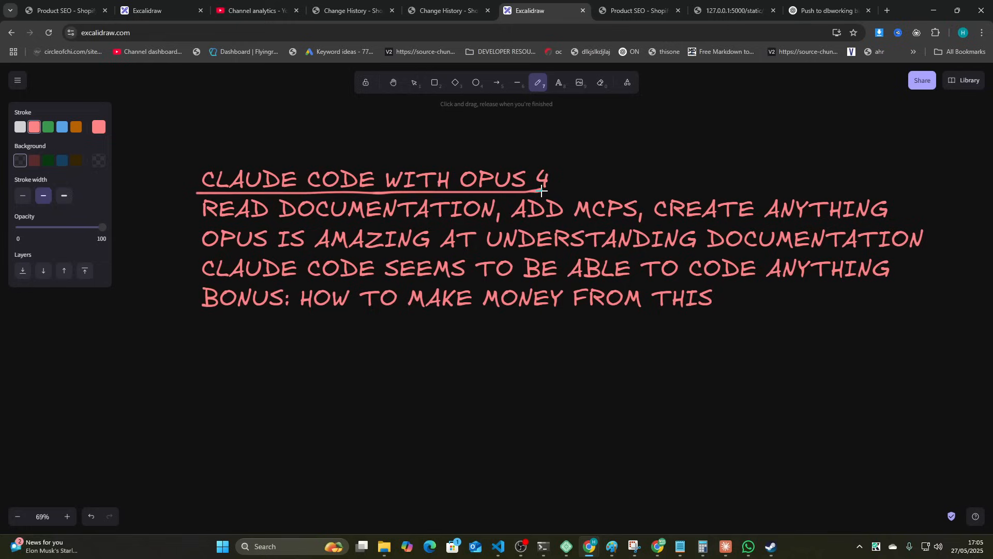
pyautogui.moveTo(184, 213)
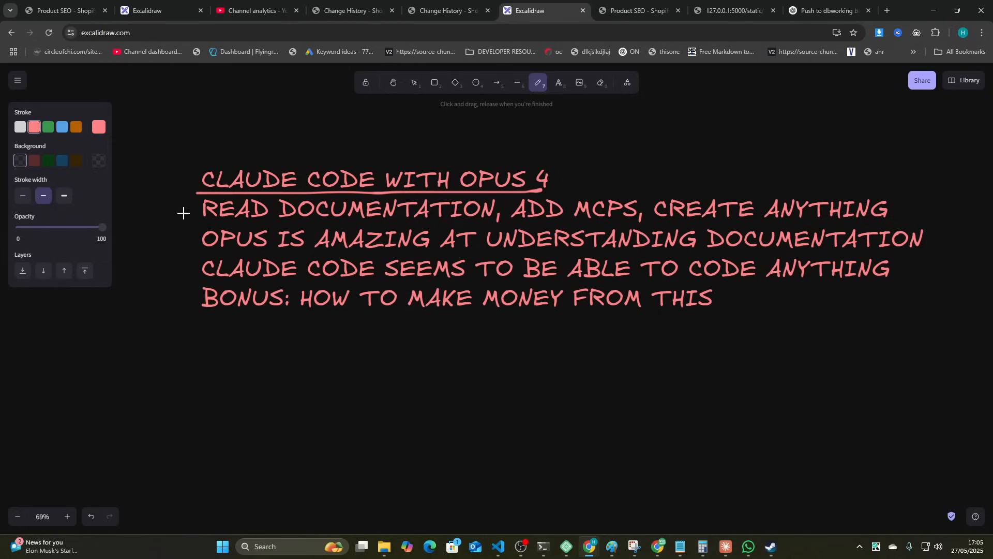
pyautogui.moveTo(202, 219); pyautogui.dragTo(453, 219)
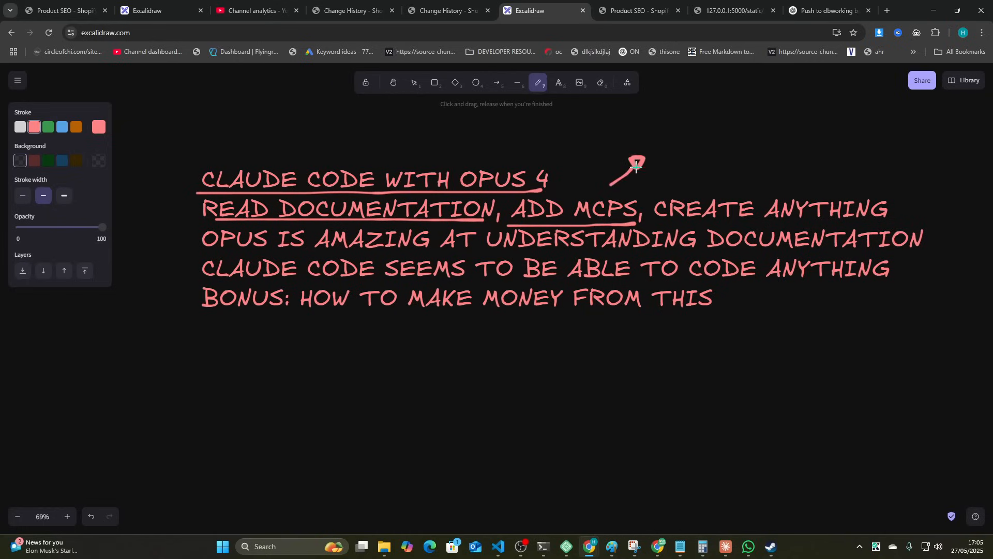
pyautogui.moveTo(718, 160)
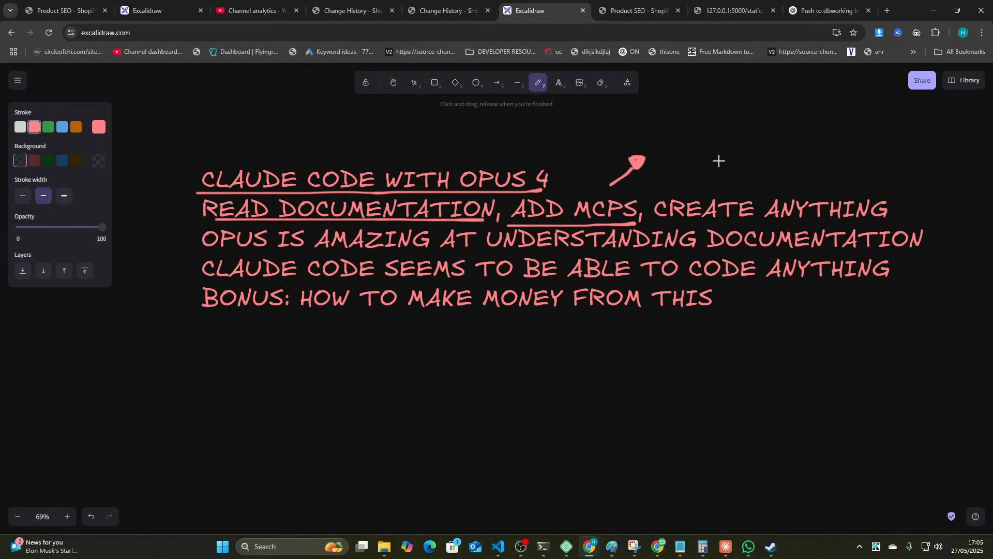
pyautogui.moveTo(411, 250)
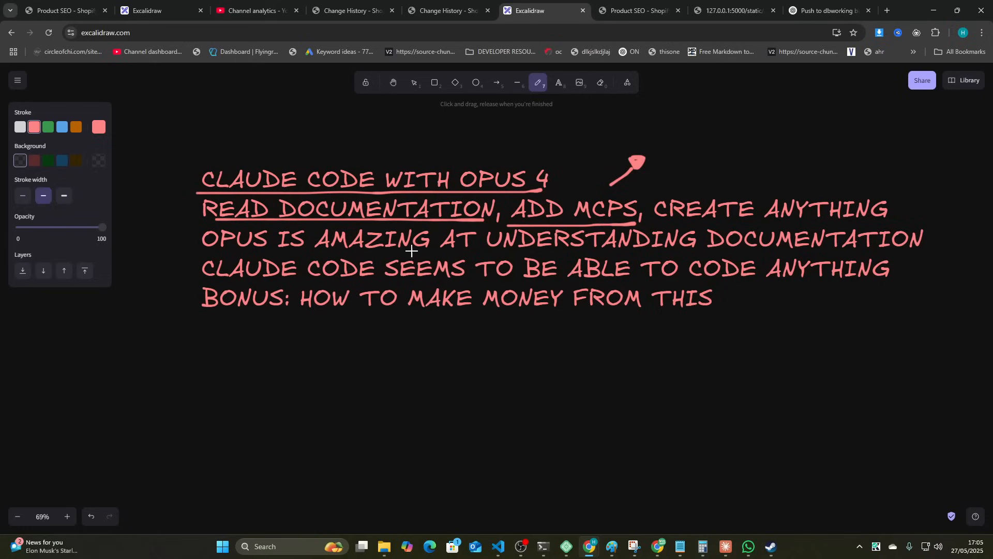
pyautogui.moveTo(441, 272)
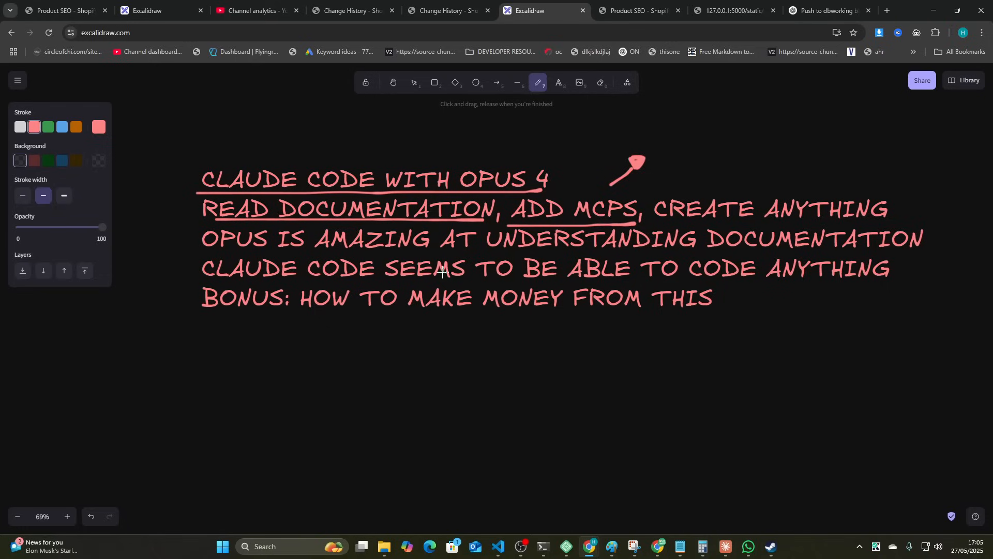
pyautogui.moveTo(363, 286)
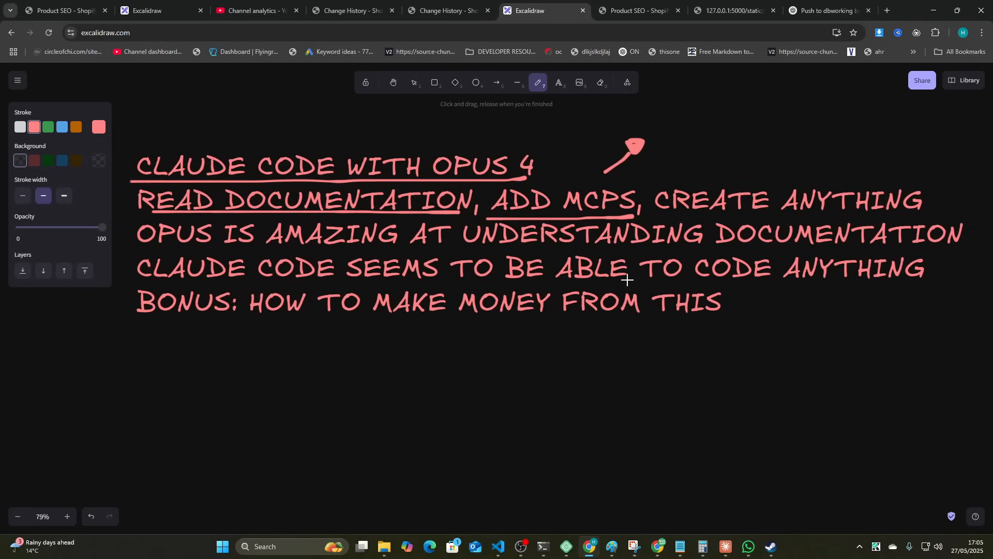
pyautogui.moveTo(119, 328); pyautogui.dragTo(744, 326)
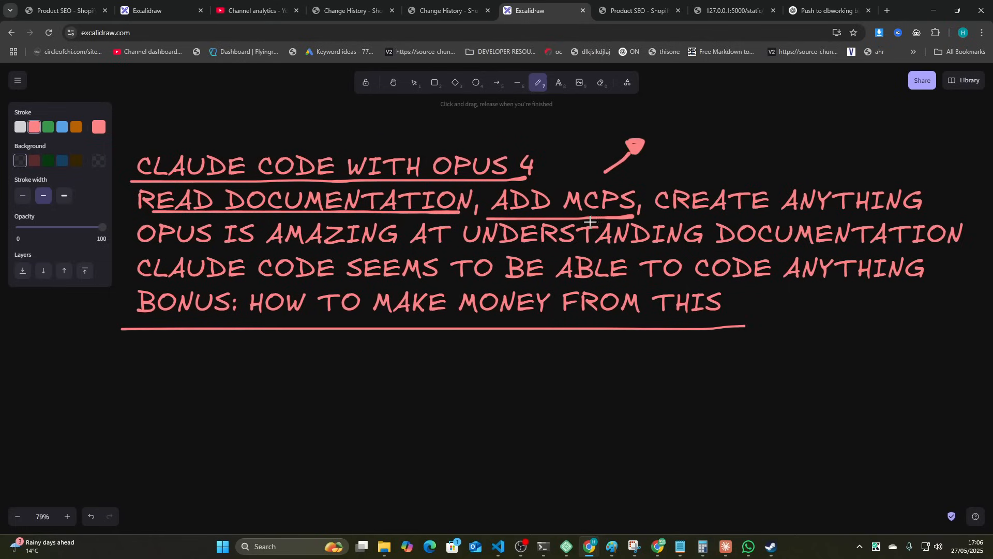
# Step: In the VS Code terminal, push branch dbworkingwithchangeshistory to origin and launch the app with python run.py
pyautogui.press('alt+tab')
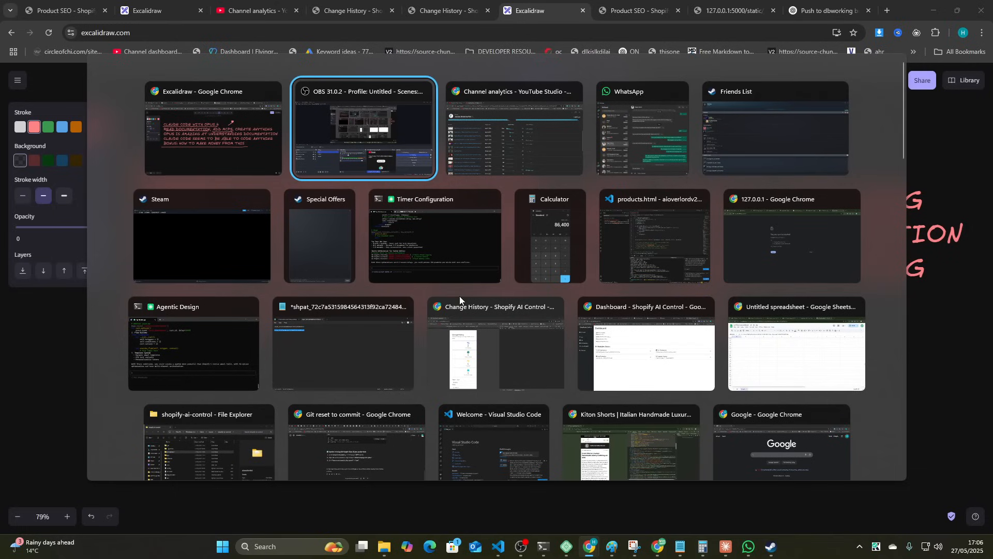
pyautogui.moveTo(560, 229)
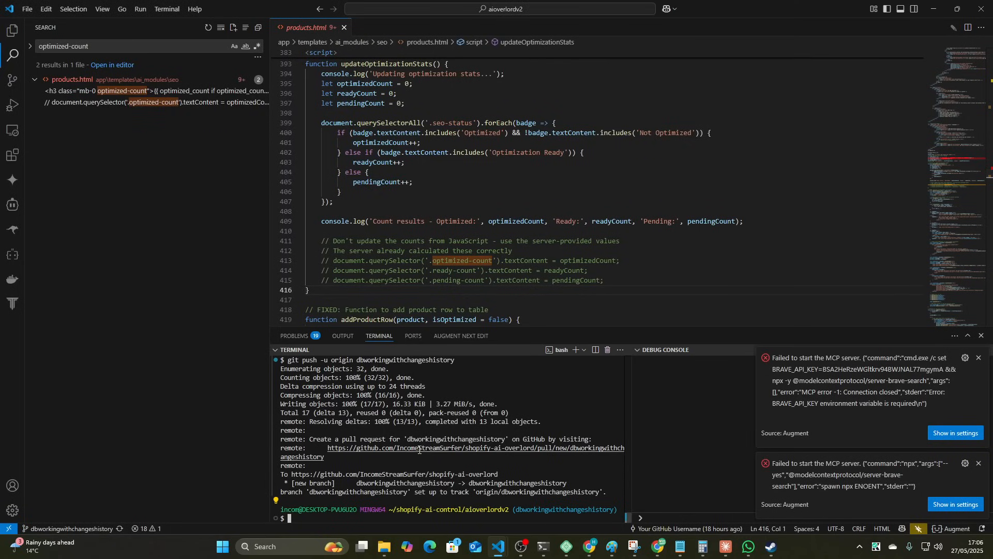
pyautogui.write('git push -u origin dbworkingwithchangeshistory')
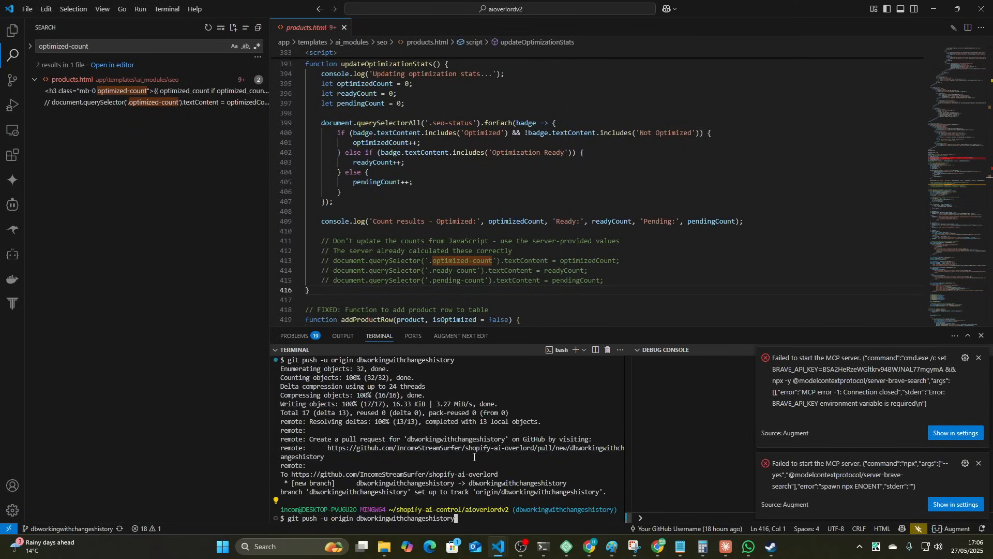
pyautogui.write('python run.py')
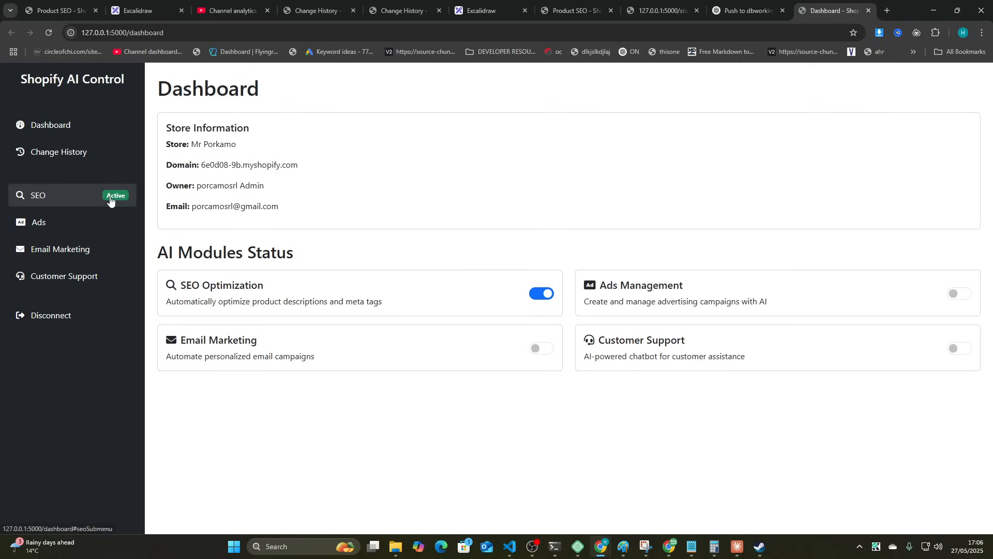
pyautogui.moveTo(417, 235)
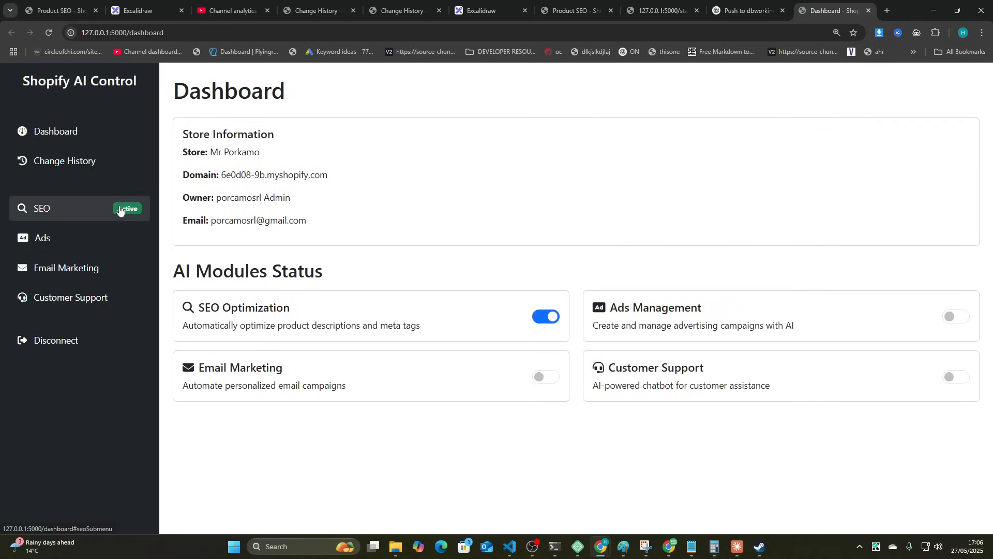
# Step: Go to SEO > Product SEO and browse down the store's product list
pyautogui.click(41, 208)
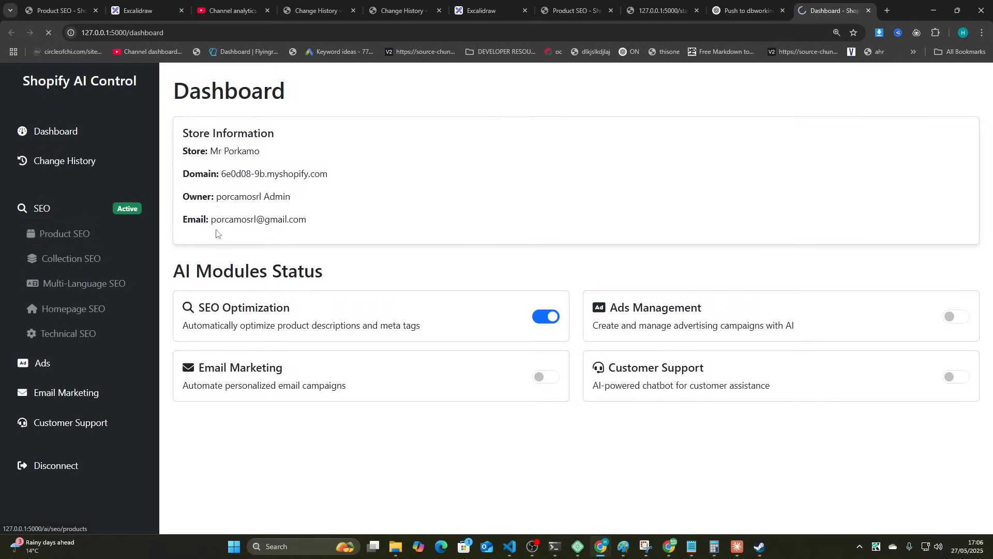
pyautogui.click(63, 234)
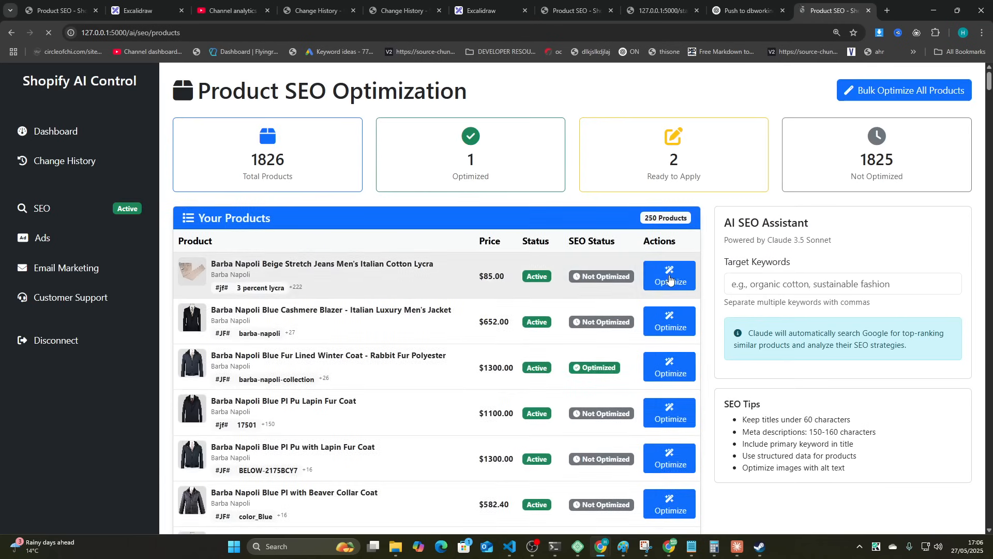
pyautogui.scroll(-3)
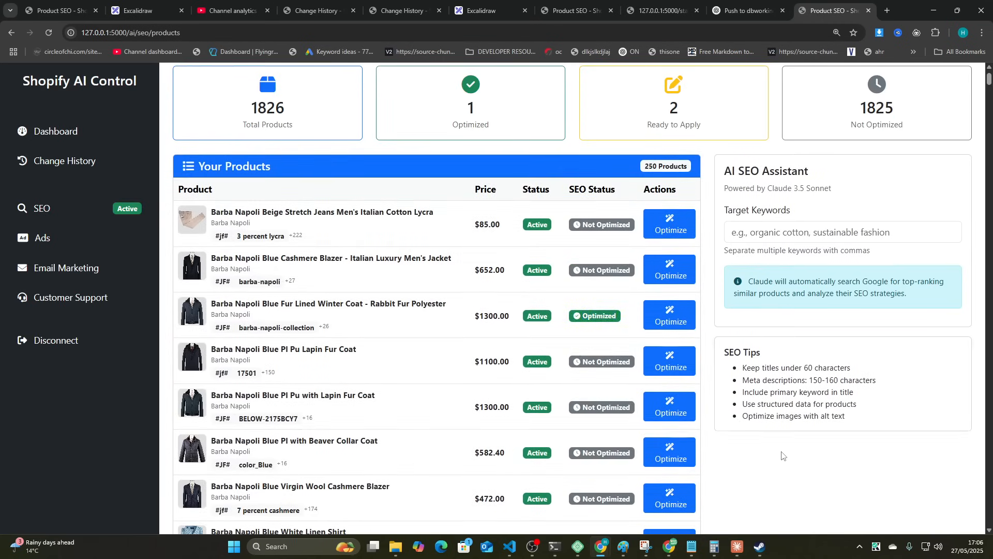
pyautogui.scroll(-3)
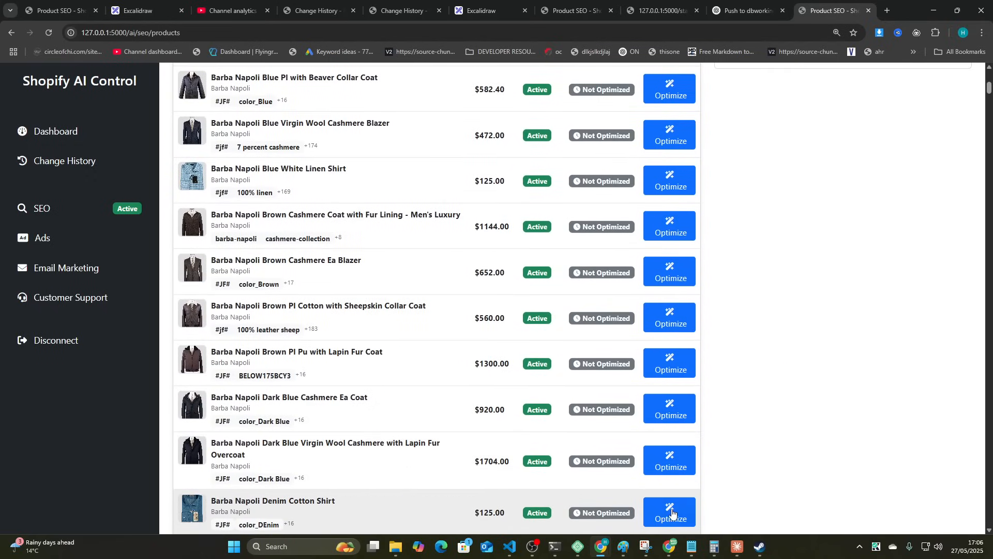
# Step: Run AI SEO optimization on the Barba Napoli Denim Cotton Shirt so it becomes Optimized
pyautogui.click(669, 512)
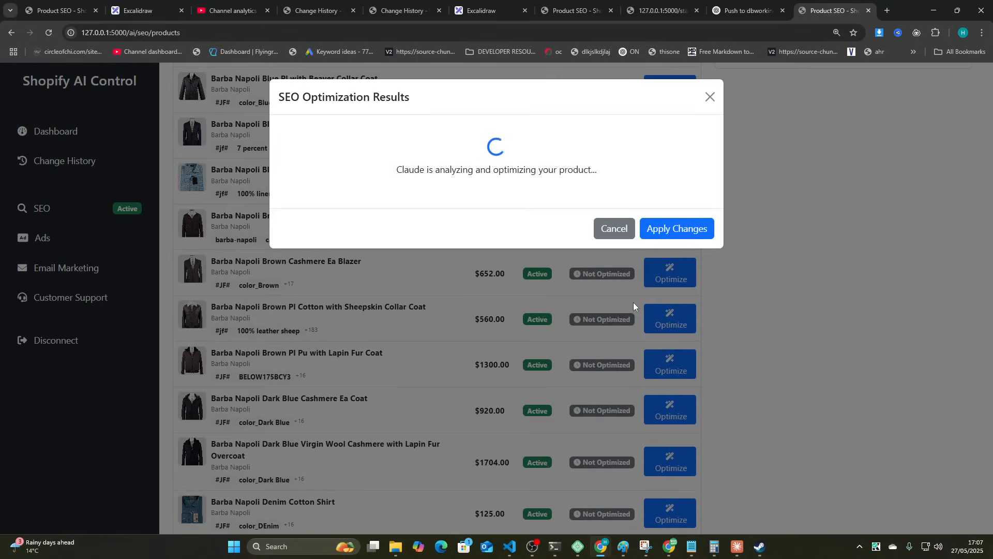
pyautogui.moveTo(626, 307)
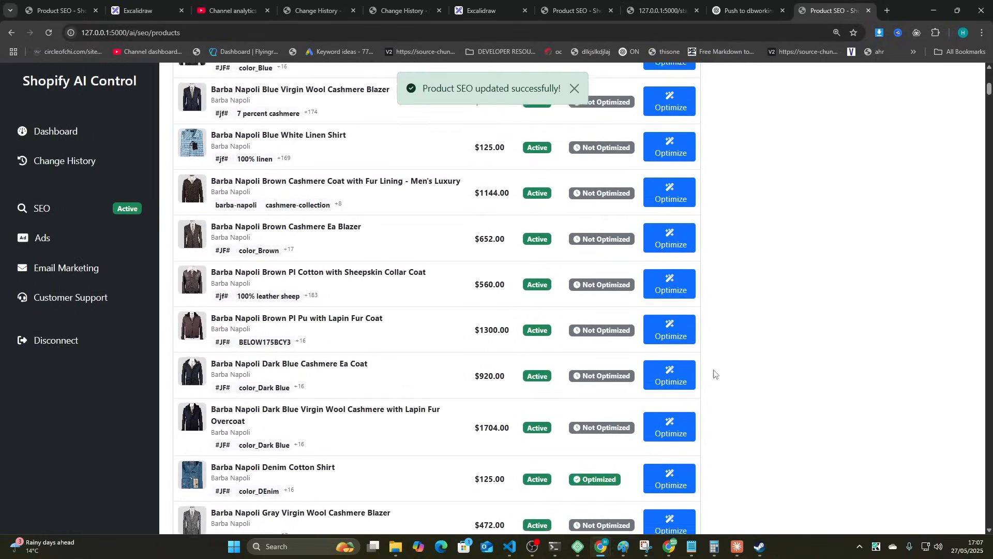
pyautogui.click(41, 208)
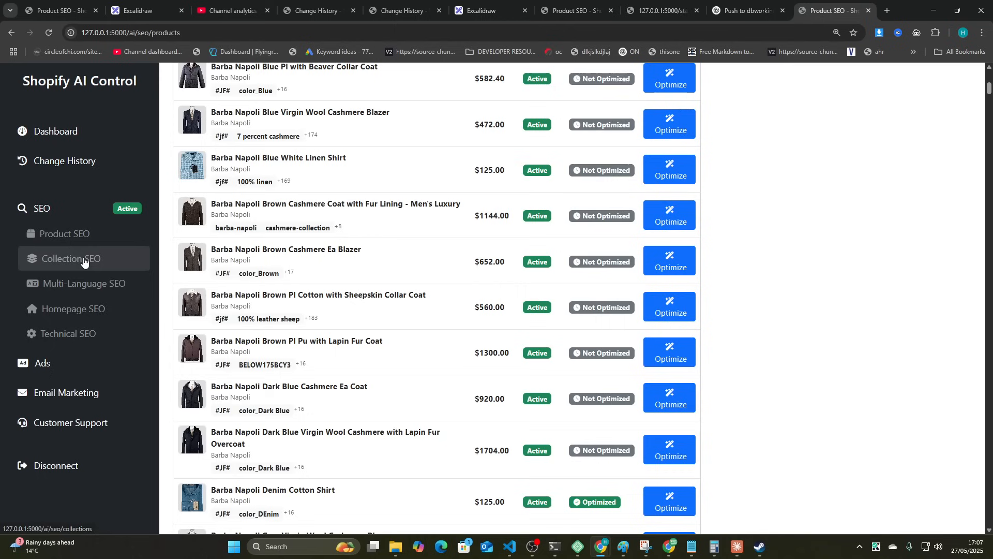
# Step: In Collection SEO, review the generated Smart Casual collection for the smart-casual tag and create it
pyautogui.click(71, 264)
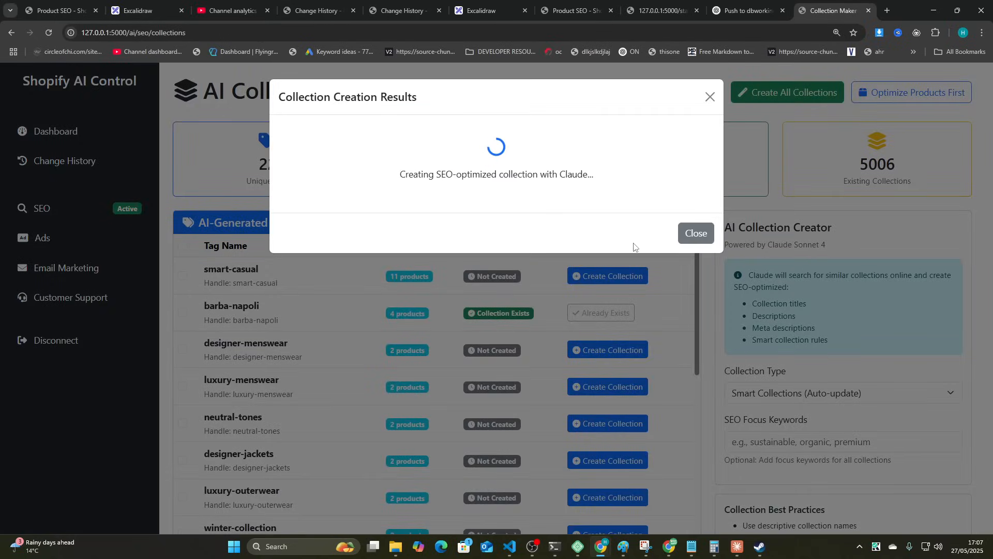
pyautogui.moveTo(500, 163)
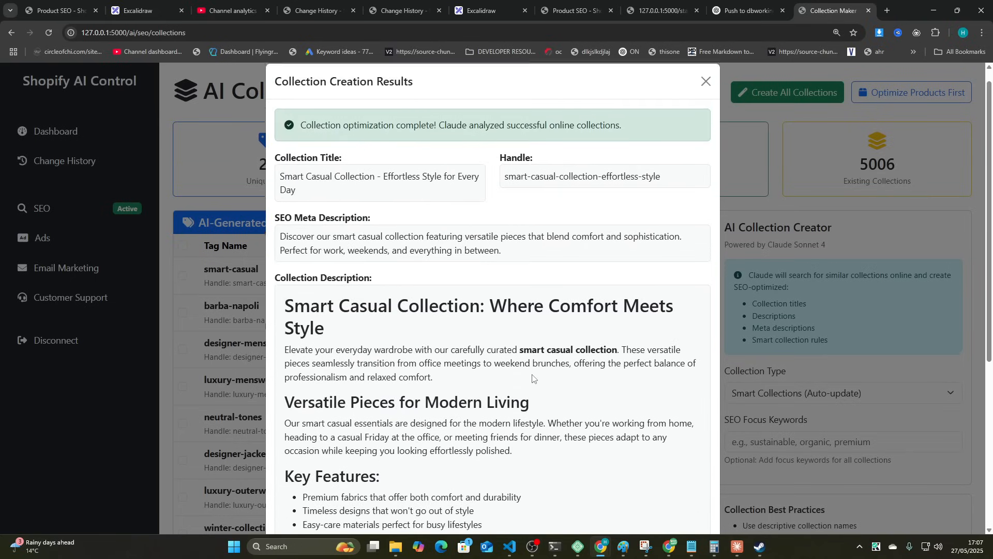
pyautogui.scroll(-3)
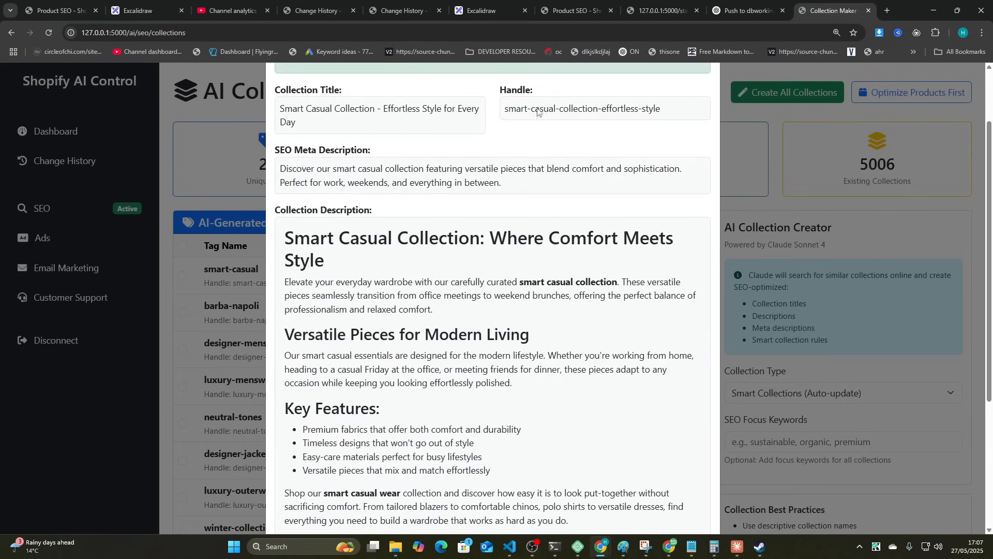
pyautogui.scroll(-3)
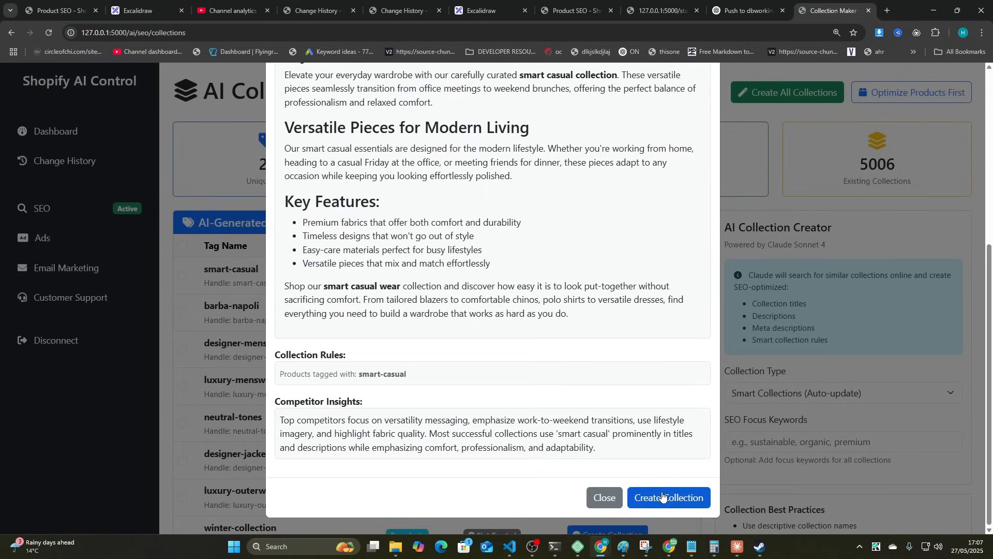
pyautogui.click(669, 497)
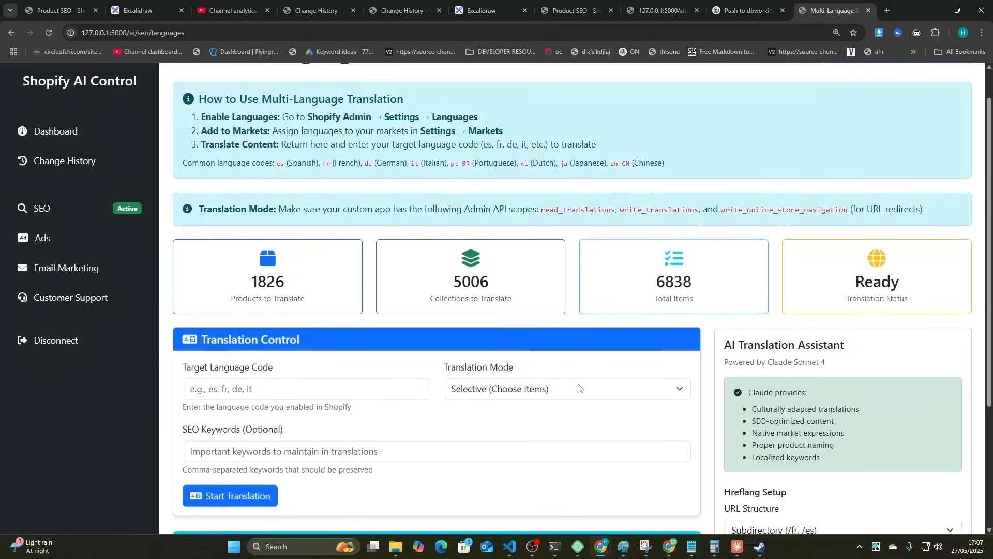
# Step: Set target language ES and select the beige stretch jeans product and the Attention To Detail collection for translation
pyautogui.write('ES')
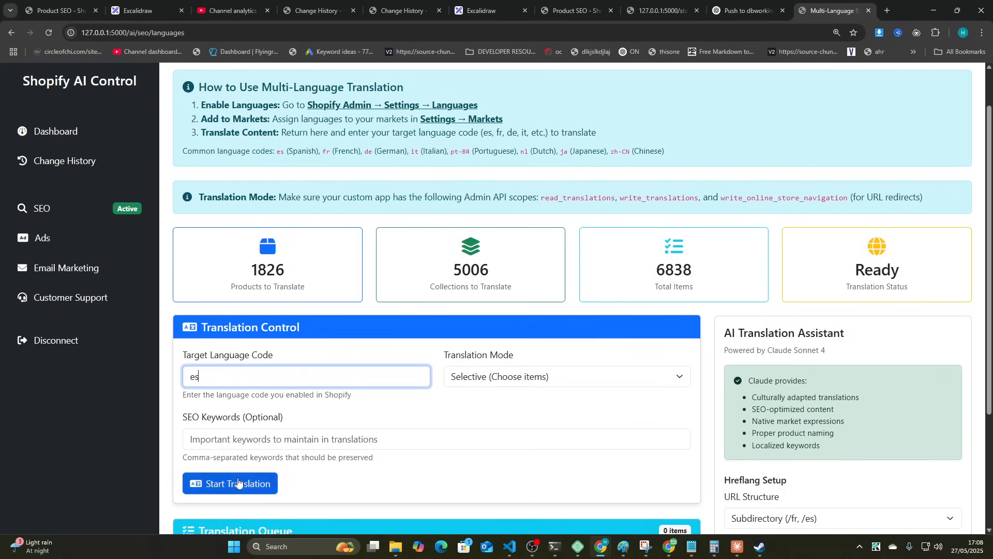
pyautogui.click(230, 487)
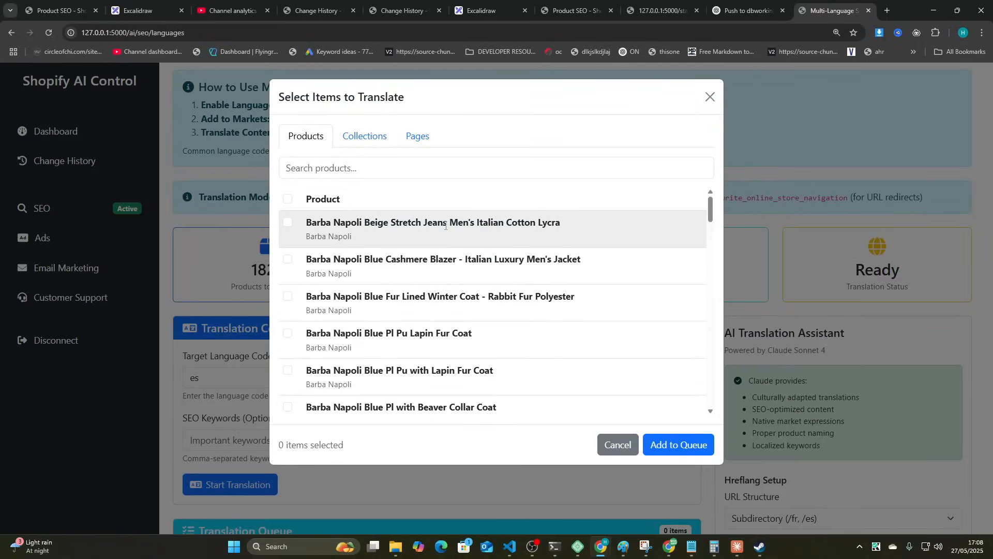
pyautogui.click(364, 136)
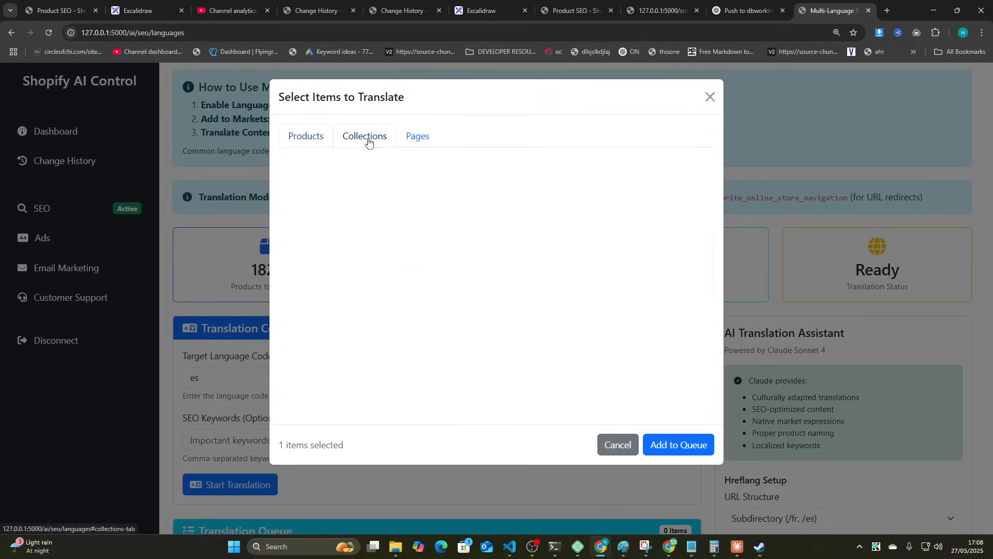
pyautogui.click(364, 136)
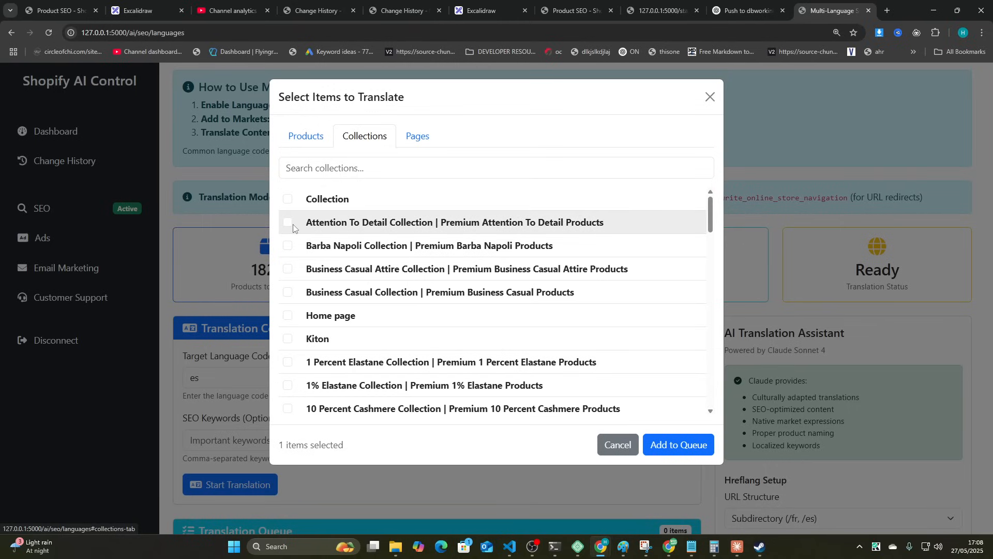
pyautogui.click(676, 443)
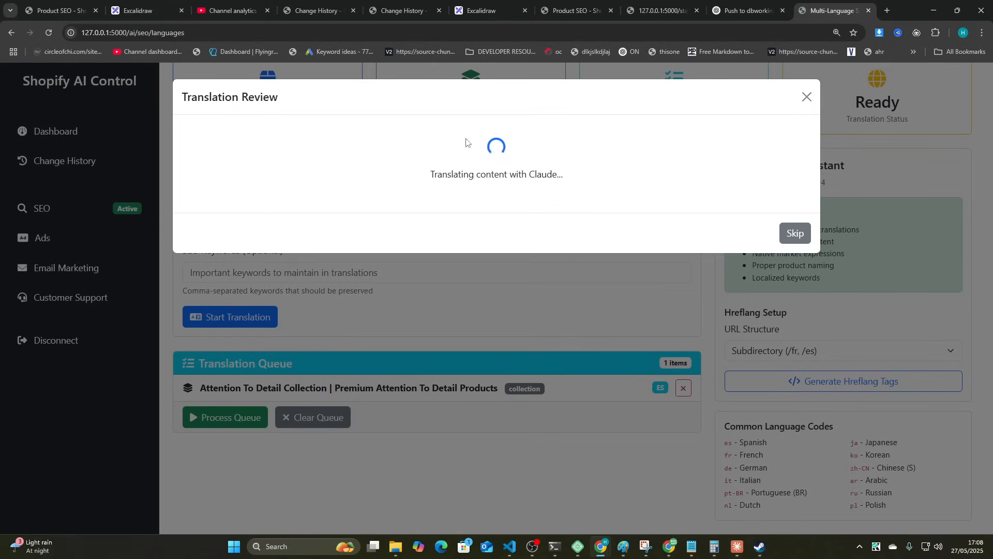
pyautogui.moveTo(634, 287)
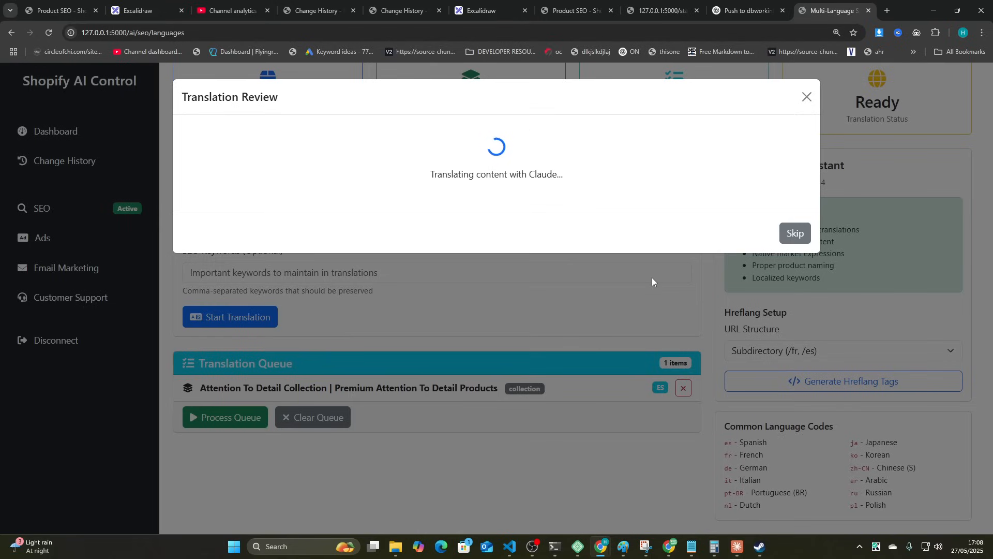
pyautogui.moveTo(641, 297)
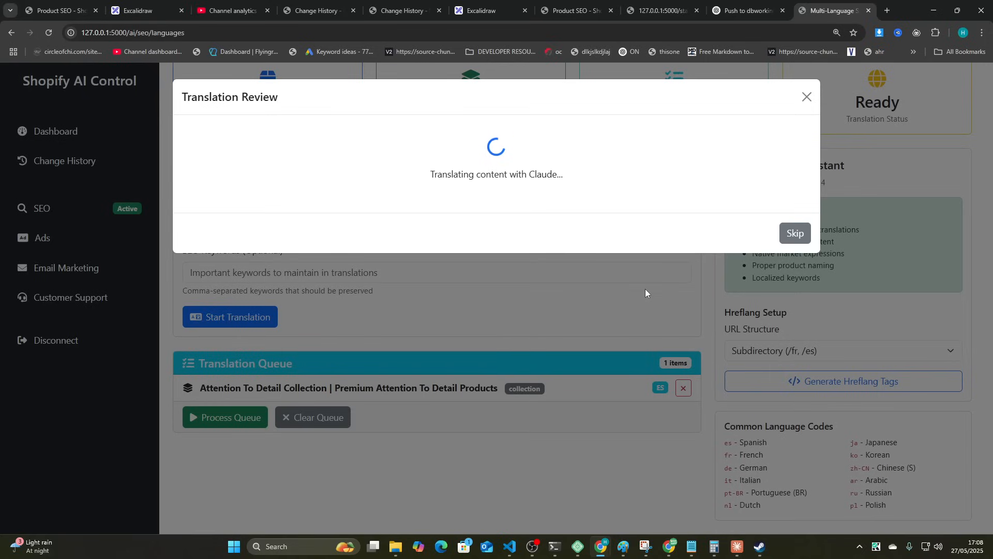
pyautogui.moveTo(647, 274)
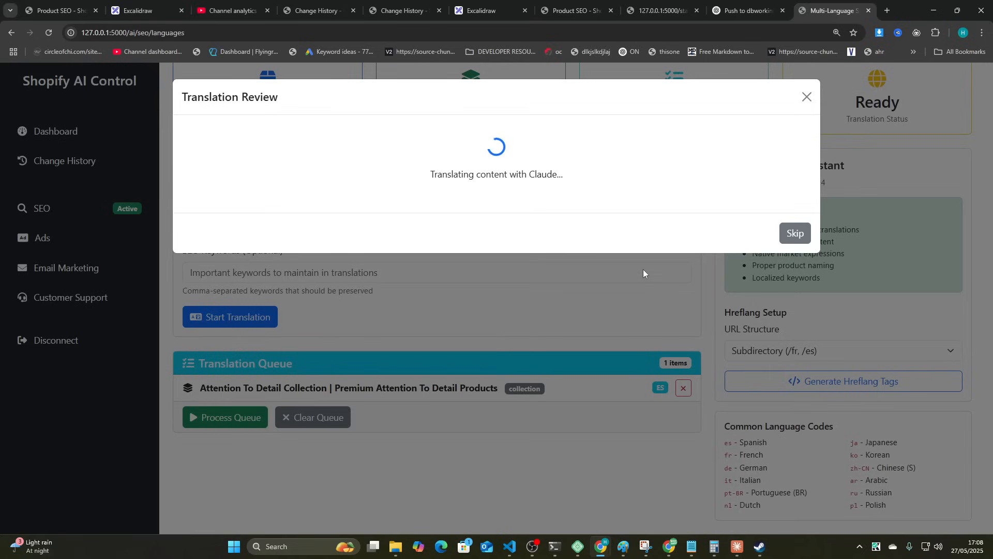
pyautogui.moveTo(444, 240)
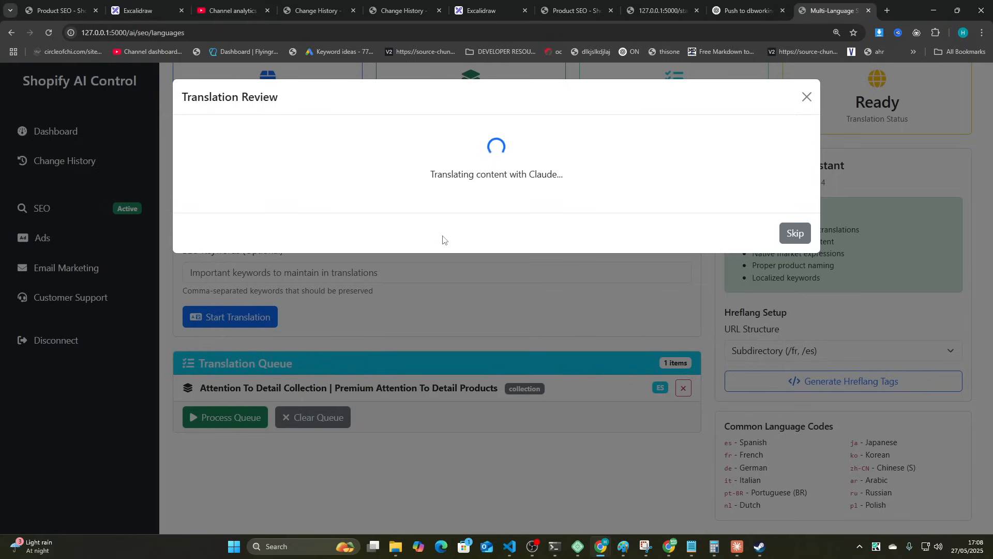
pyautogui.moveTo(595, 232)
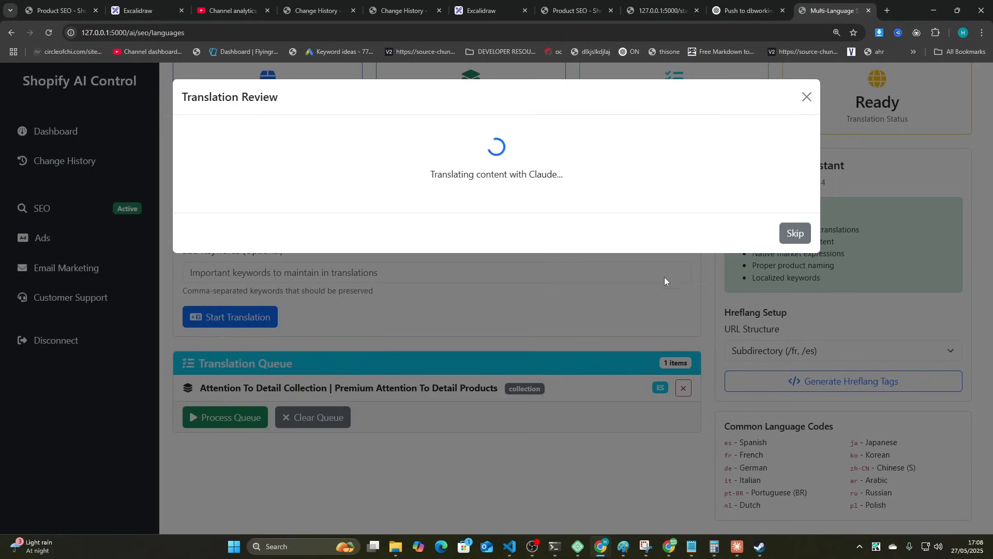
pyautogui.moveTo(538, 192)
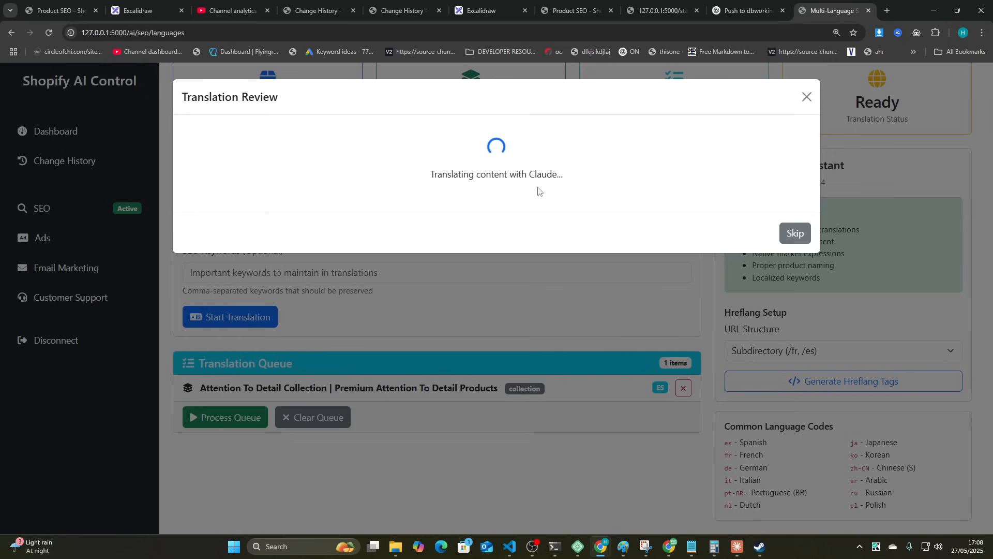
# Step: Review and apply the Spanish translations for the beige stretch jeans and the Attention To Detail collection
pyautogui.press('alt+tab')
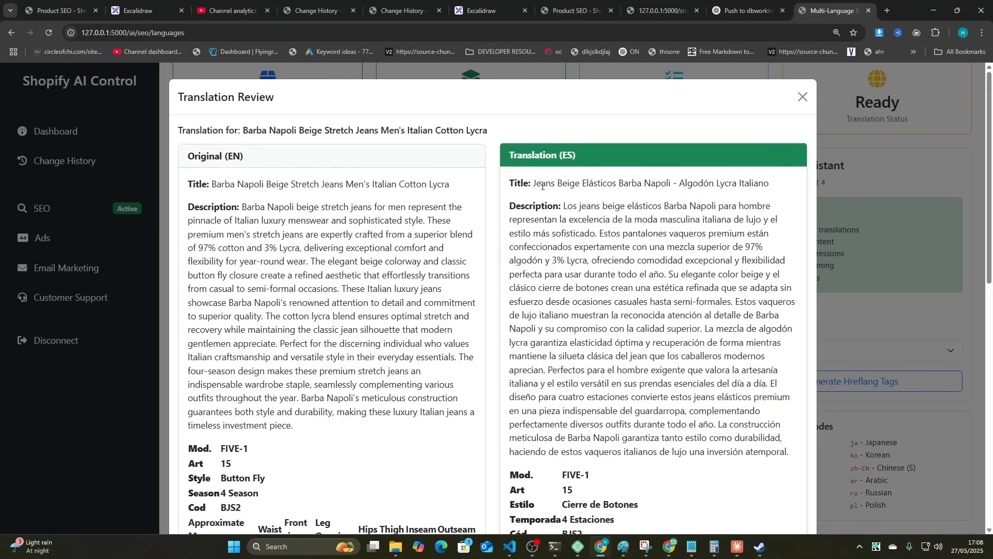
pyautogui.scroll(-3)
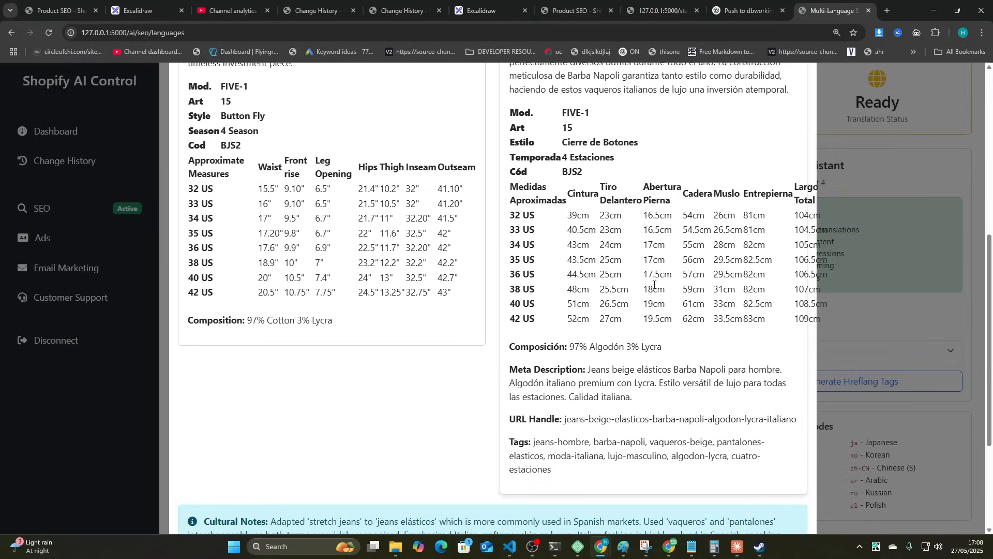
pyautogui.scroll(-3)
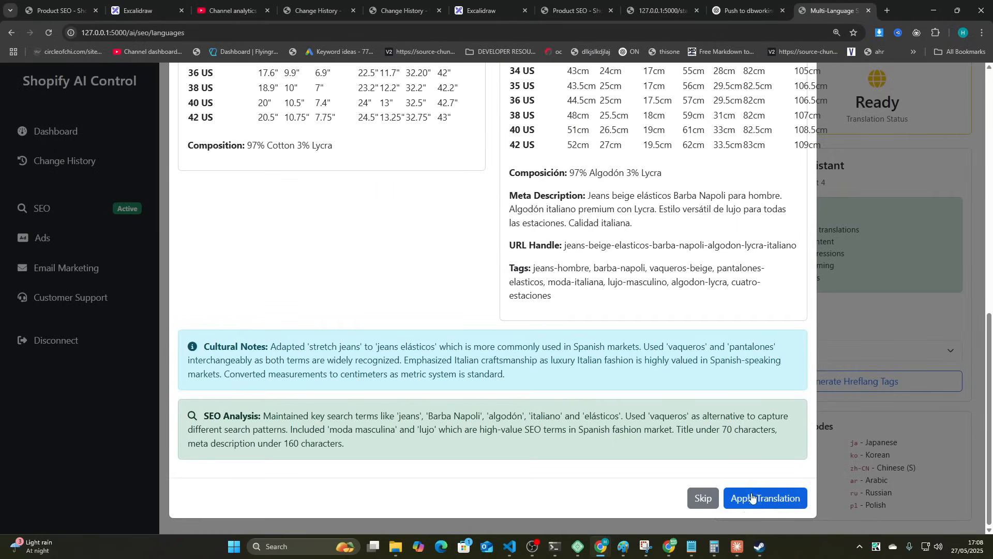
pyautogui.click(764, 498)
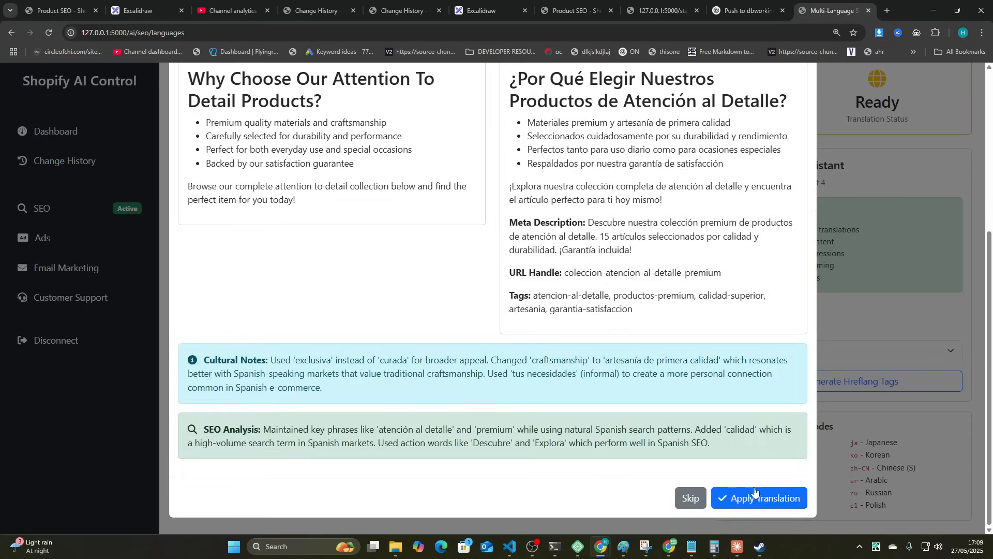
pyautogui.click(759, 498)
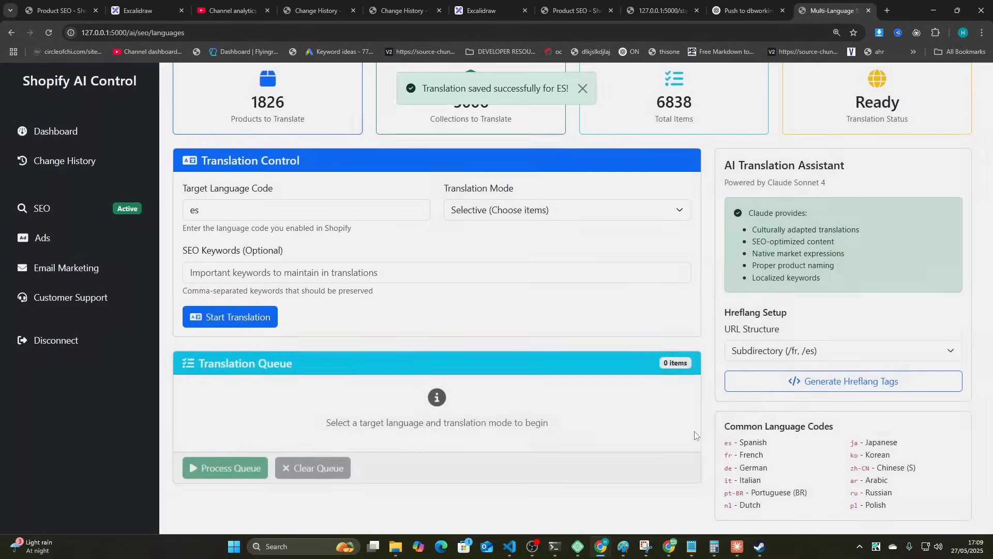
# Step: Dismiss the translation-saved notice and expand the SEO tools menu
pyautogui.scroll(3)
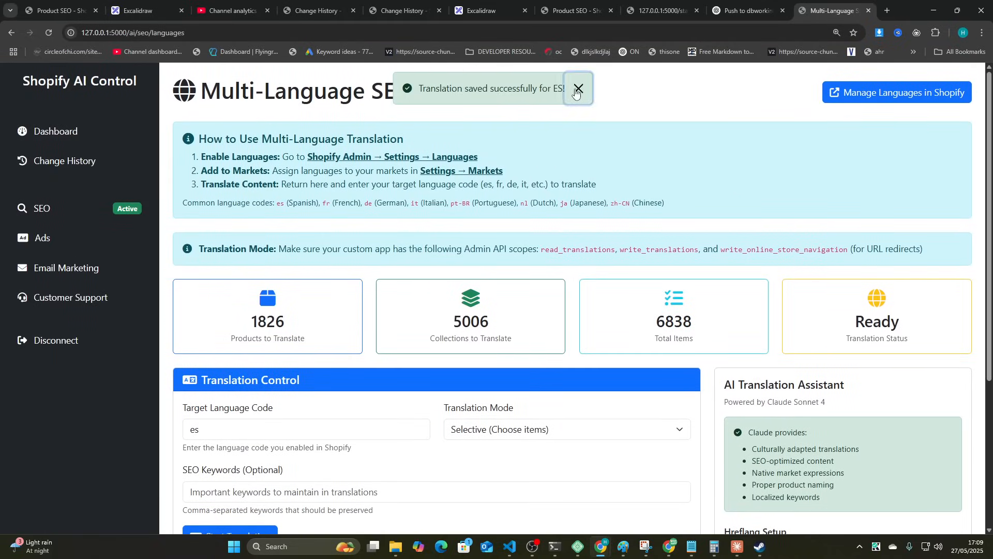
pyautogui.click(576, 91)
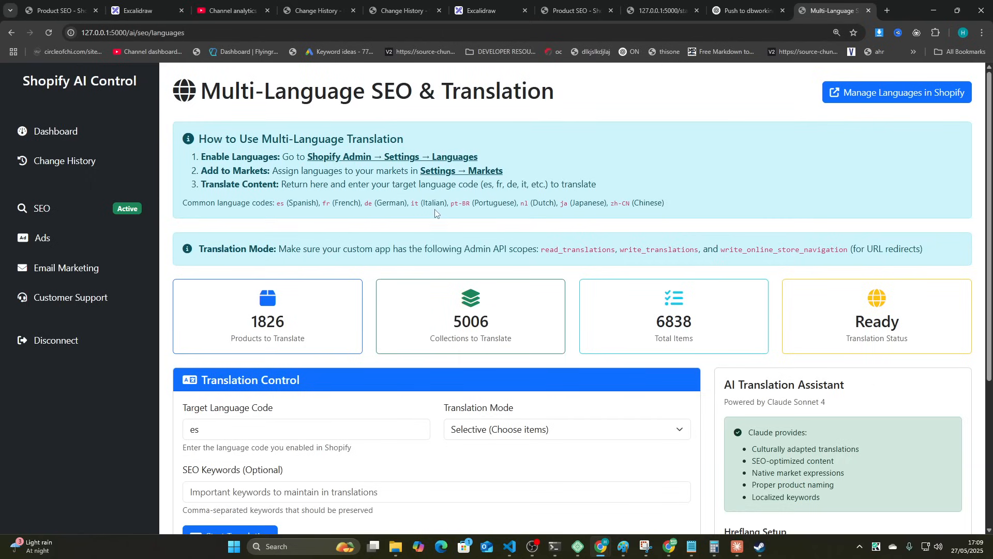
pyautogui.click(41, 207)
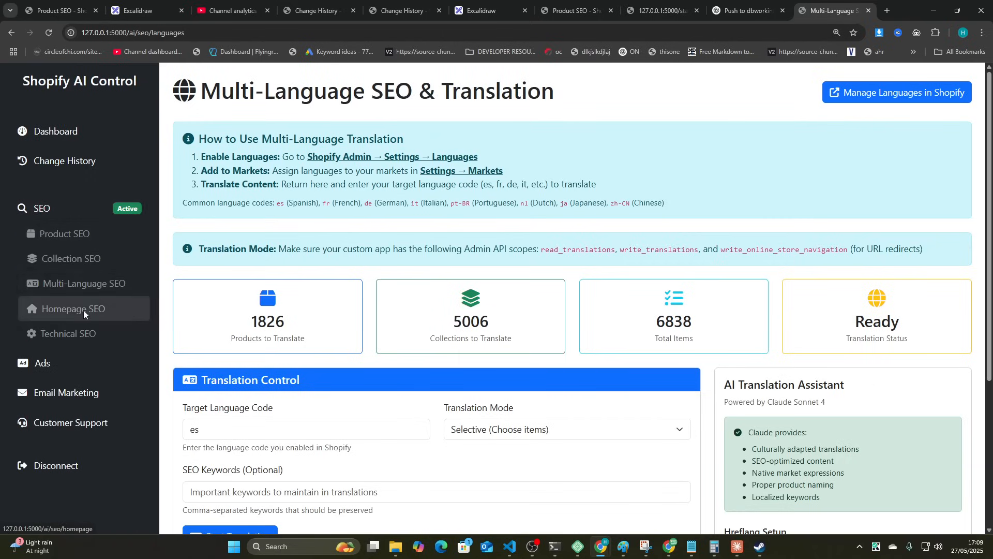
# Step: Show the Homepage SEO Optimizer and expand the advertising tools menu
pyautogui.click(74, 312)
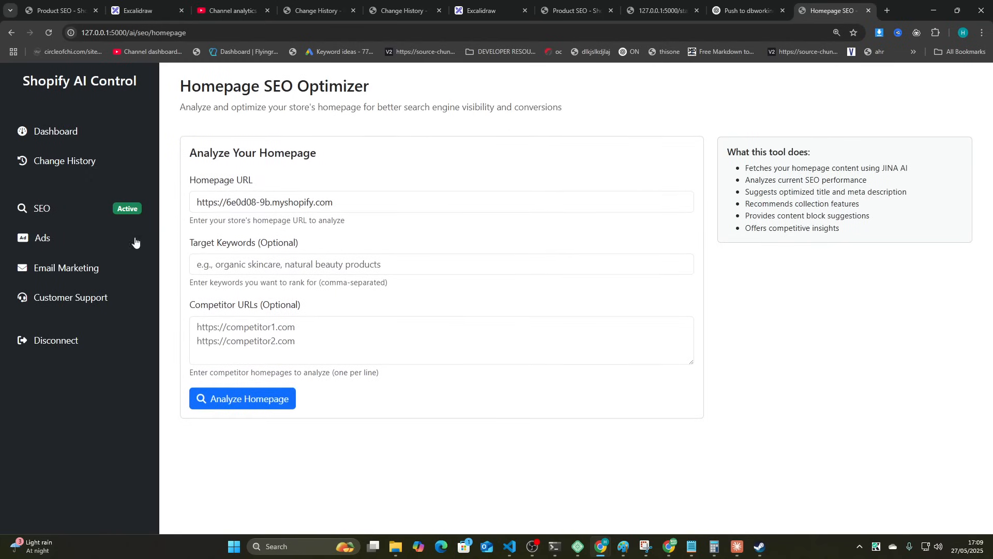
pyautogui.click(42, 238)
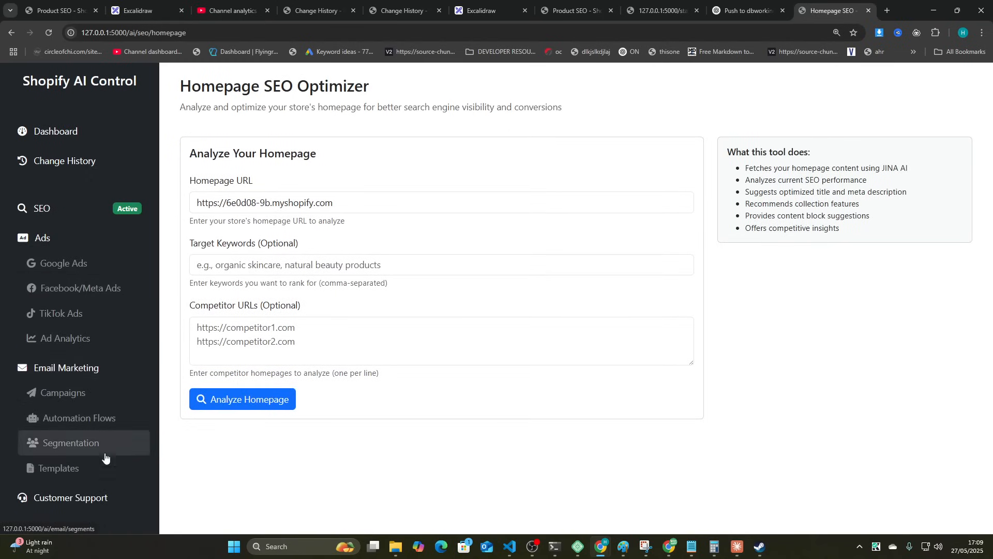
pyautogui.moveTo(83, 417)
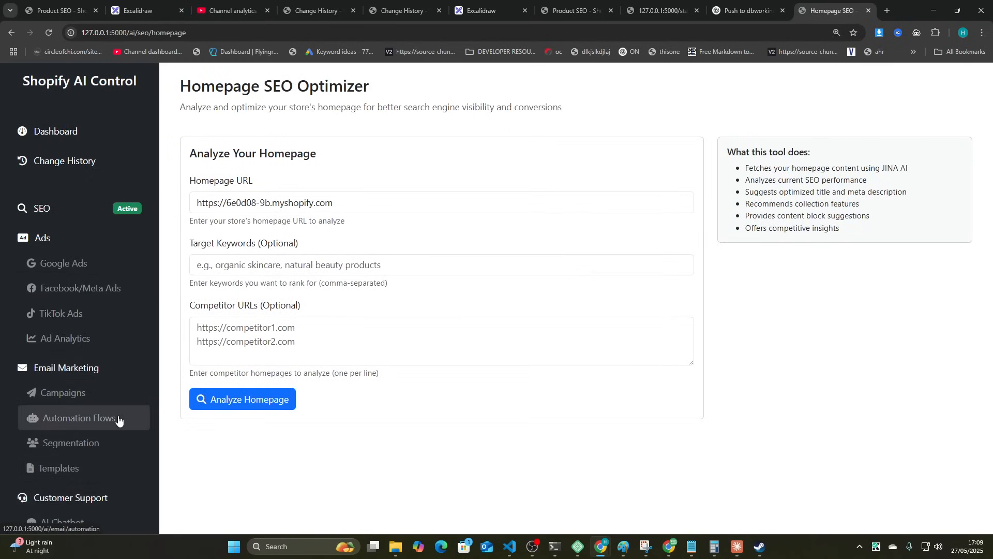
pyautogui.moveTo(555, 415)
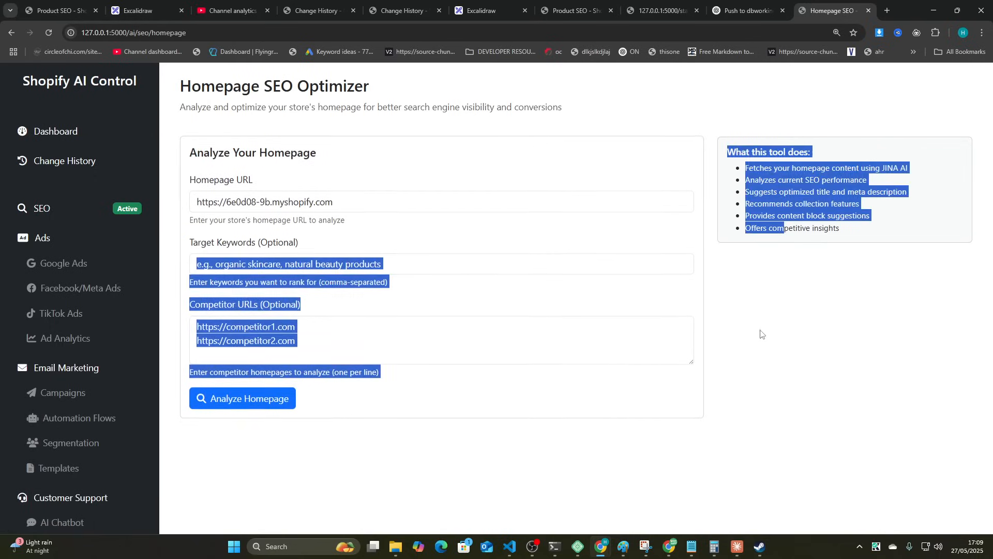
pyautogui.click(600, 312)
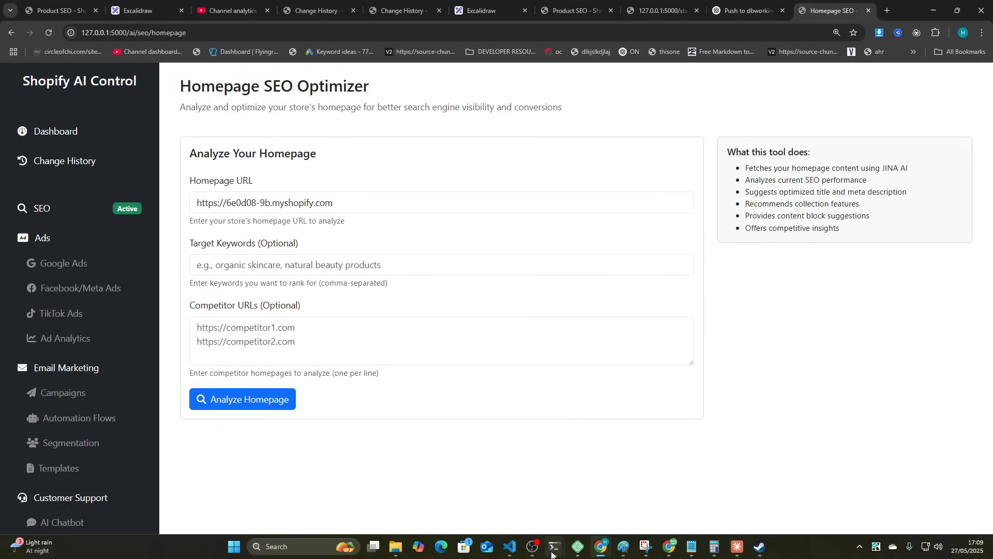
# Step: In Windows Terminal, close the crashed server tab and start an Ubuntu shell with wsl -d Ubuntu
pyautogui.click(552, 549)
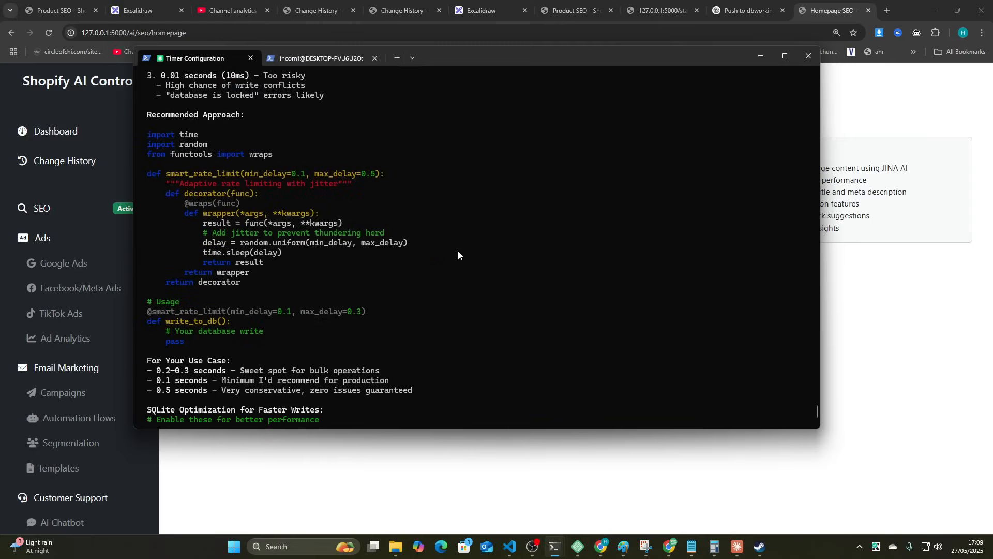
pyautogui.scroll(-3)
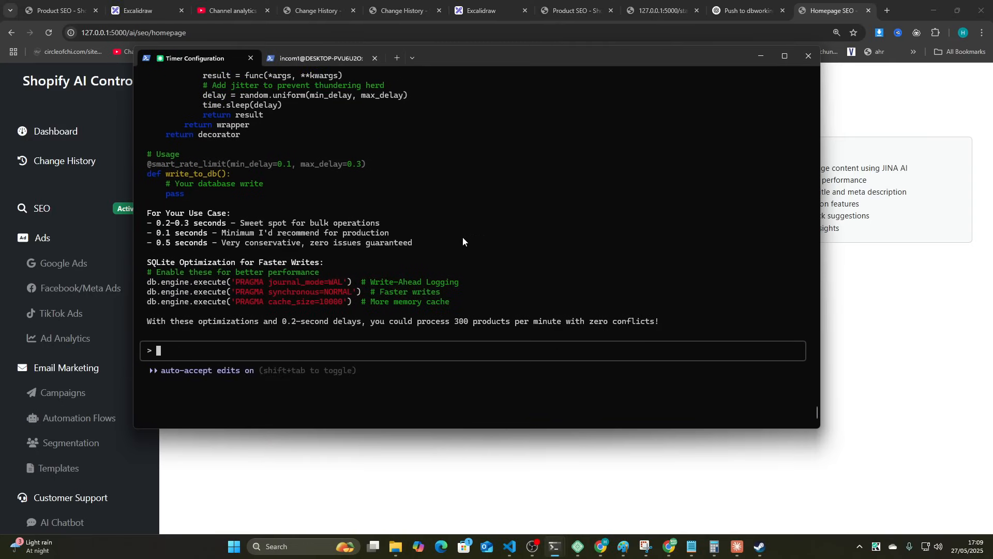
pyautogui.click(317, 58)
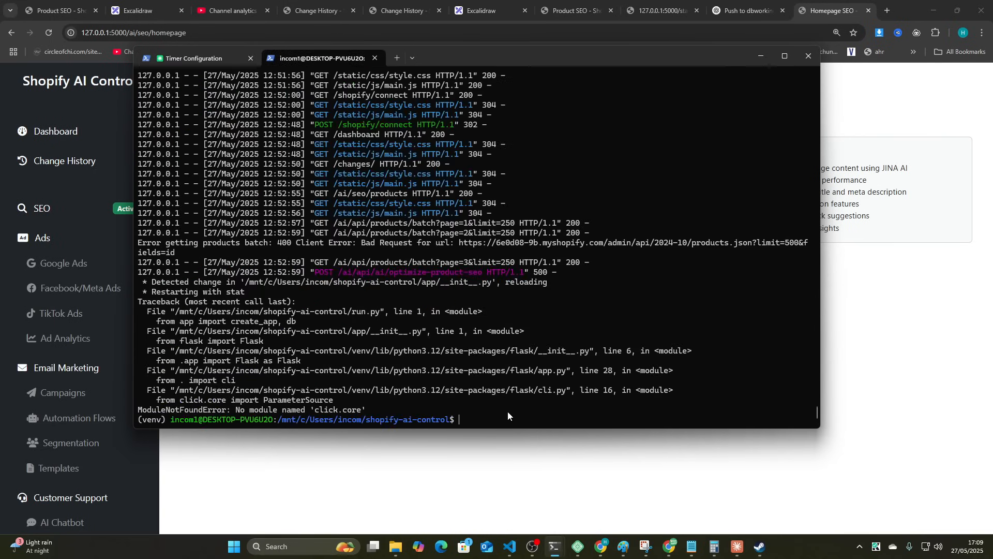
pyautogui.moveTo(374, 58)
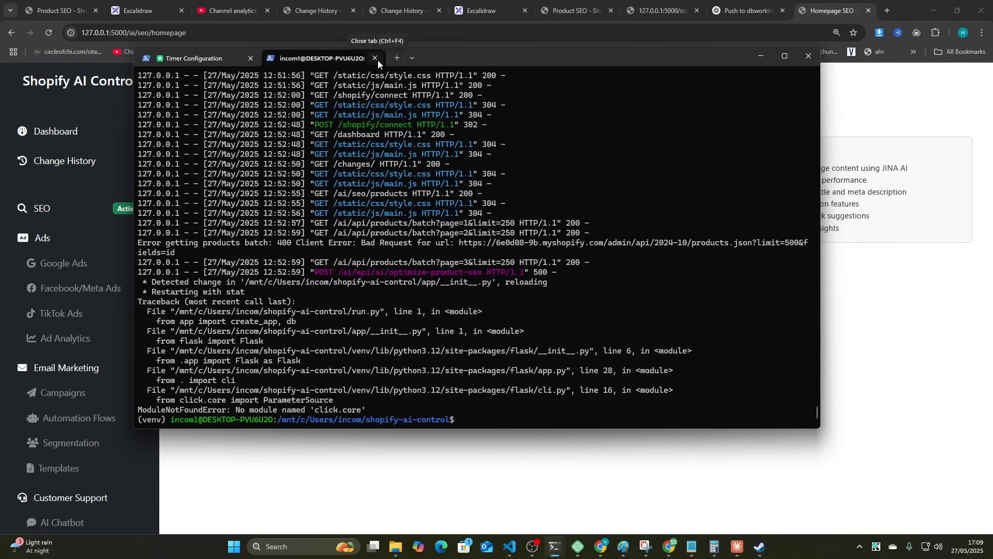
pyautogui.click(375, 58)
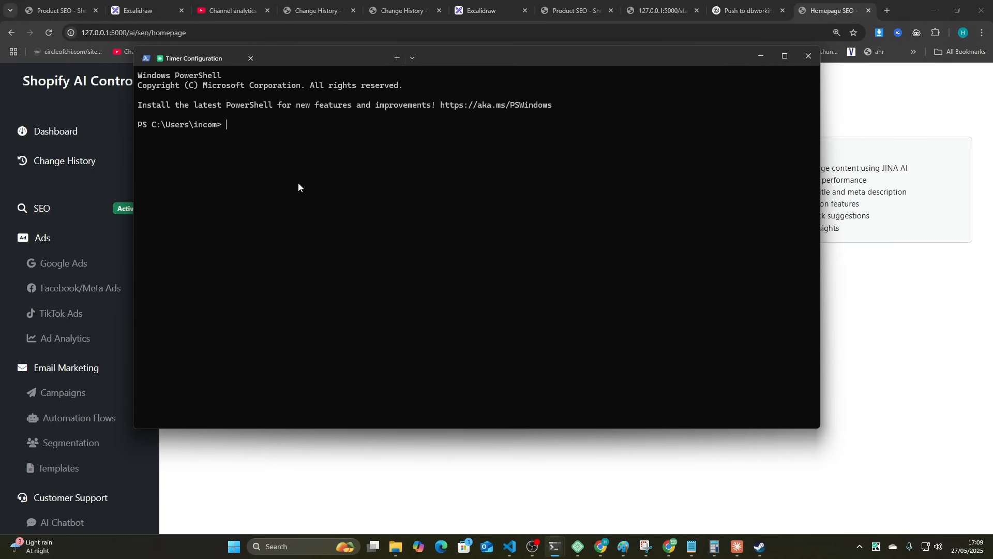
pyautogui.write('wsl -d Ubuntu')
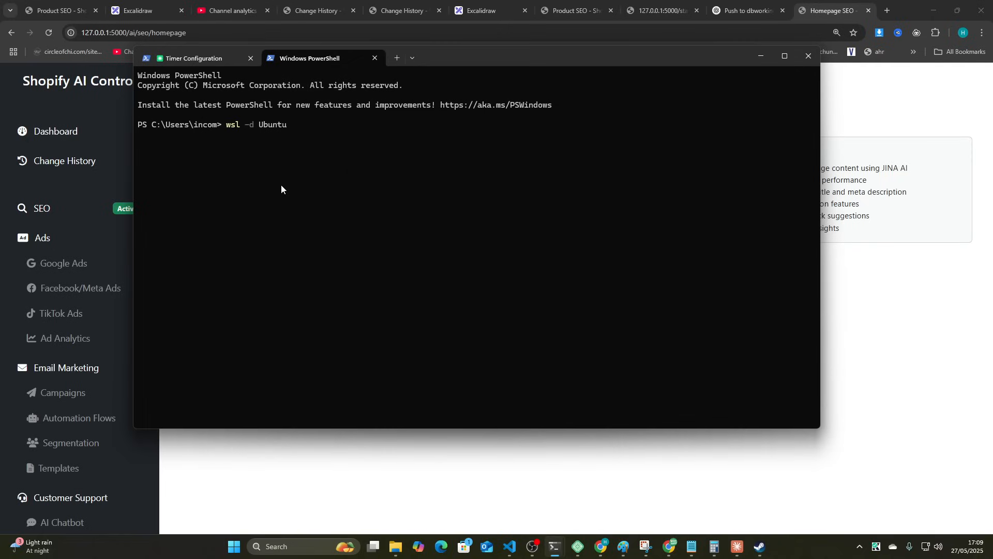
pyautogui.moveTo(236, 129)
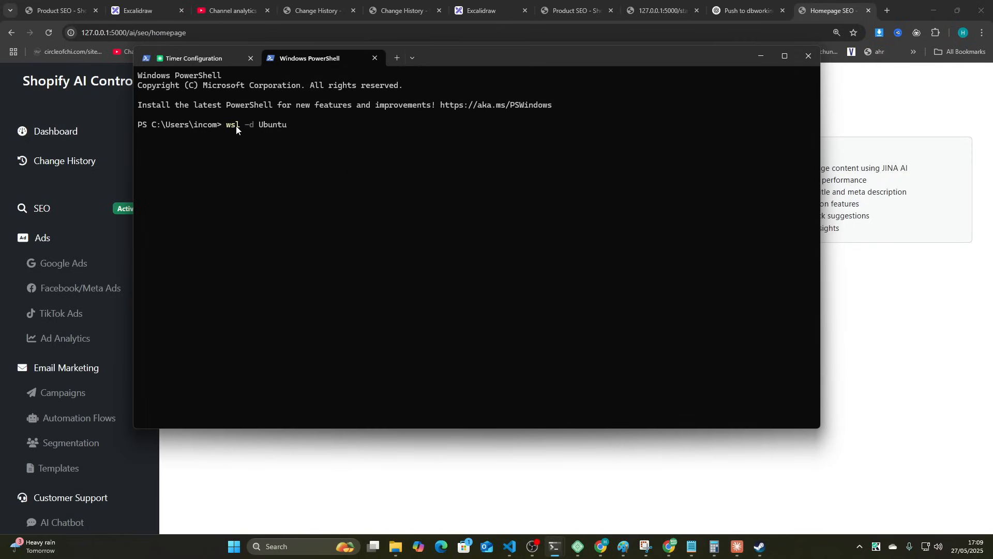
pyautogui.moveTo(318, 142)
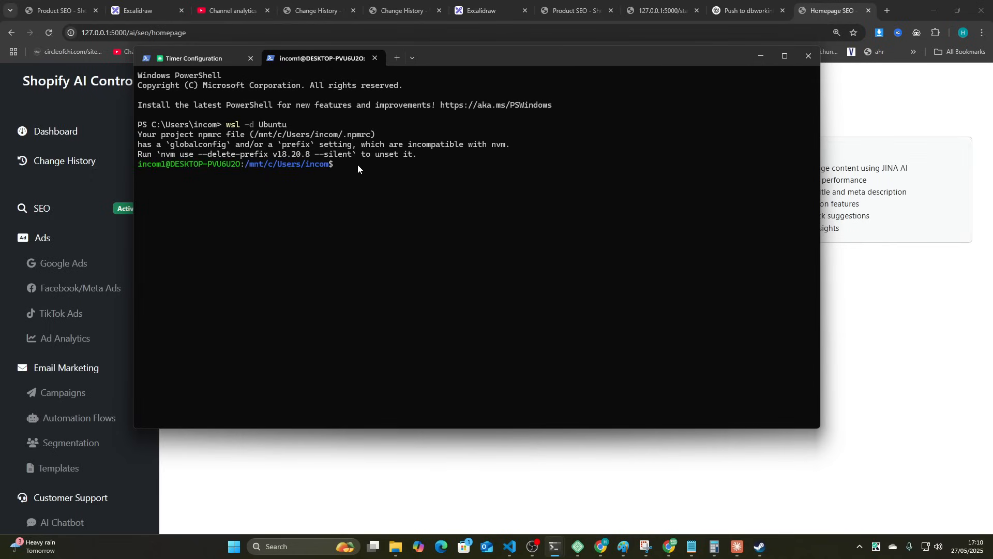
pyautogui.moveTo(347, 166)
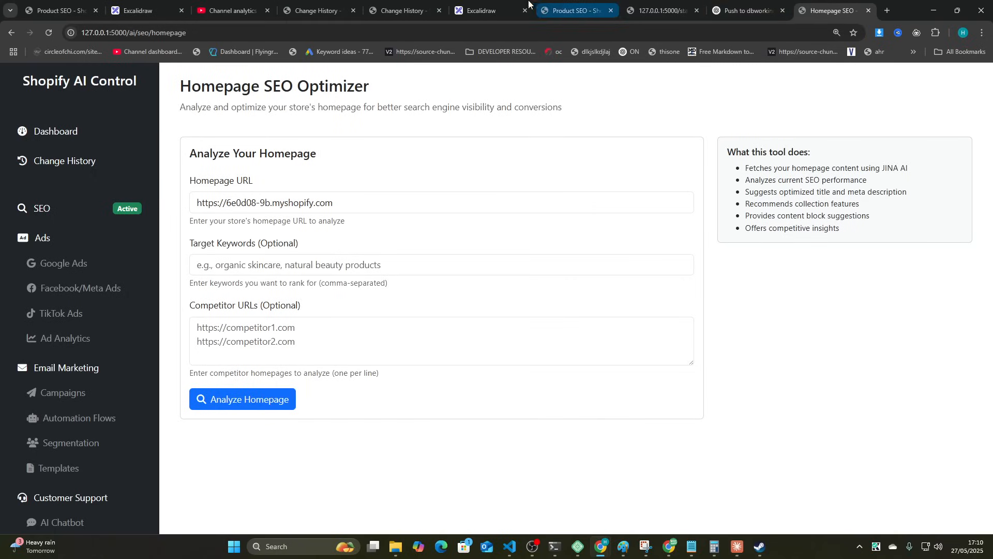
# Step: Switch to the Excalidraw whiteboard and sketch a hand-drawn box
pyautogui.click(487, 11)
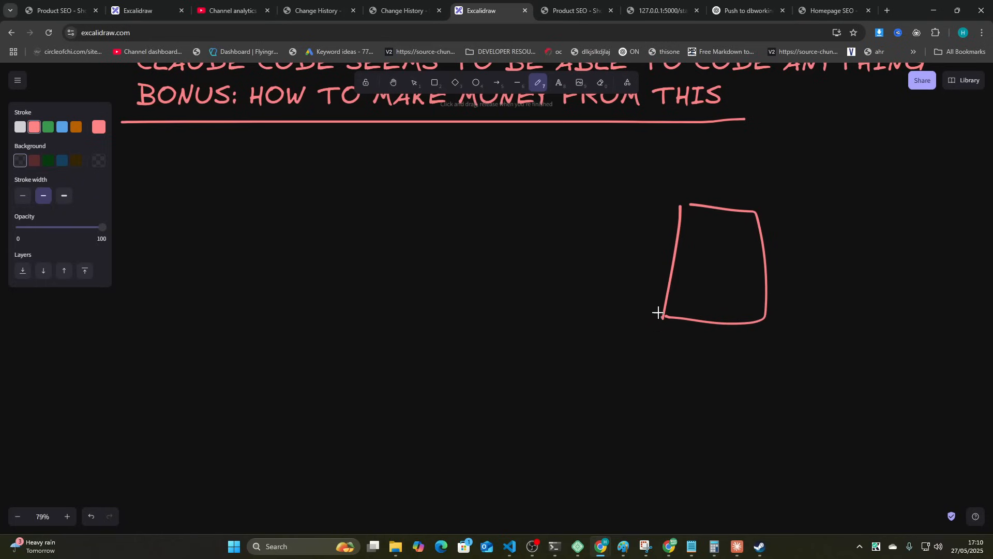
pyautogui.moveTo(265, 323); pyautogui.dragTo(370, 203)
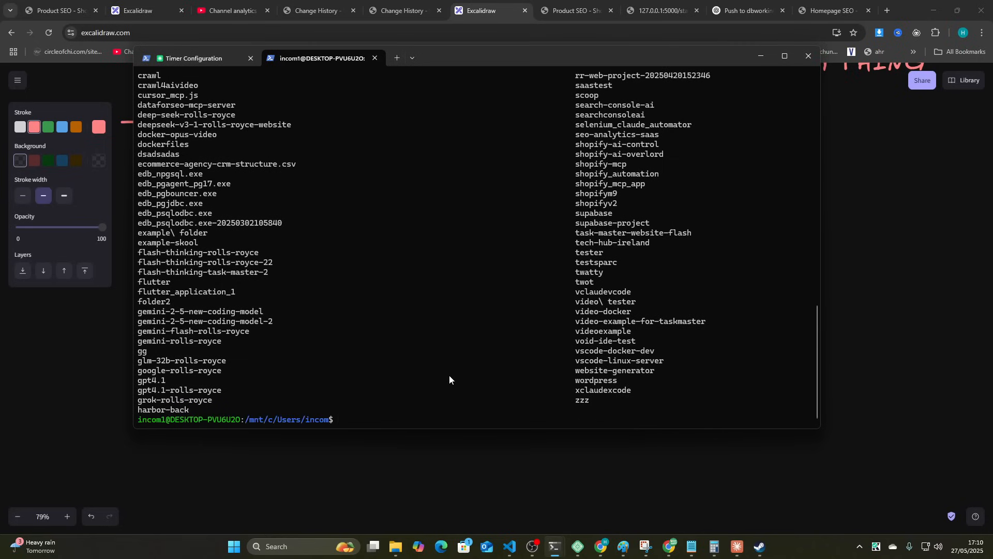
# Step: Launch claude in the Ubuntu shell and return to the Excalidraw whiteboard
pyautogui.write('claude')
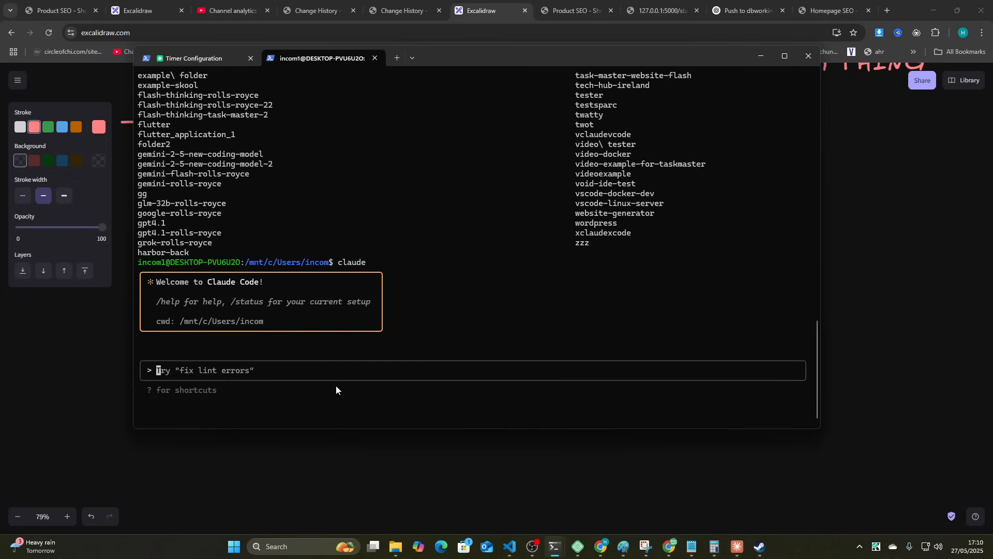
pyautogui.click(194, 58)
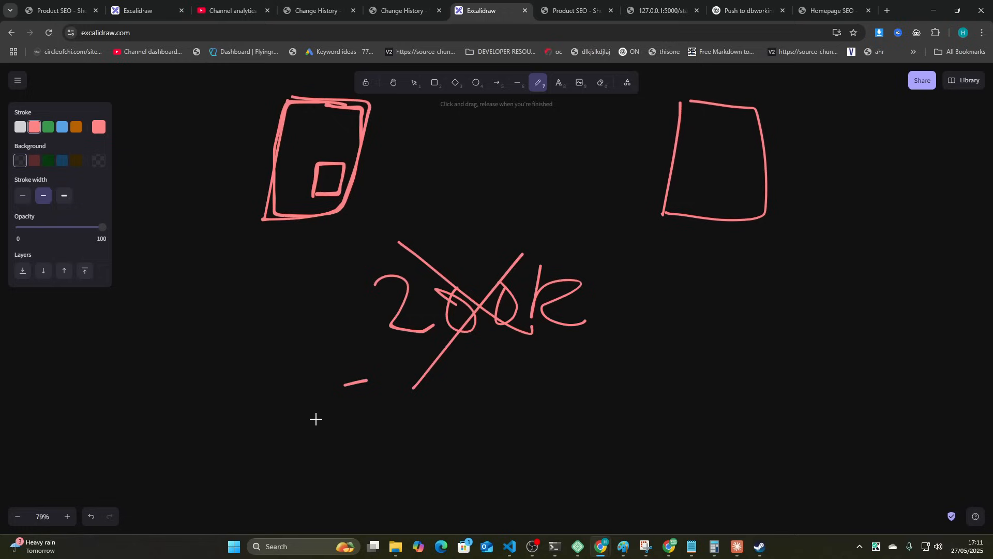
# Step: Handwrite Compact with an arrow, a boxed $180 and the label Rate limit on the whiteboard
pyautogui.moveTo(320, 373); pyautogui.dragTo(526, 444)
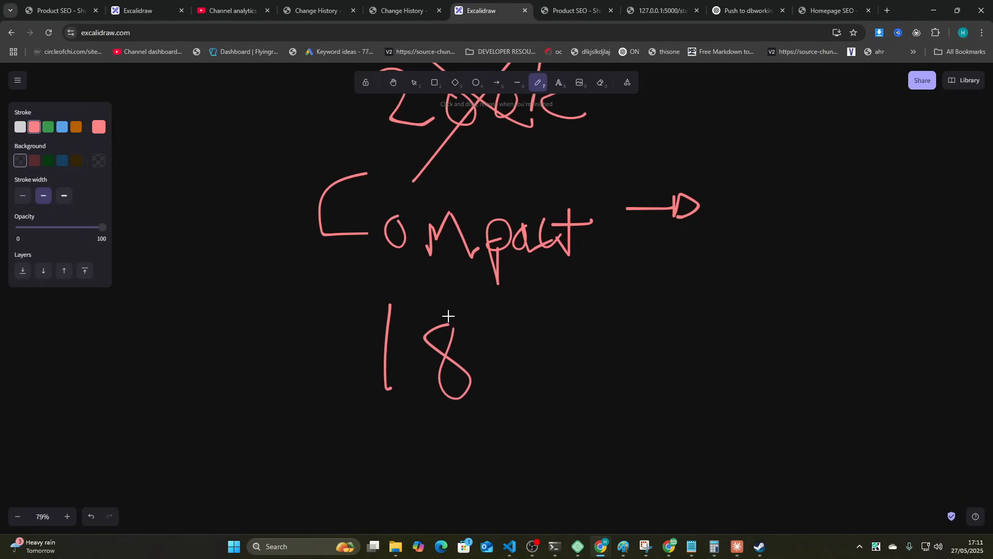
pyautogui.moveTo(329, 278); pyautogui.dragTo(323, 400)
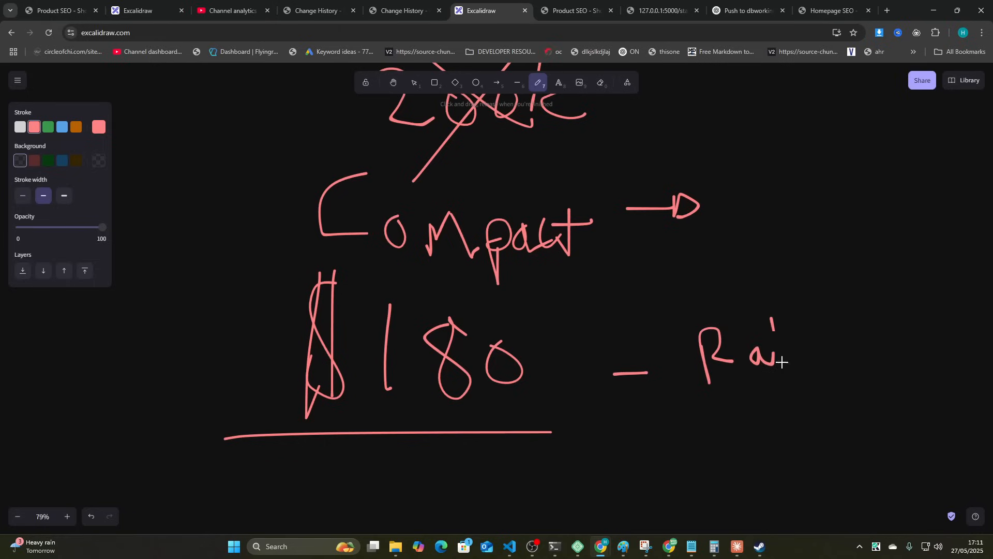
pyautogui.moveTo(779, 361); pyautogui.dragTo(811, 400)
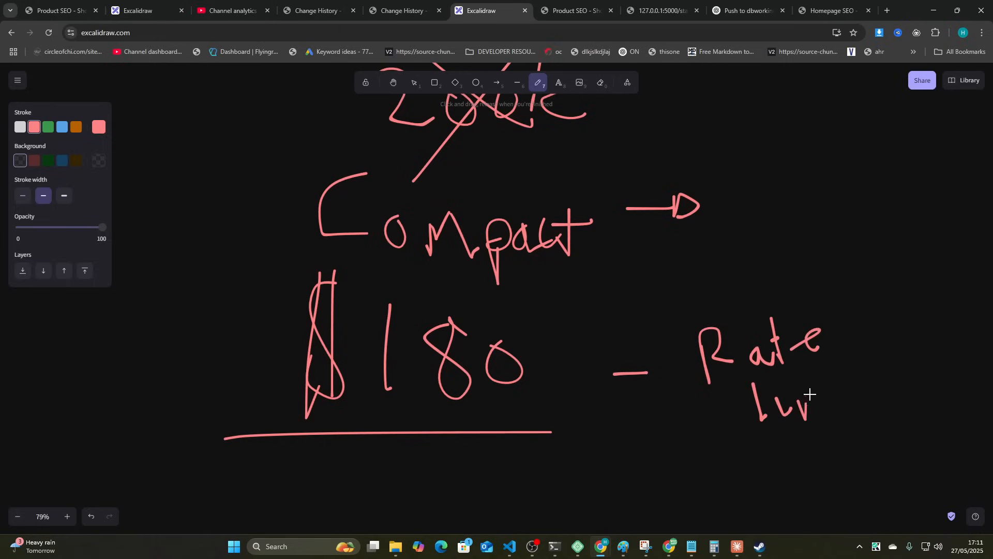
pyautogui.moveTo(805, 393); pyautogui.dragTo(886, 374)
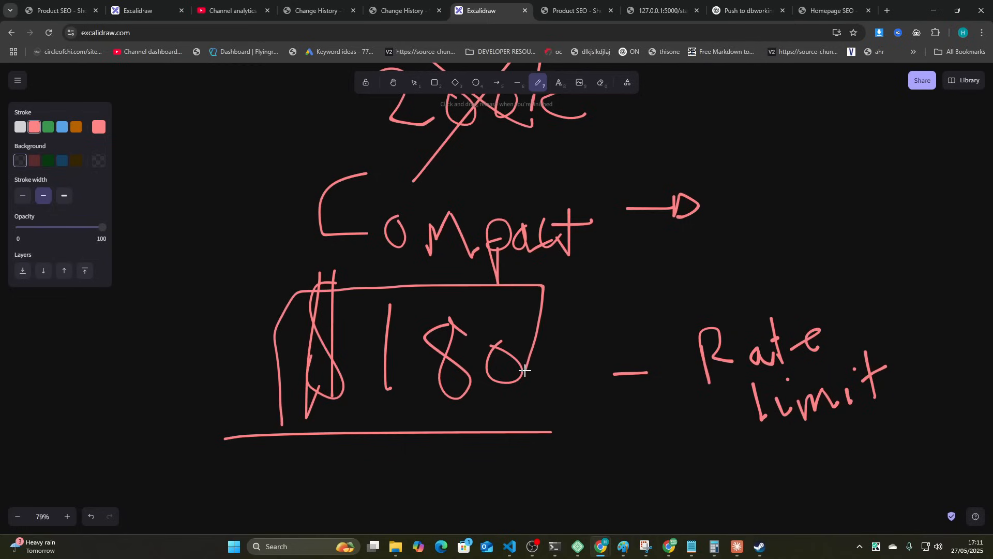
pyautogui.moveTo(525, 371); pyautogui.dragTo(537, 435)
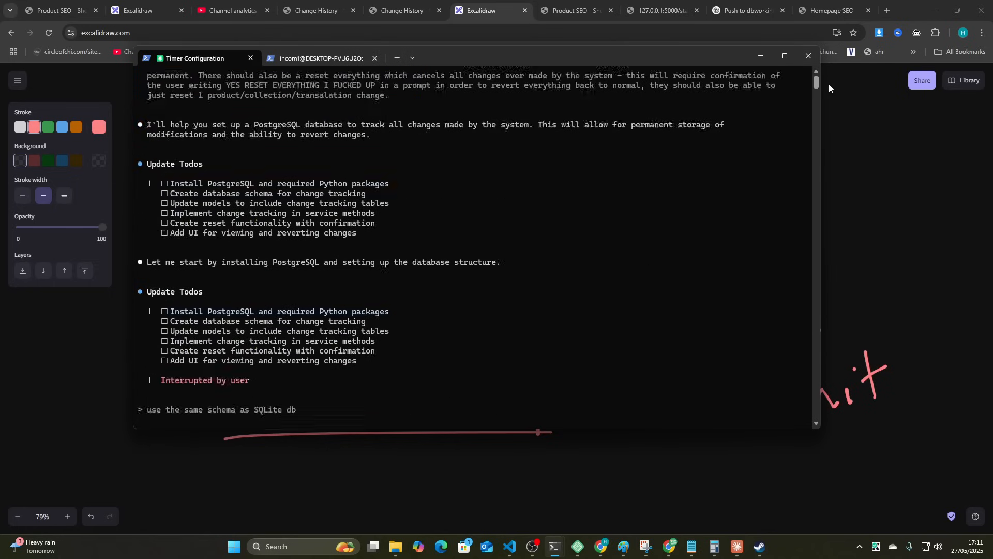
# Step: Scroll through the earlier Claude Code history on SQLite change tracking
pyautogui.scroll(-3)
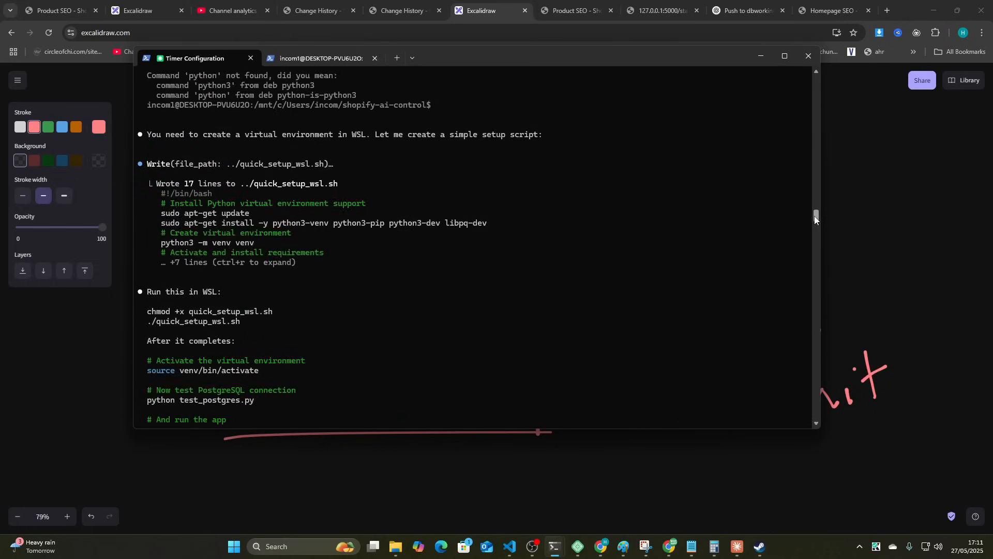
pyautogui.scroll(-3)
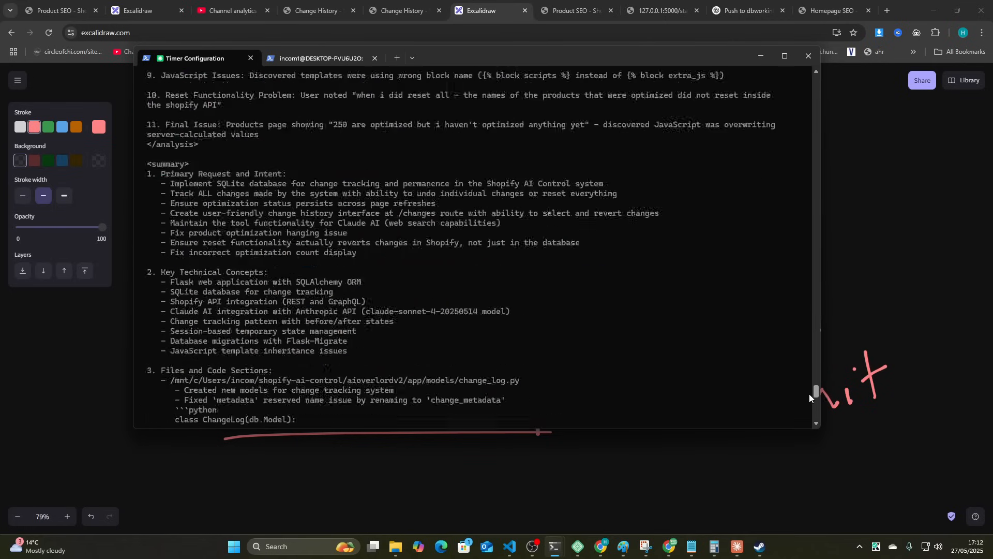
pyautogui.scroll(-3)
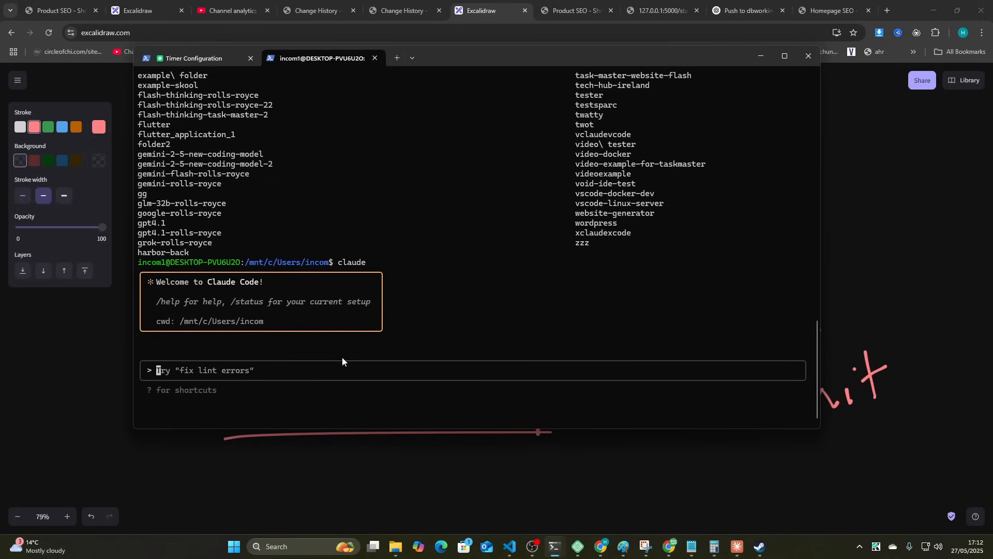
# Step: Ask Claude Code for the command to make a new Next.js project on Windows and copy its answer
pyautogui.write('give me the')
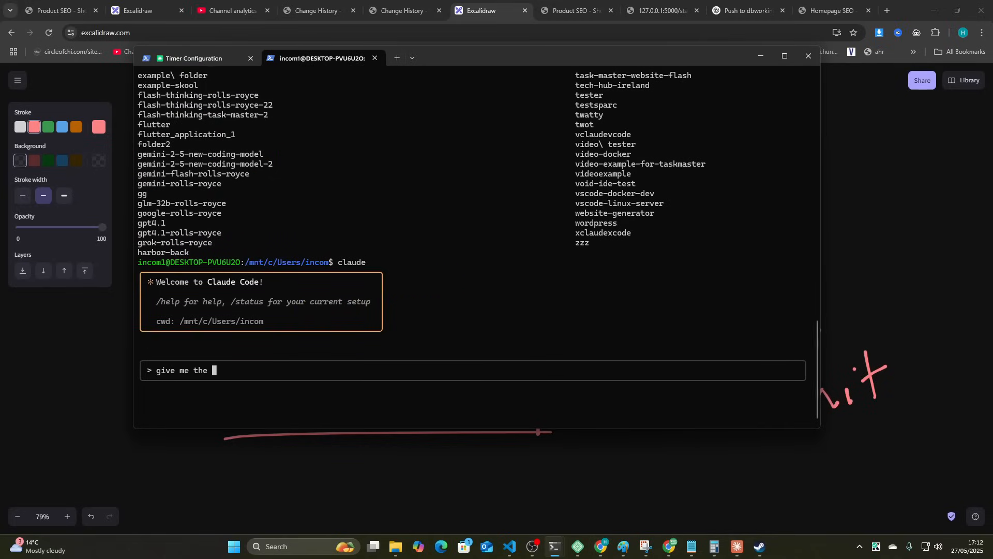
pyautogui.write('command to make a new nextjs project on')
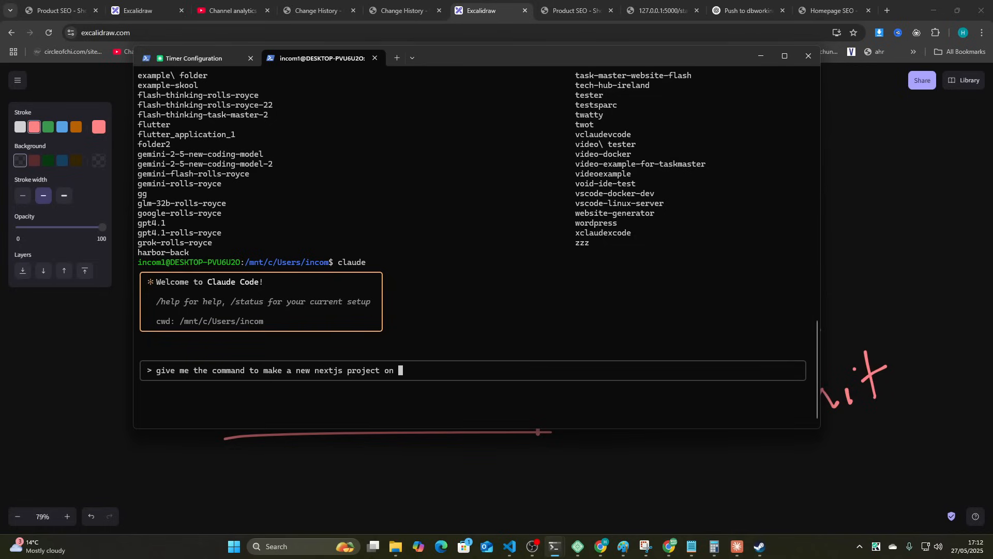
pyautogui.write('my windows machine')
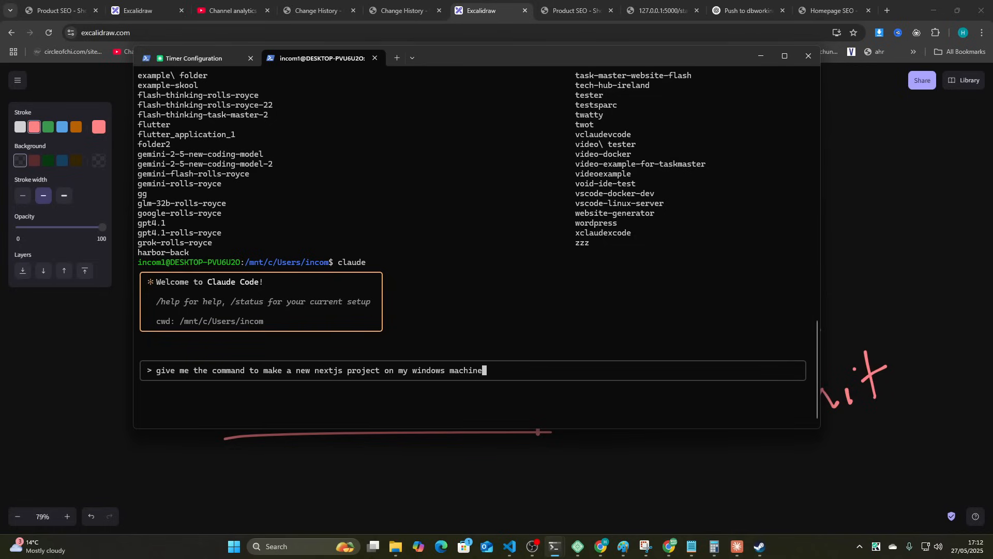
pyautogui.write('ins')
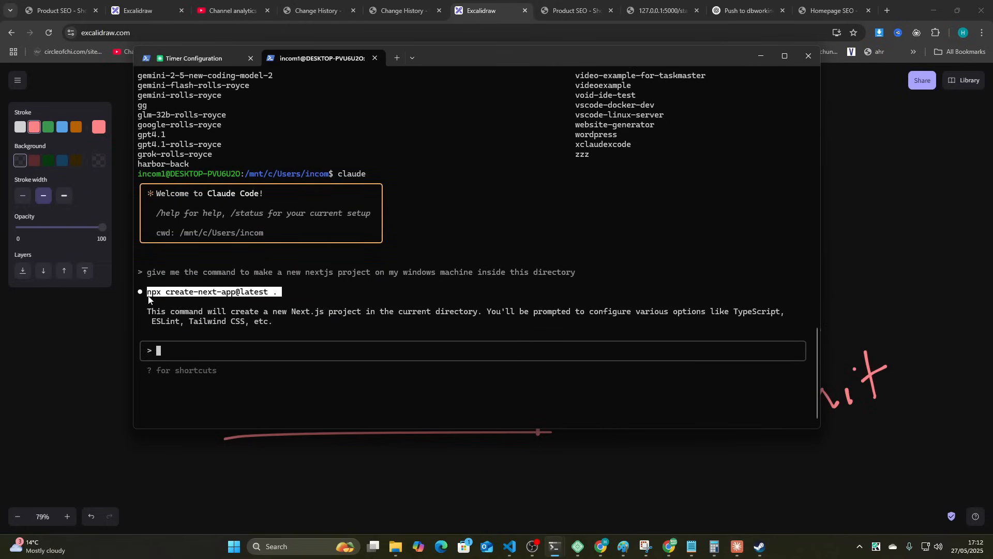
pyautogui.click(520, 58)
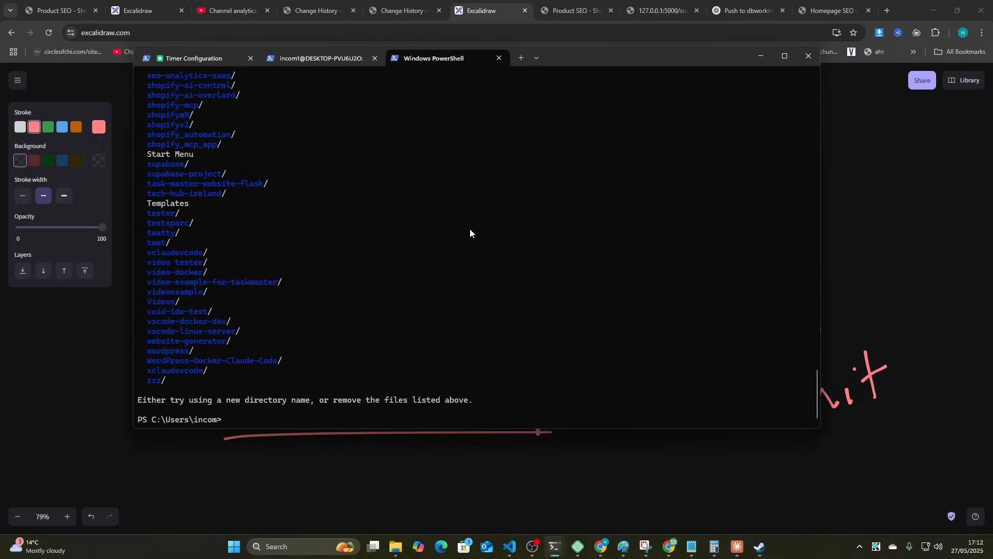
# Step: Run npx create-next-app@latest to create the 909 app and wait for Success
pyautogui.write('npx create-next-app@latest .')
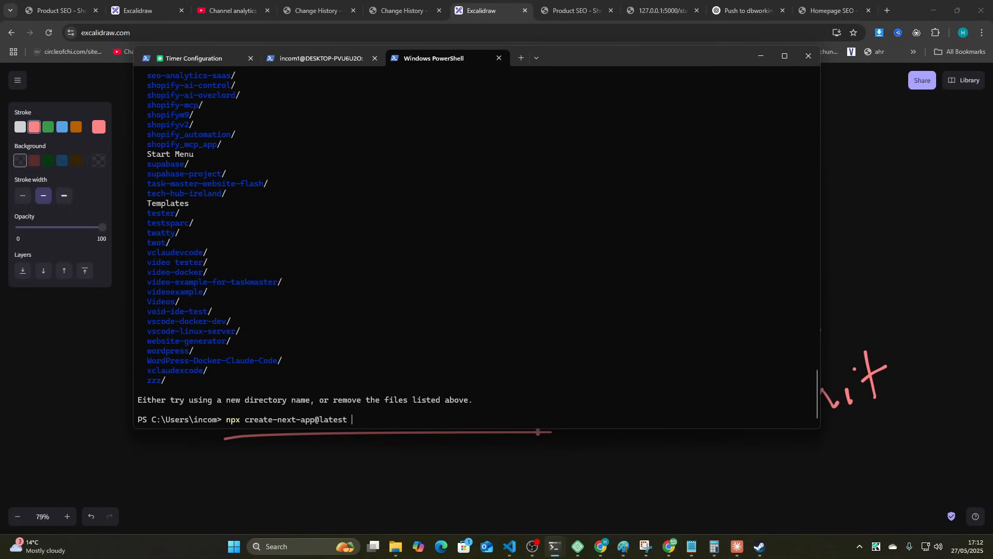
pyautogui.write('909')
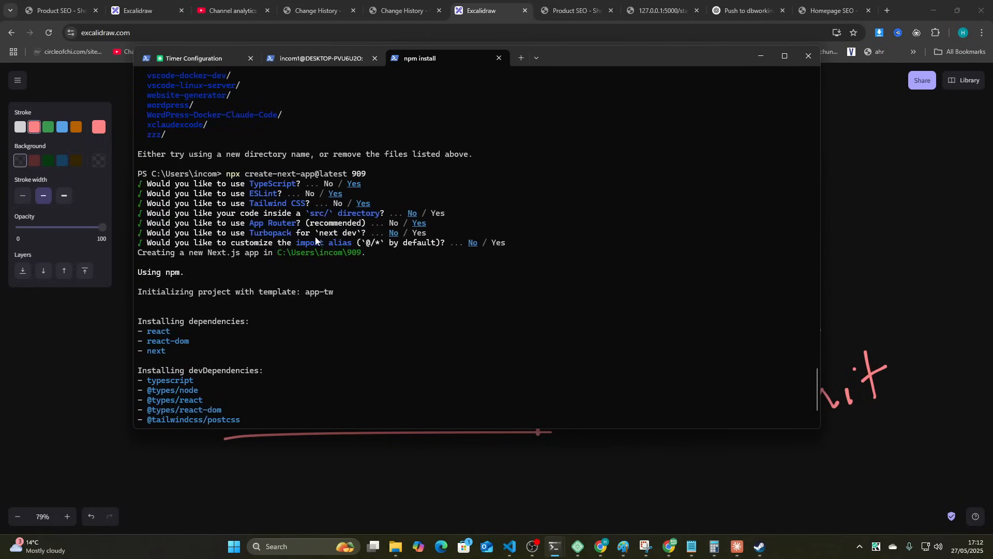
pyautogui.scroll(-3)
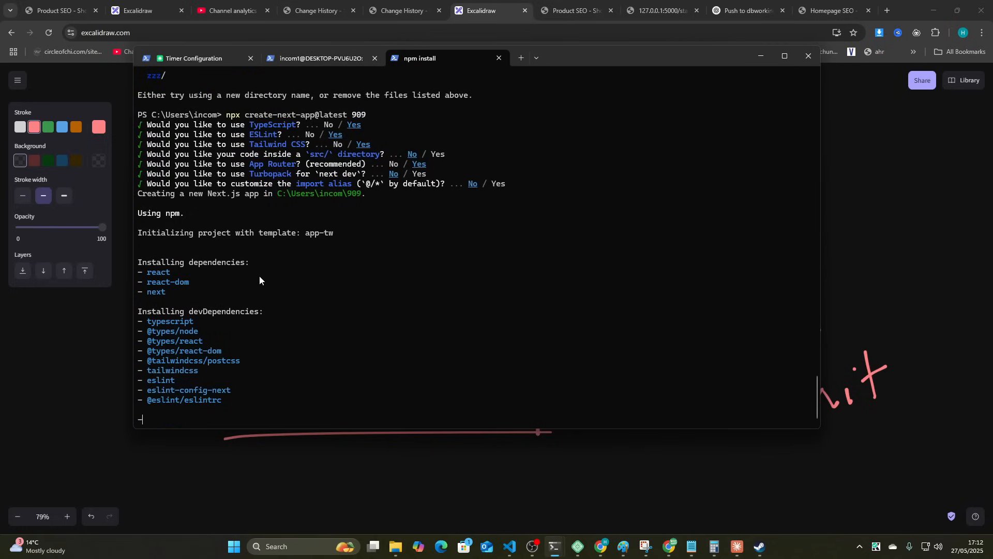
pyautogui.scroll(-3)
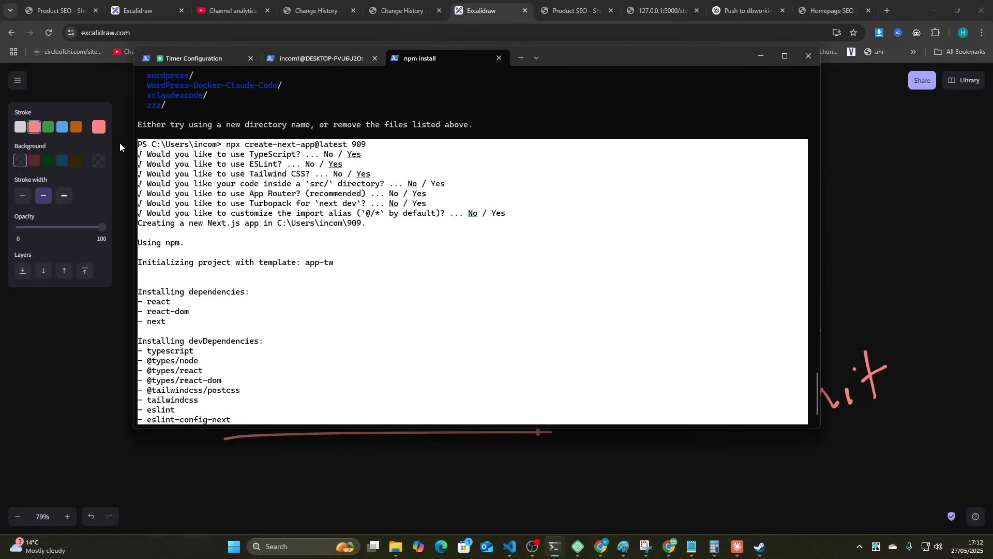
pyautogui.click(310, 58)
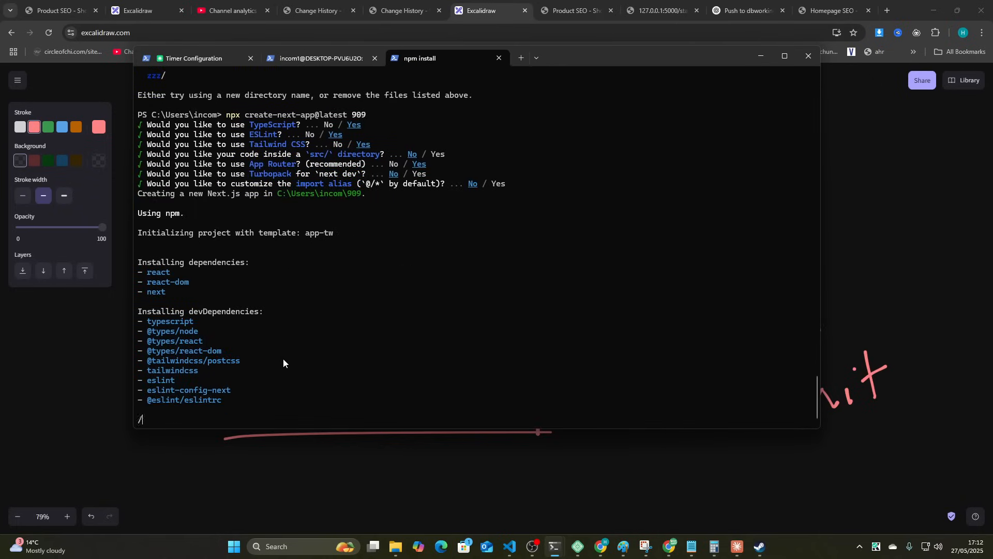
pyautogui.click(320, 58)
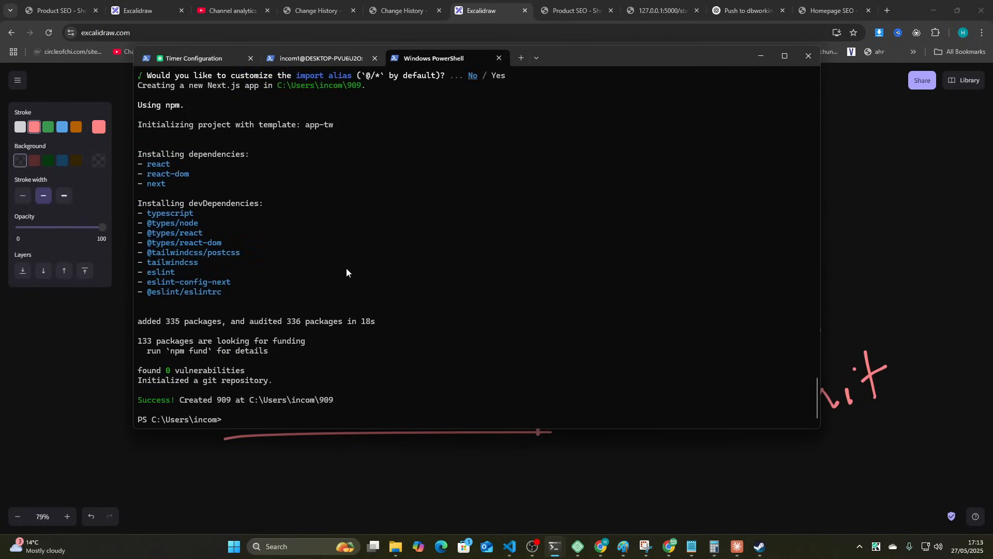
# Step: Tell Claude Code the new Next.js project is in C:\Users\incom\909 and get its confirmation
pyautogui.click(320, 58)
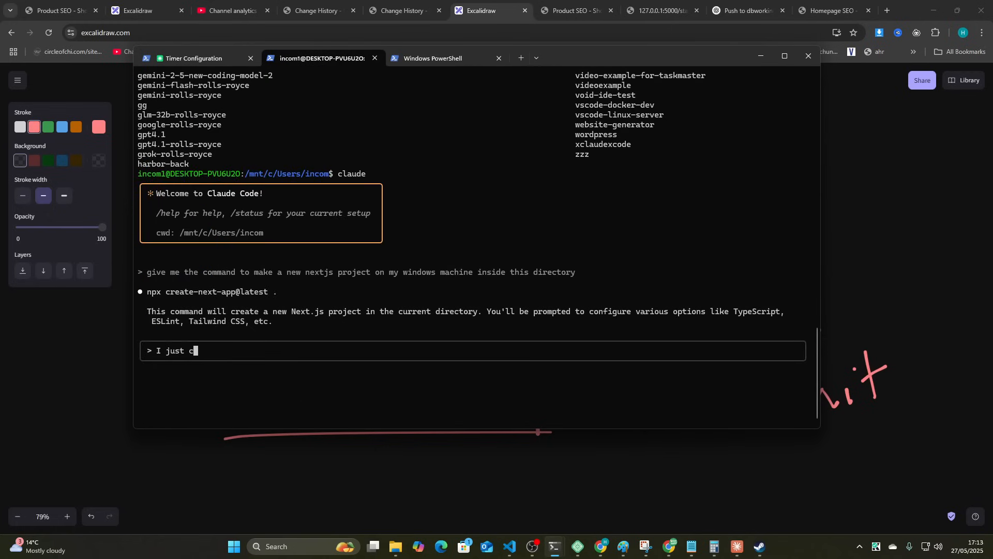
pyautogui.write('reated a new nextjs project inside - this is the f')
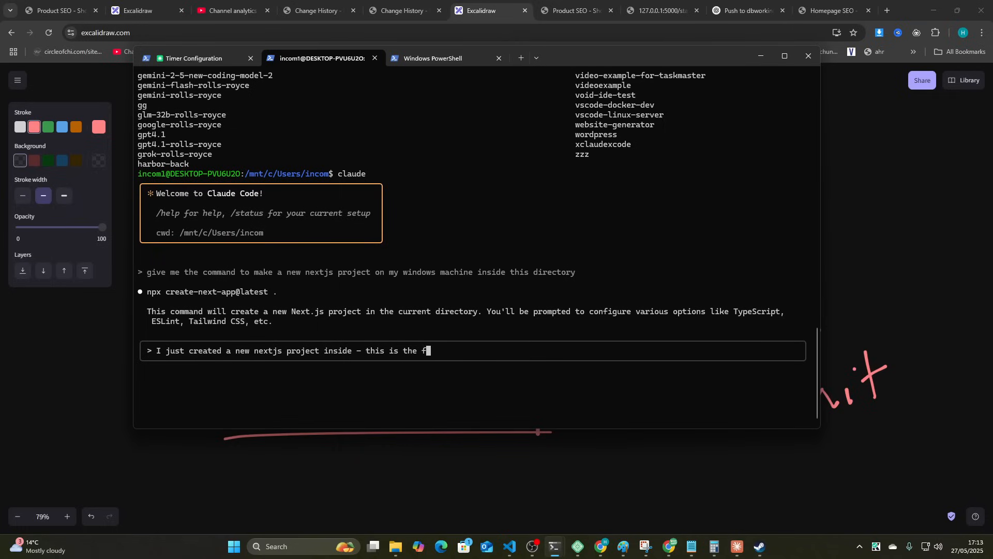
pyautogui.write('older i want to work on i')
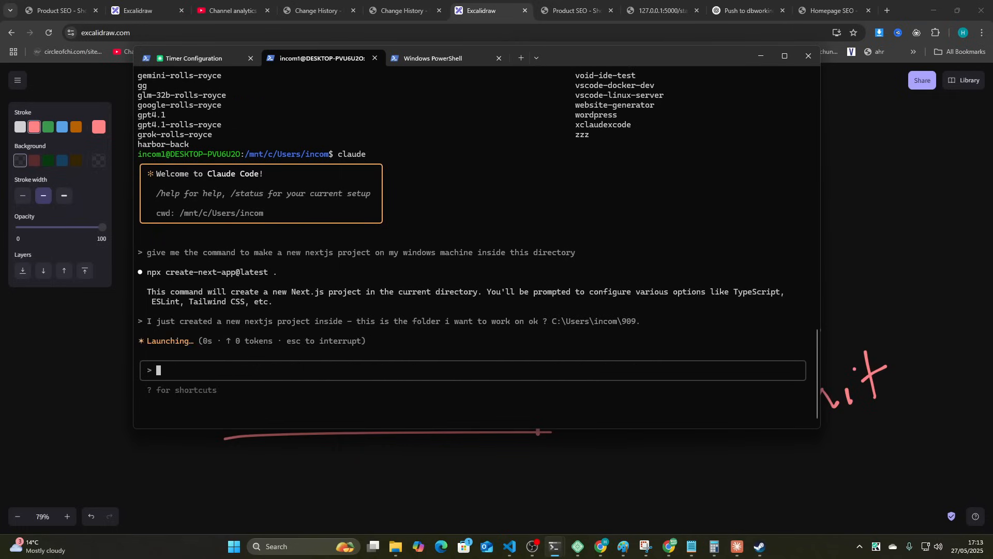
pyautogui.click(316, 58)
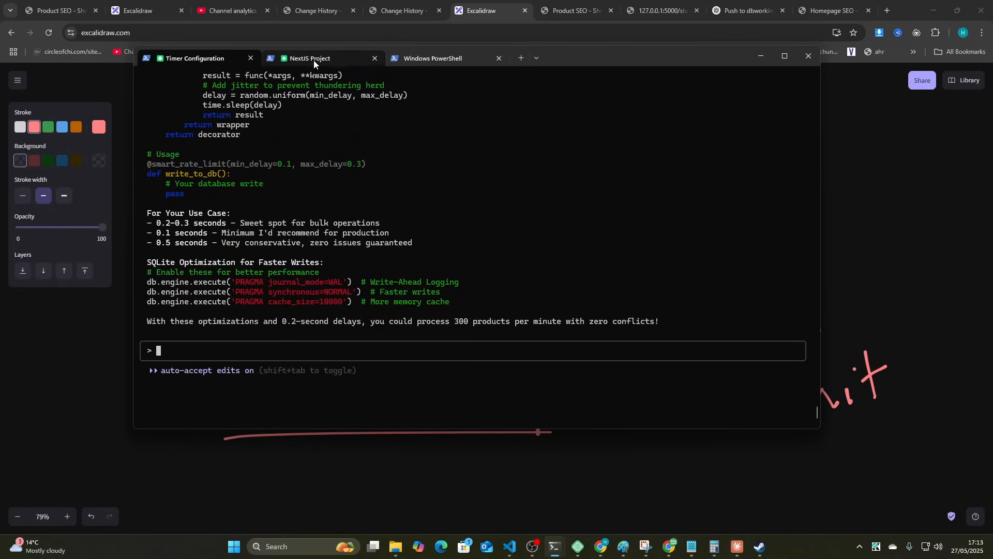
pyautogui.click(310, 58)
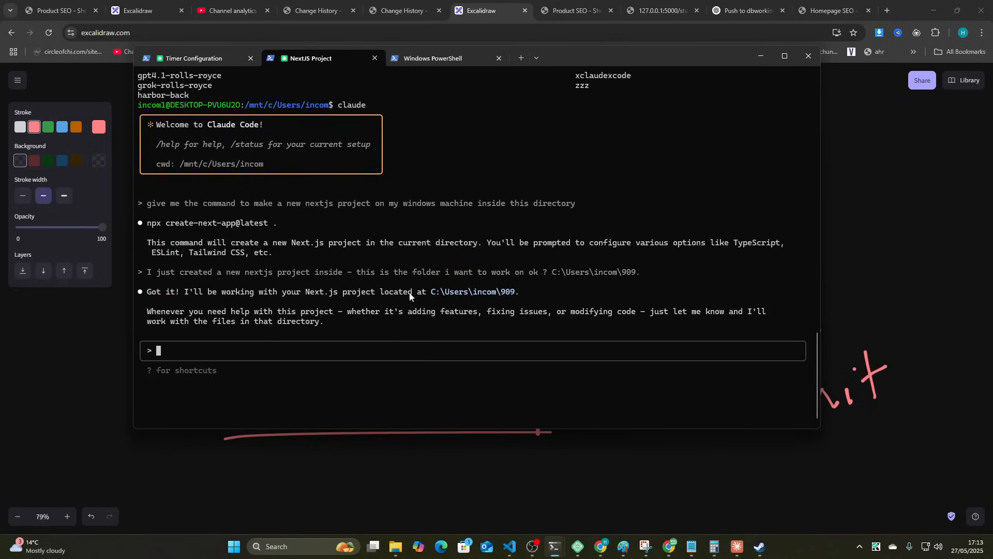
pyautogui.moveTo(147, 311); pyautogui.dragTo(323, 320)
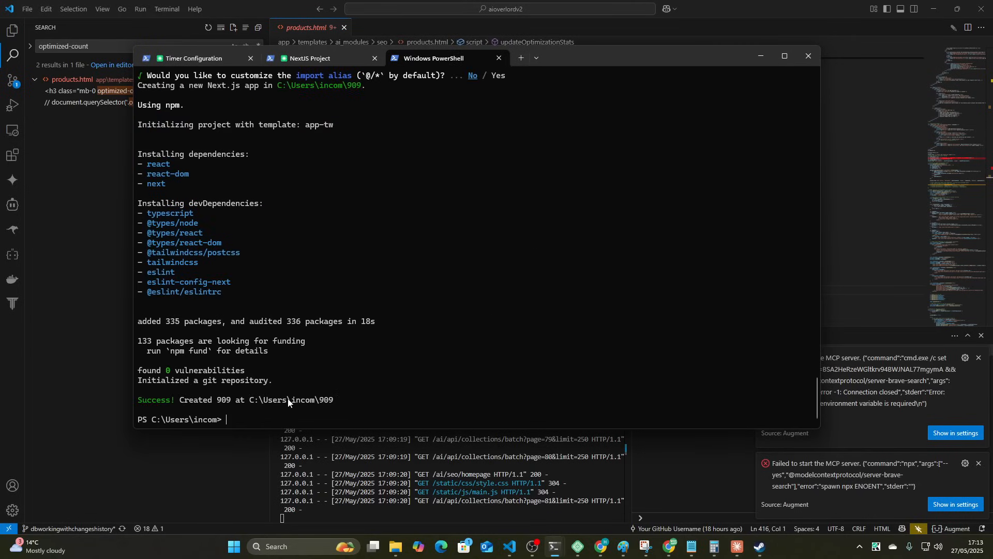
pyautogui.moveTo(254, 405)
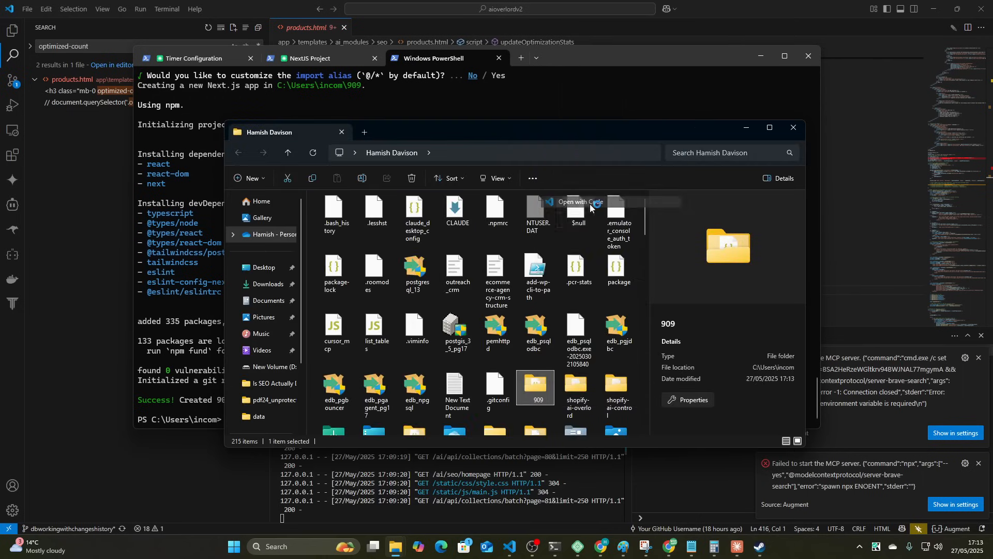
# Step: Open the 909 folder from File Explorer with Code
pyautogui.click(579, 202)
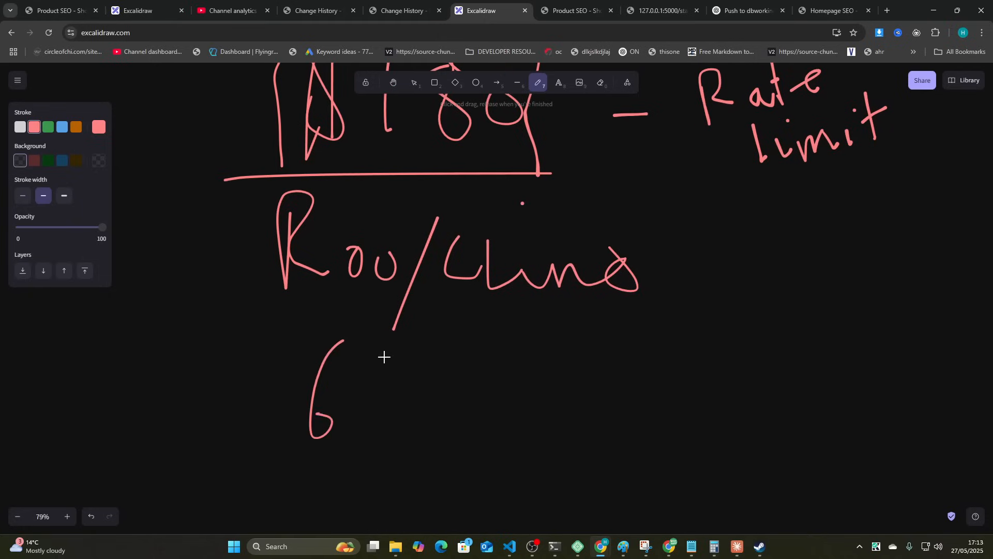
# Step: Jot a 6 beneath the $180 rate-limit sketch and switch back to VS Code
pyautogui.moveTo(355, 348); pyautogui.dragTo(519, 411)
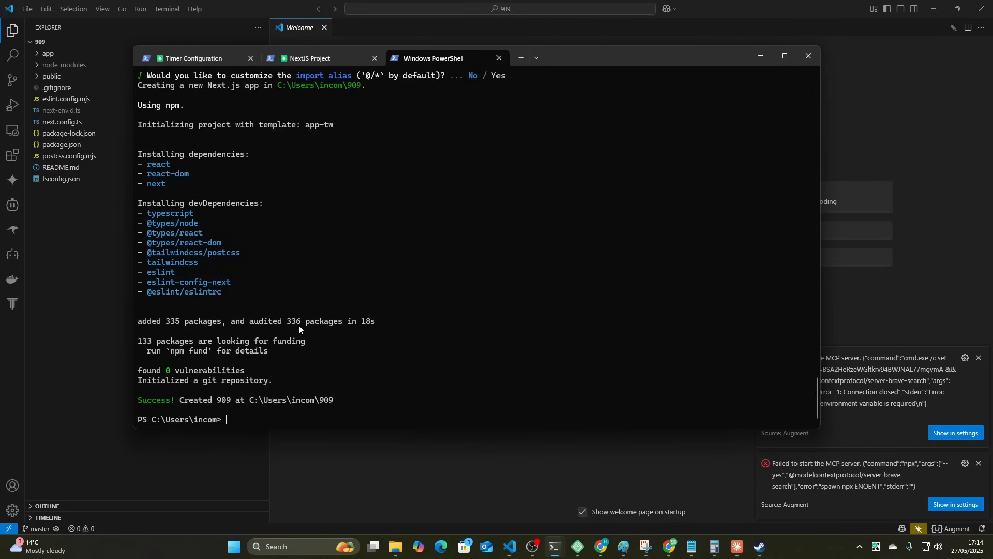
pyautogui.click(167, 8)
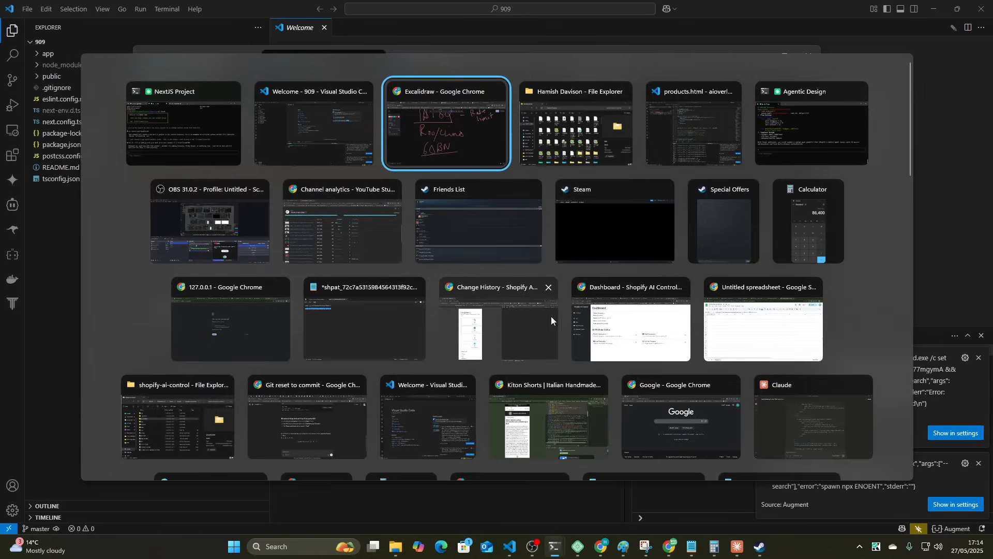
# Step: Go to the Skool classroom and open the AI Development (HIGH CODE) course
pyautogui.click(762, 319)
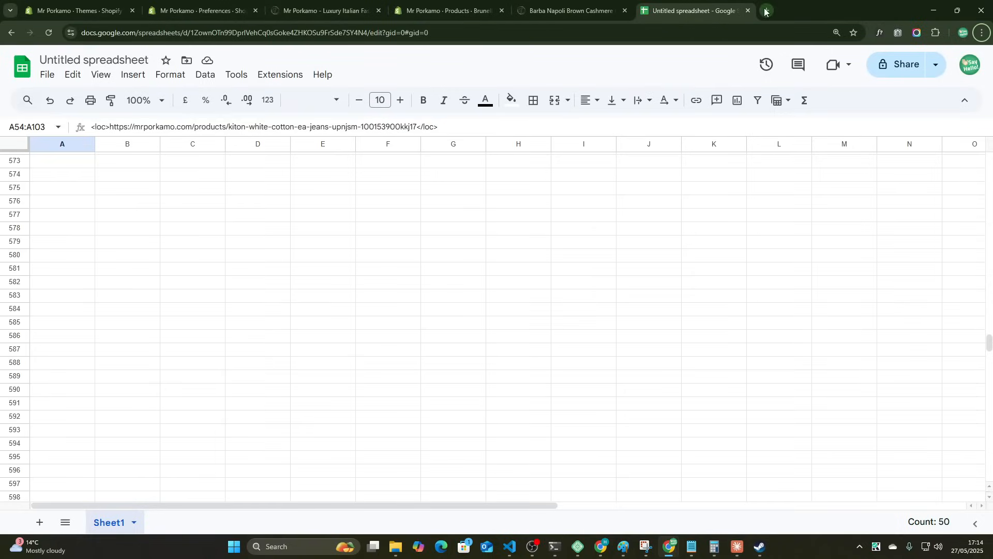
pyautogui.click(765, 11)
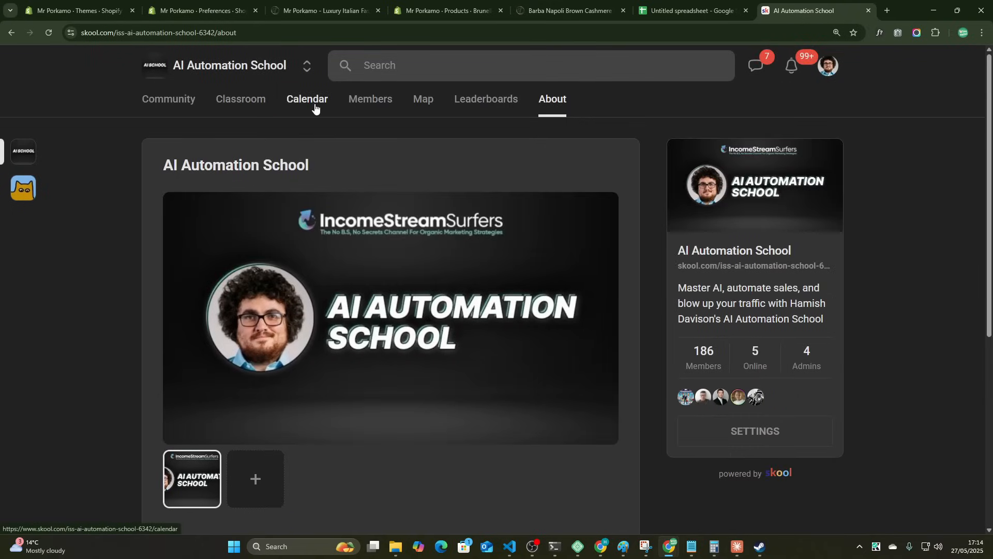
pyautogui.click(240, 100)
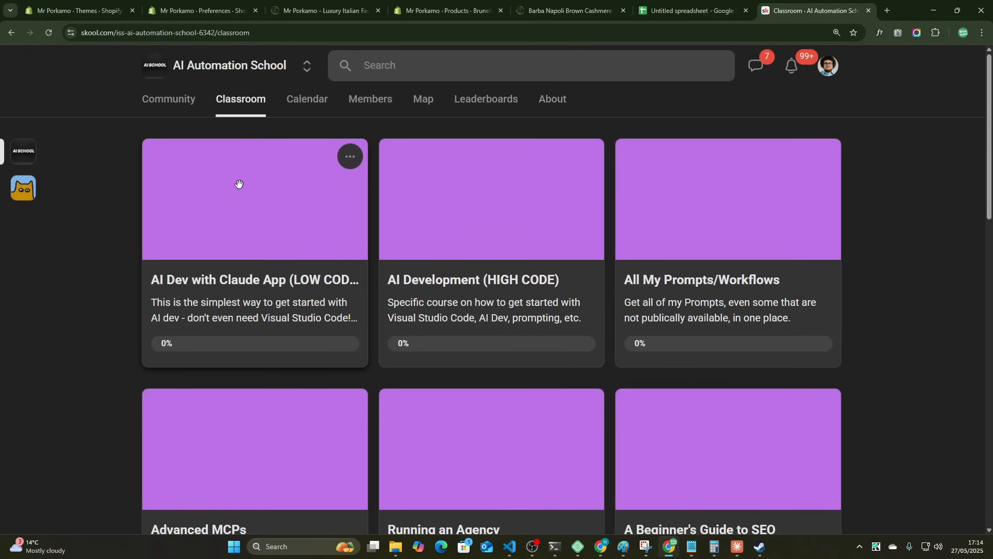
pyautogui.scroll(-3)
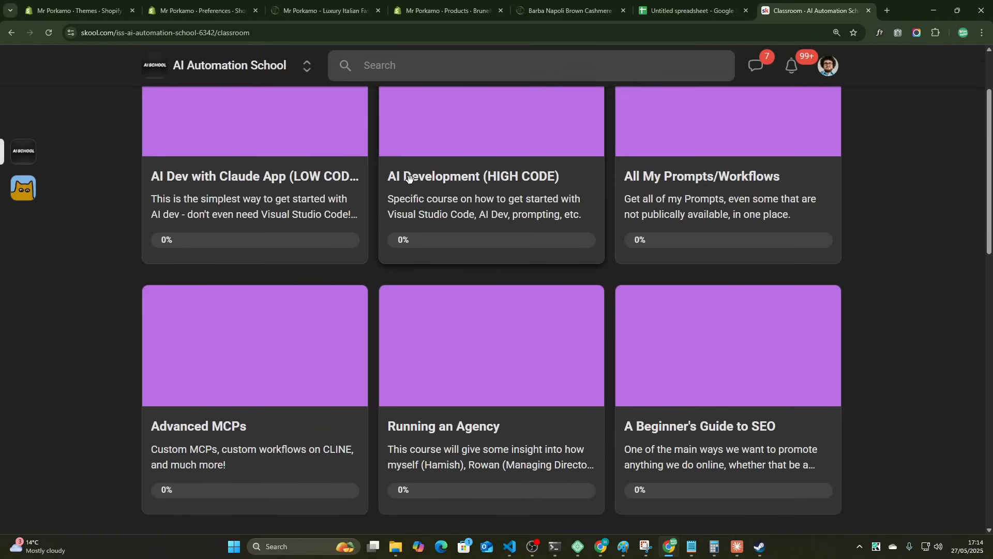
pyautogui.click(701, 176)
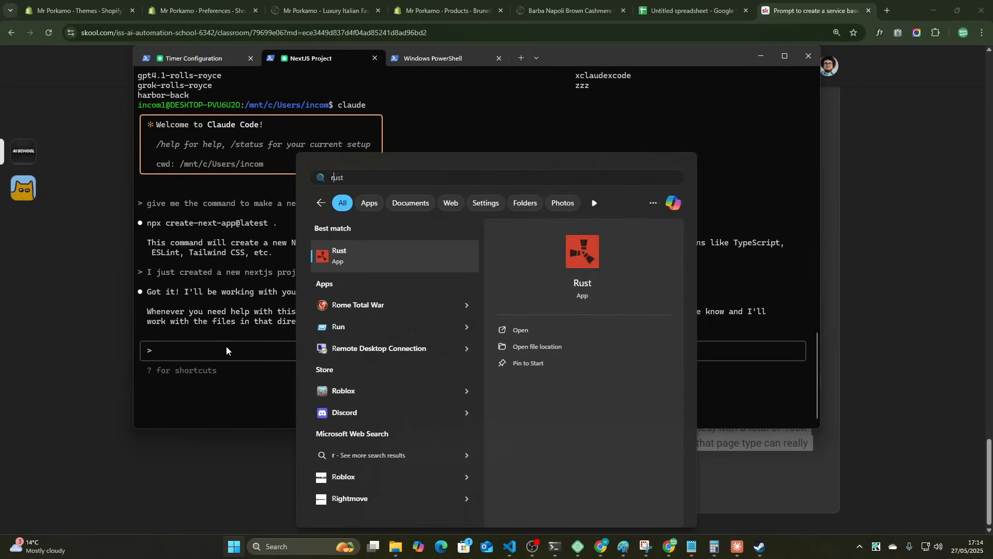
# Step: Search Start for rolls-royce-rental and browse into its public images folder
pyautogui.write('rolls-royce-rental')
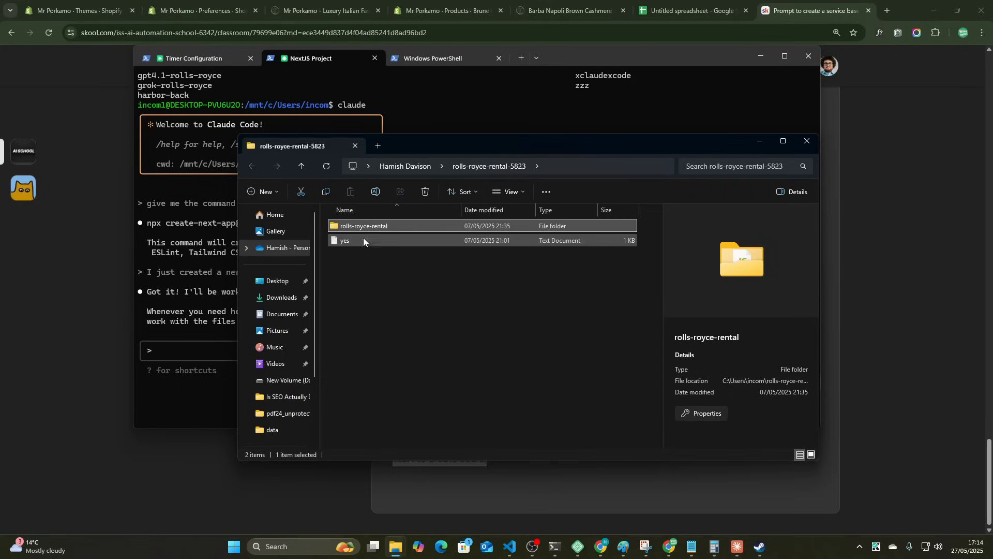
pyautogui.doubleClick(363, 225)
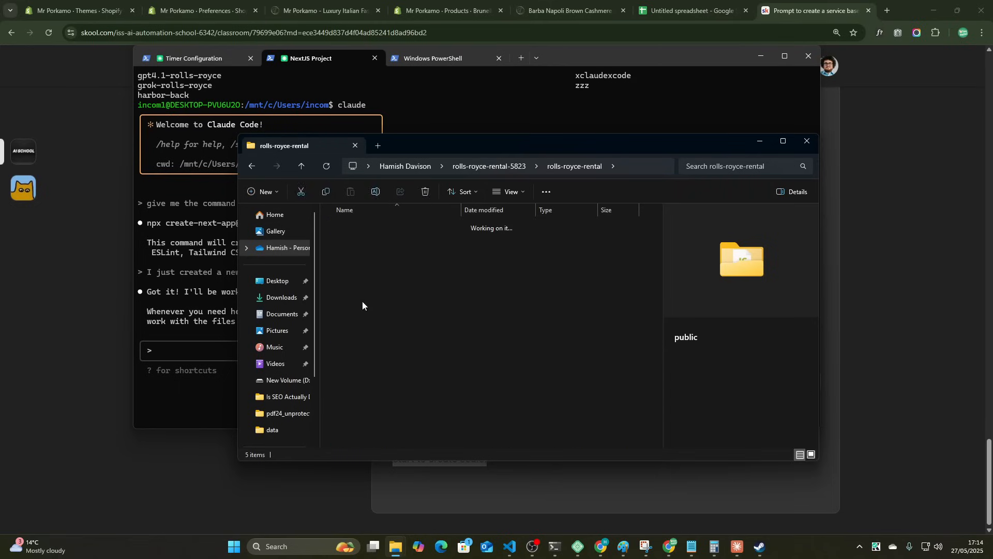
pyautogui.doubleClick(740, 260)
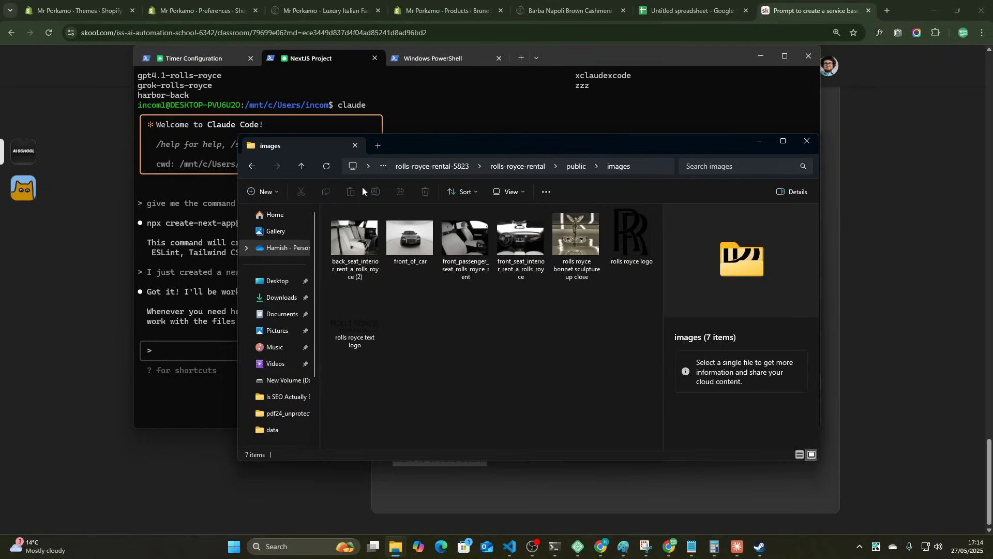
pyautogui.click(301, 165)
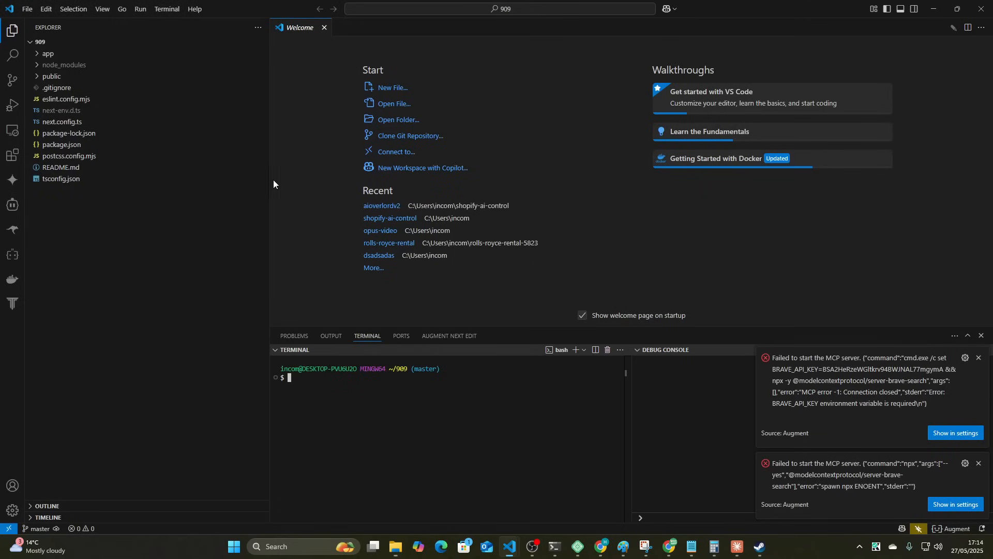
# Step: Paste the copied images folder into public, confirm the paste, and return to Claude Code
pyautogui.click(233, 42)
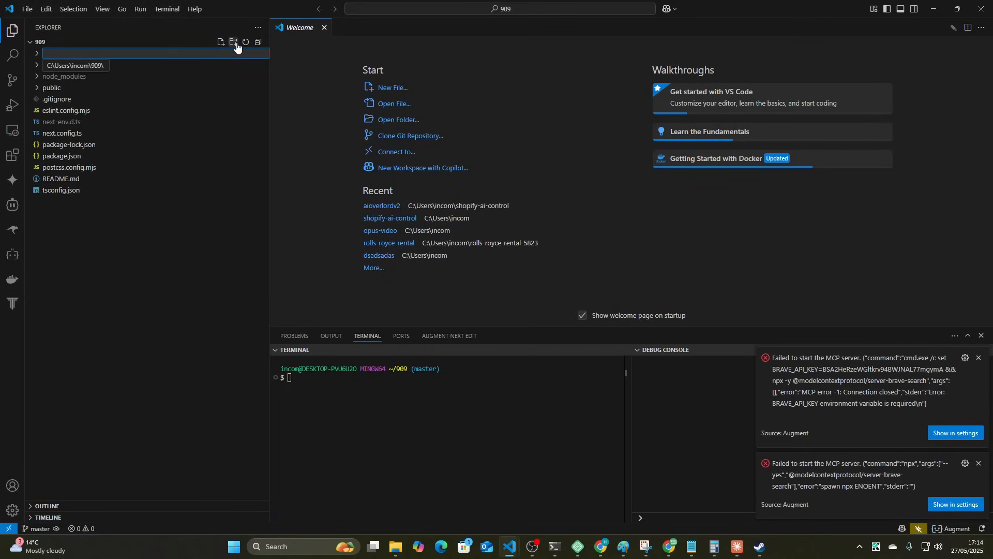
pyautogui.click(52, 75)
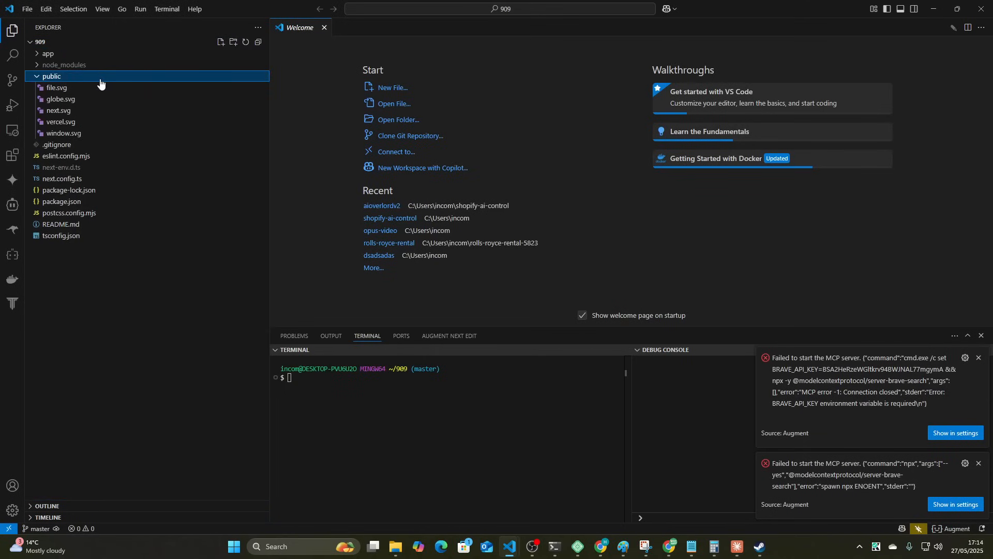
pyautogui.click(233, 42)
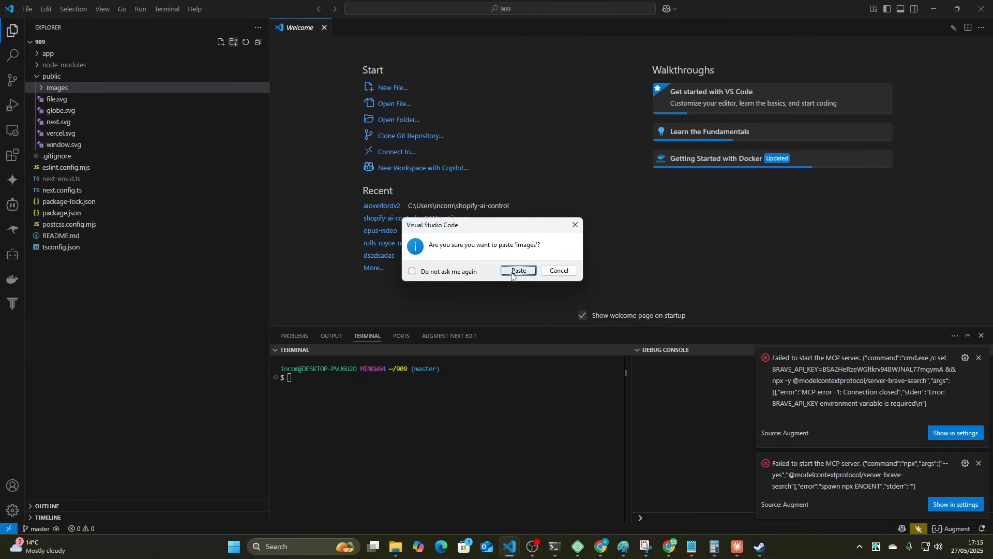
pyautogui.click(518, 272)
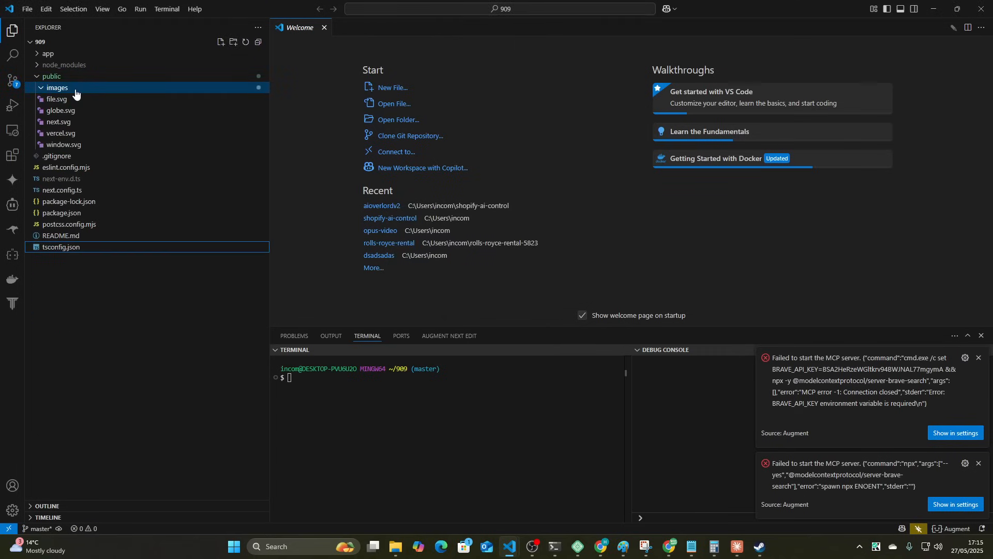
pyautogui.click(56, 87)
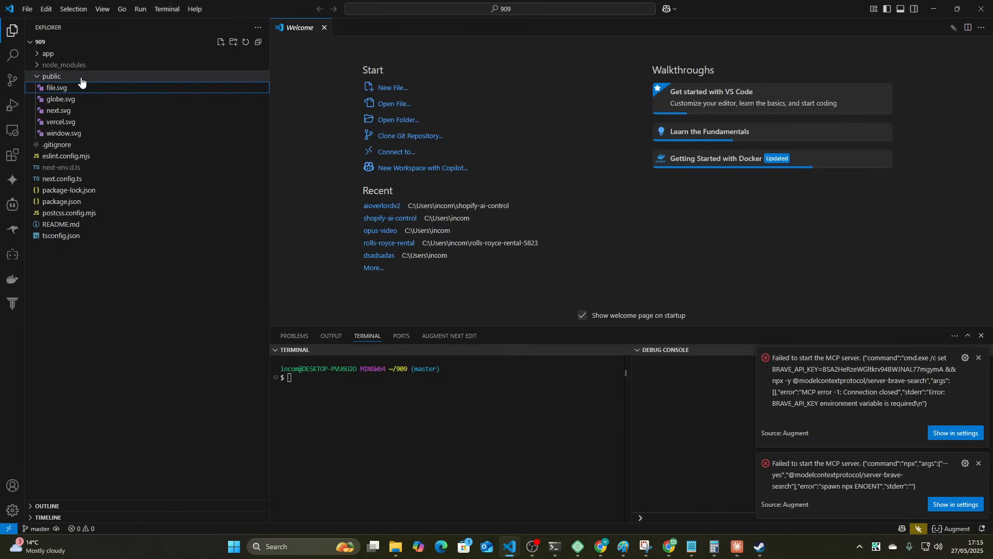
pyautogui.press('alt+tab')
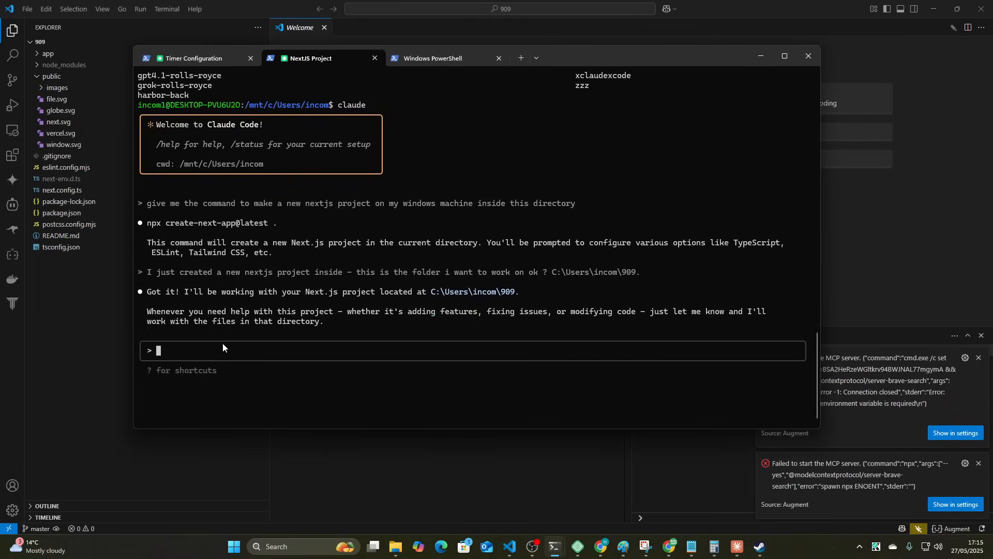
# Step: Send the pasted install settings and site prompt prefixed 'these are my in...' for the 909: directory
pyautogui.click(428, 58)
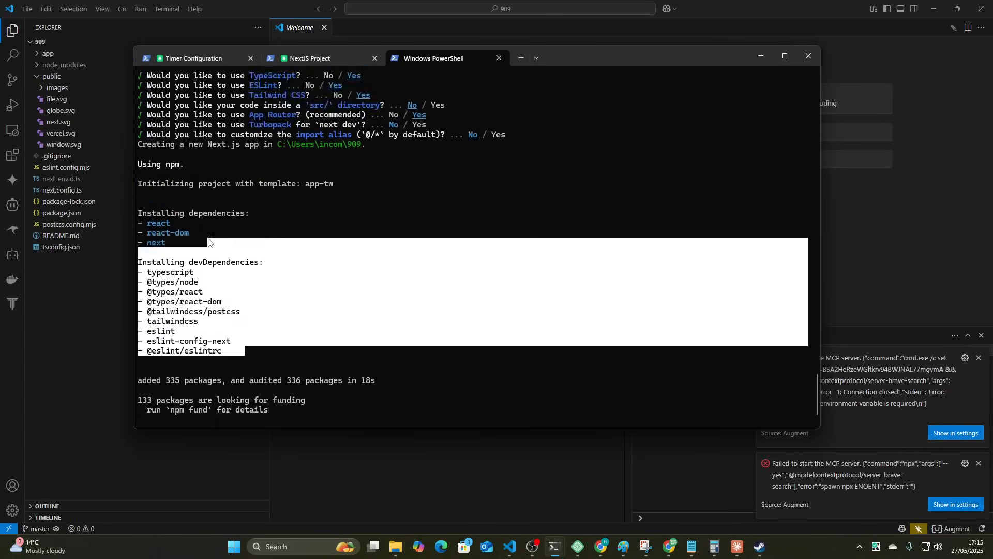
pyautogui.click(309, 58)
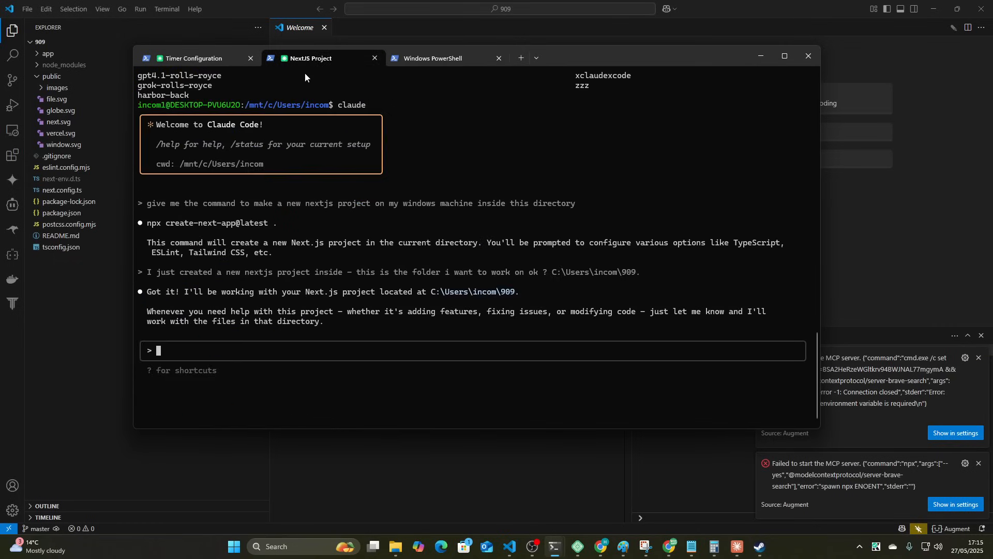
pyautogui.write('these are my in')
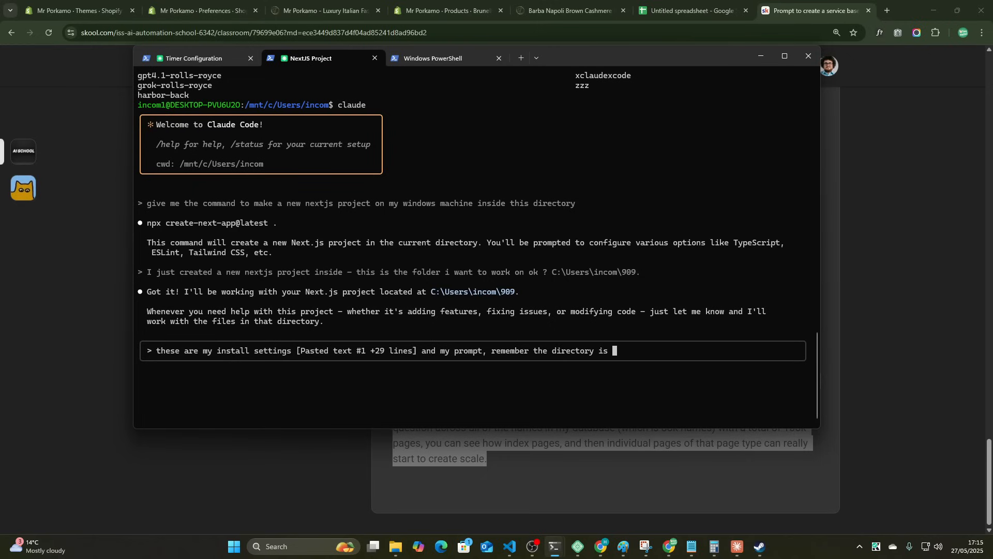
pyautogui.write('909:')
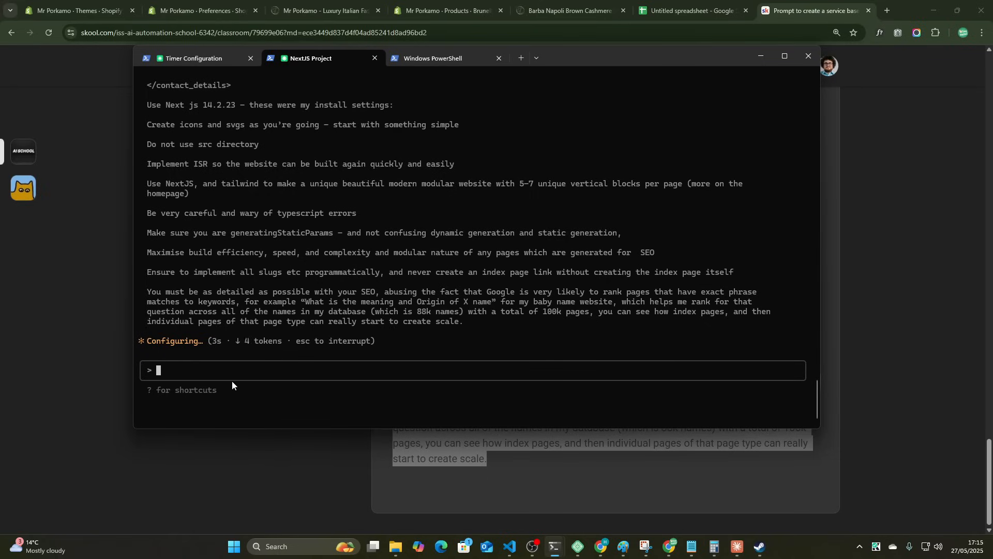
# Step: Add the correction 'also i did nextjs latest, we're not on nextjs 14.2.2'
pyautogui.write('also i d')
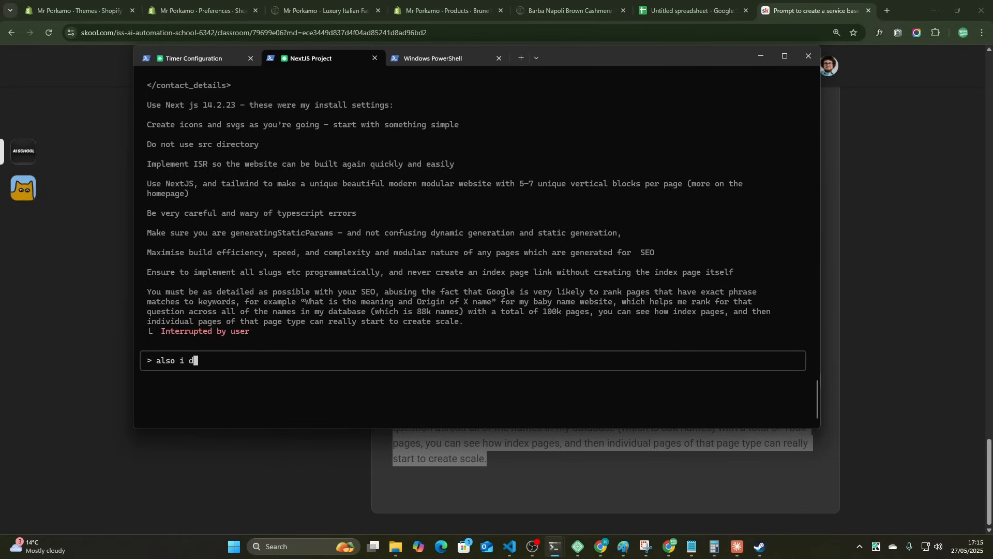
pyautogui.write('id nextjs latest')
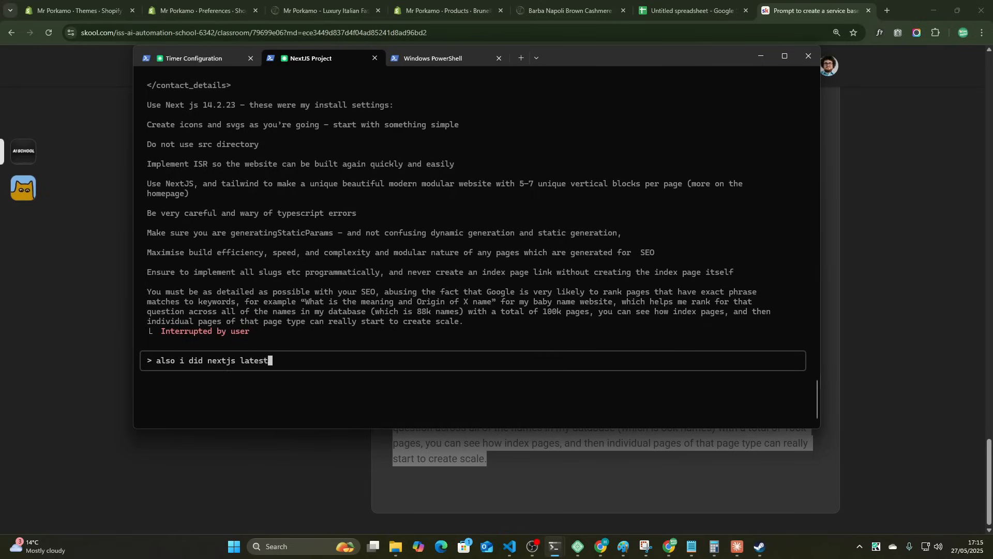
pyautogui.write("we're not on n")
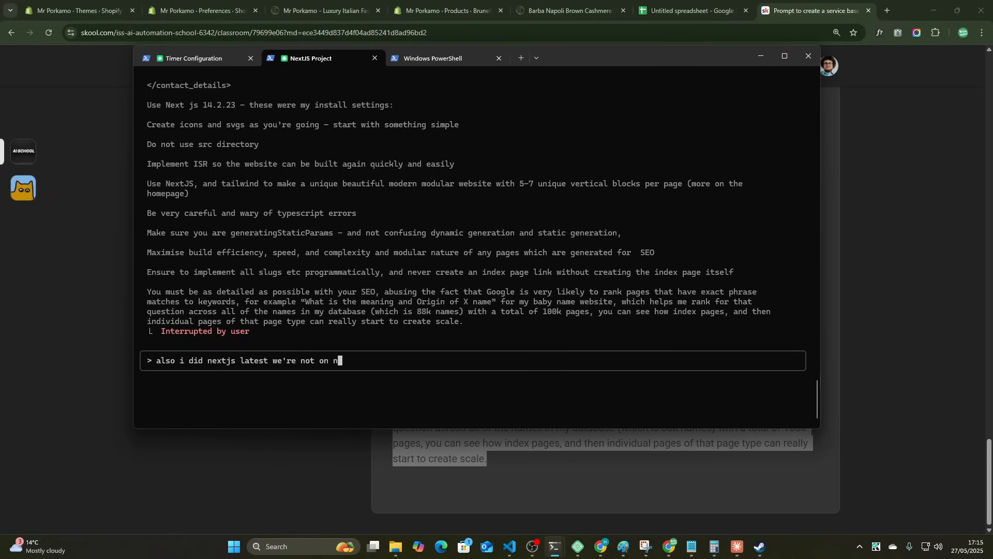
pyautogui.write('extjs 14.2.2')
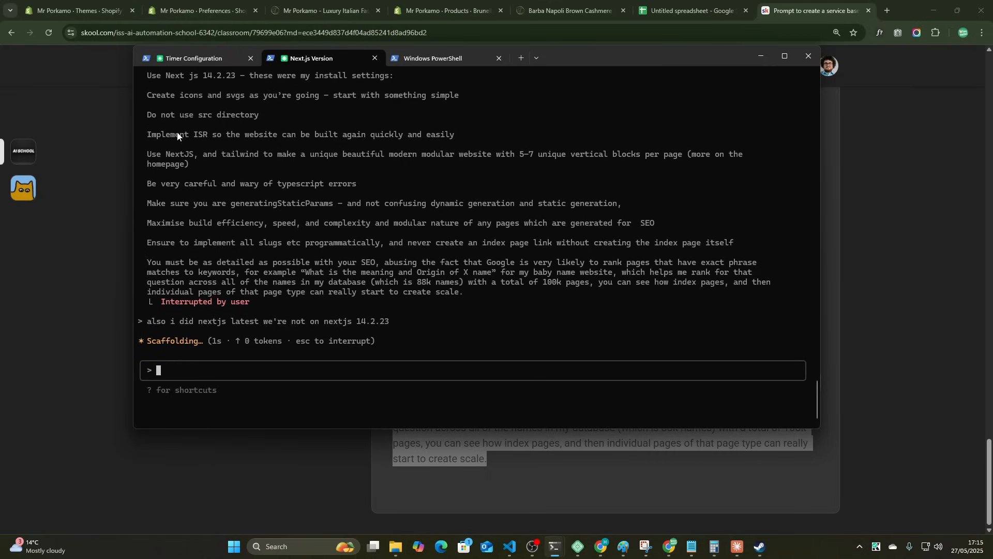
# Step: Interrupt the run and ask 'please do research into this tech stack using ideally docs from the official documentation'
pyautogui.press('Escape')
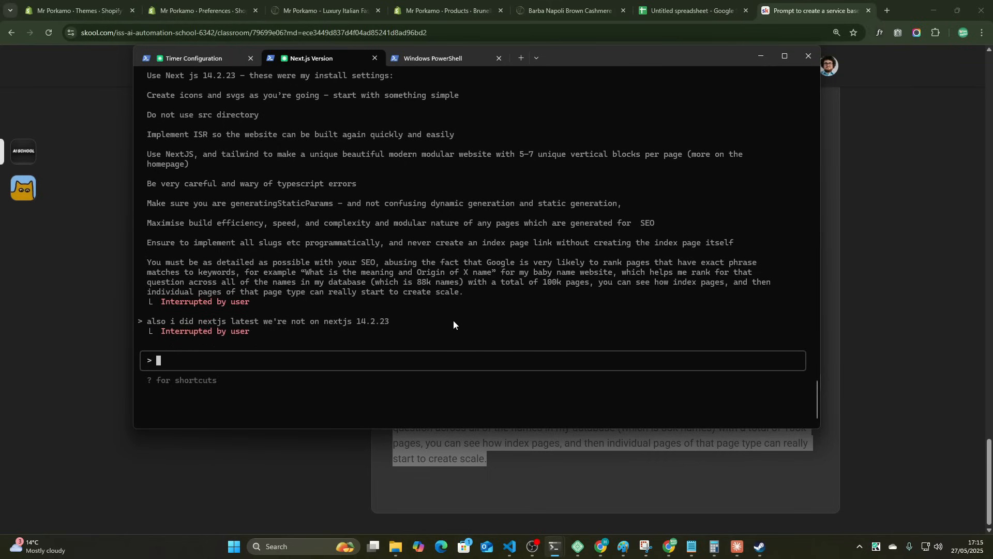
pyautogui.write('please')
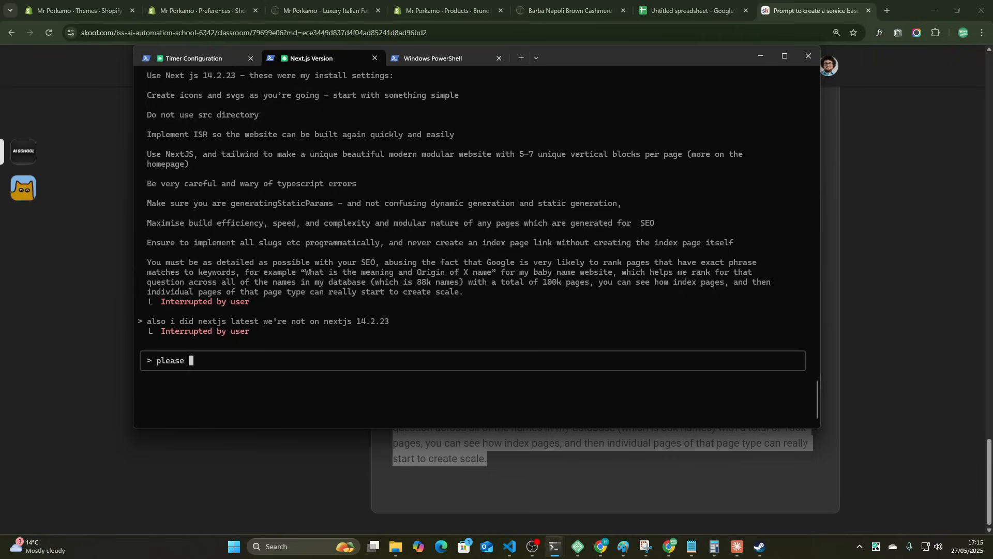
pyautogui.write('do research into')
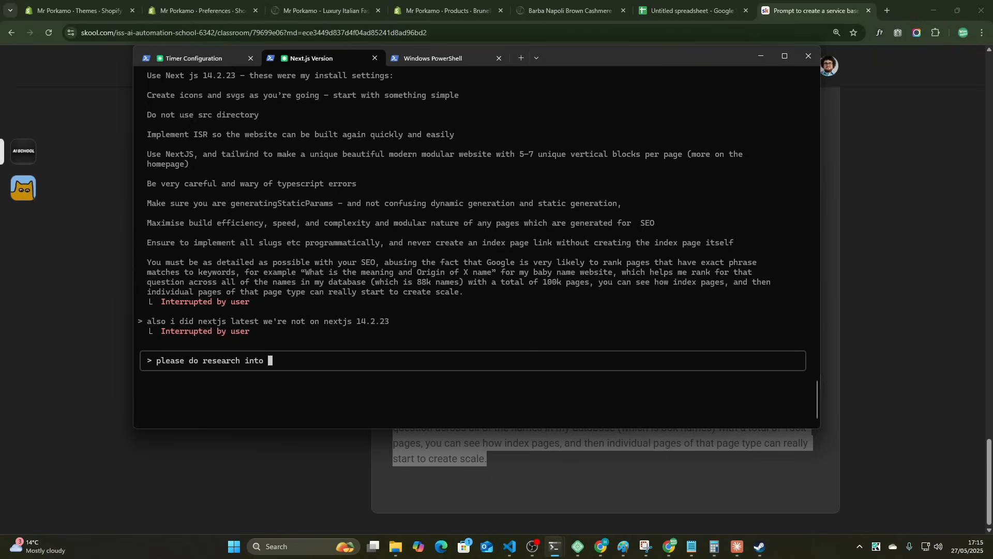
pyautogui.write('this tech stcak')
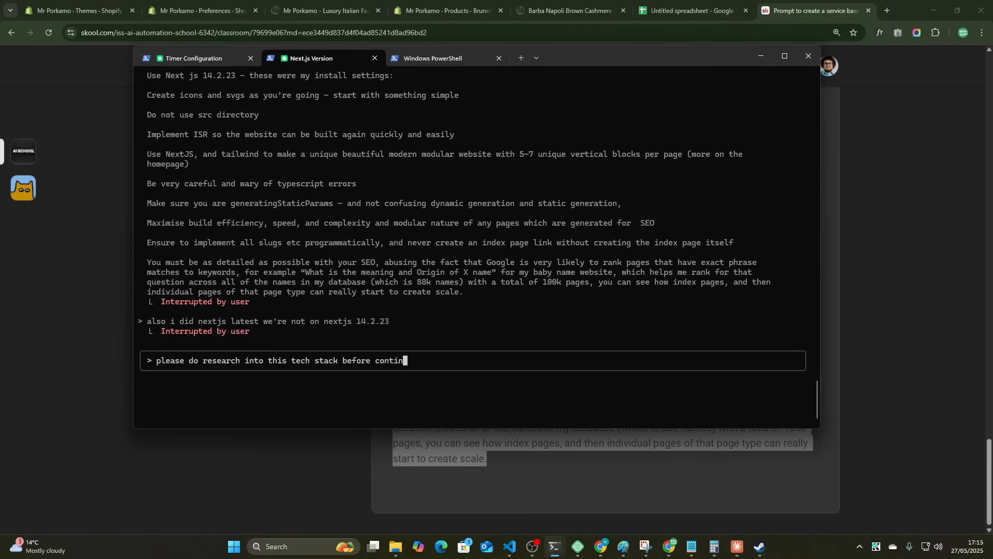
pyautogui.write('uing, ideally reading the latest d')
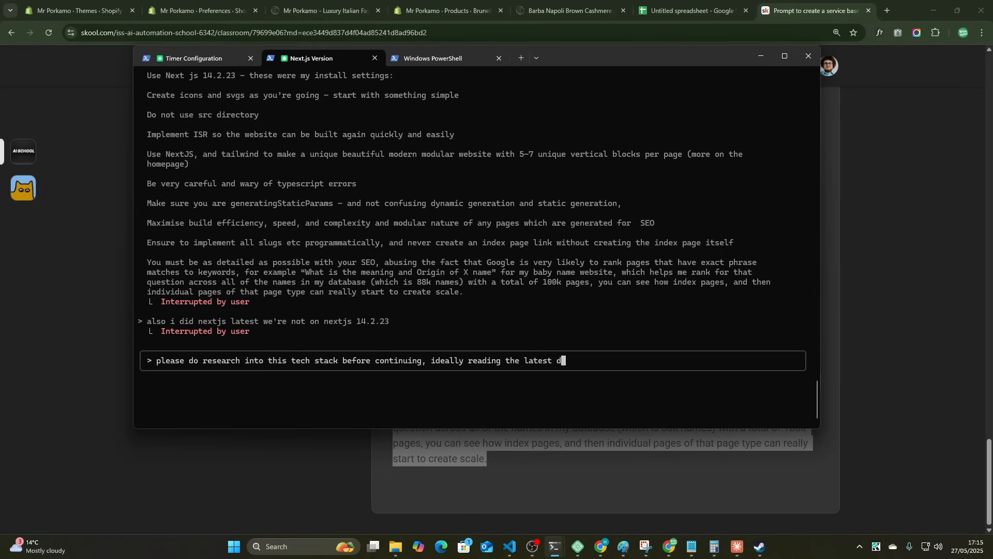
pyautogui.write('ocs from')
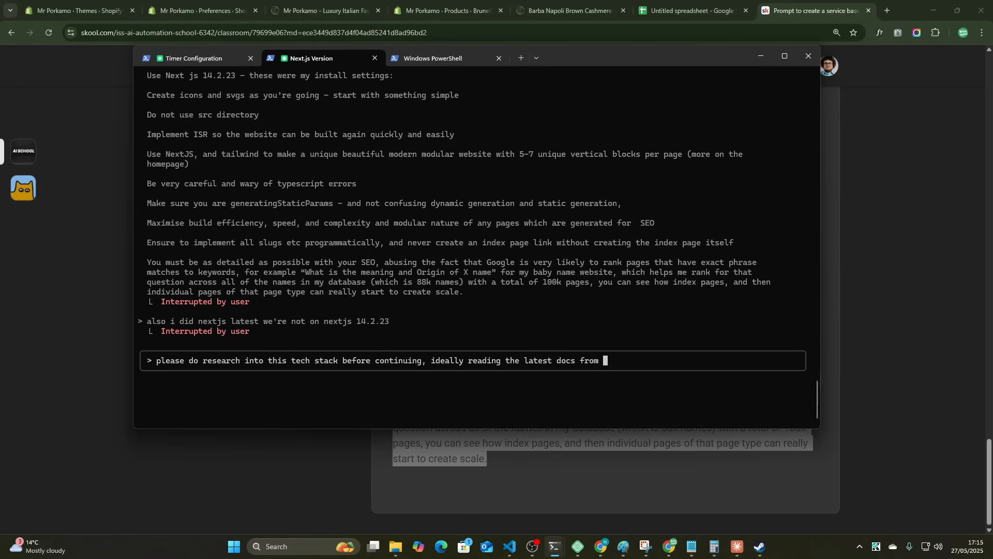
pyautogui.write('the official documentation only')
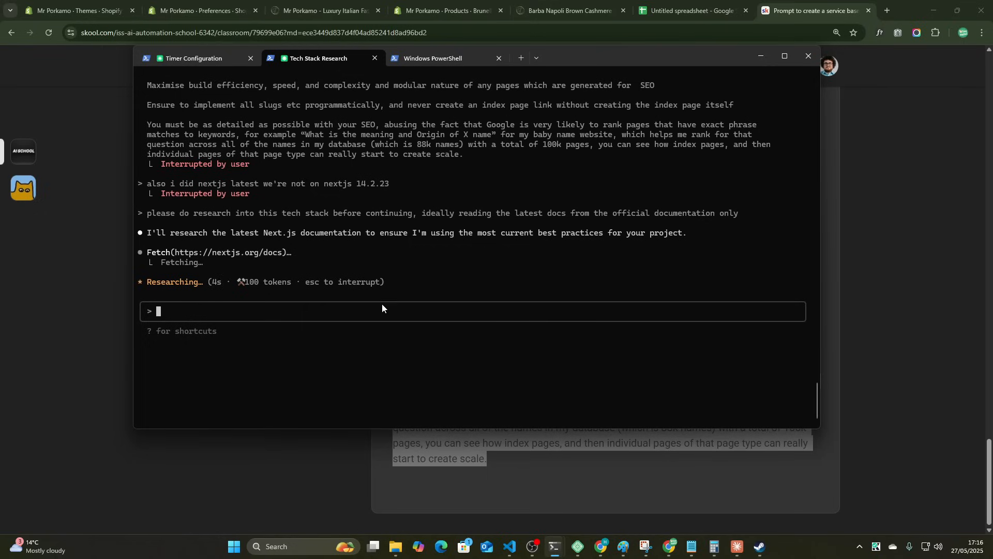
pyautogui.moveTo(322, 293)
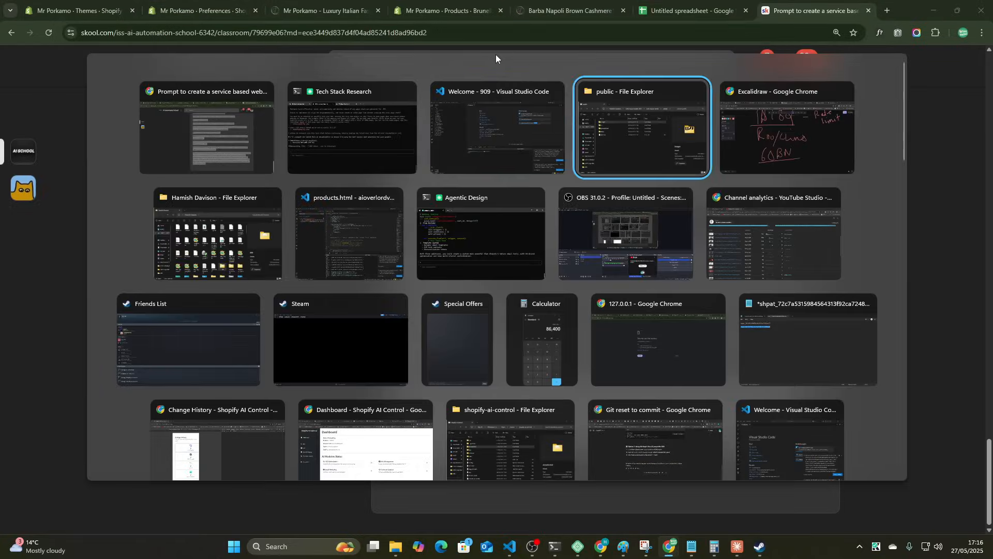
# Step: Switch to Excalidraw and underline the Applying heading with a small circle and line
pyautogui.click(784, 126)
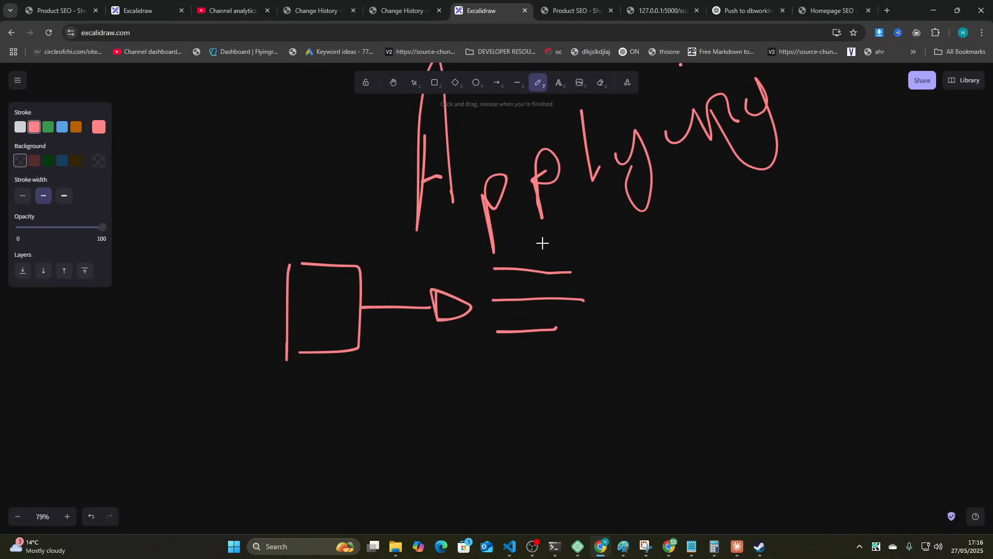
pyautogui.moveTo(573, 225); pyautogui.dragTo(589, 244)
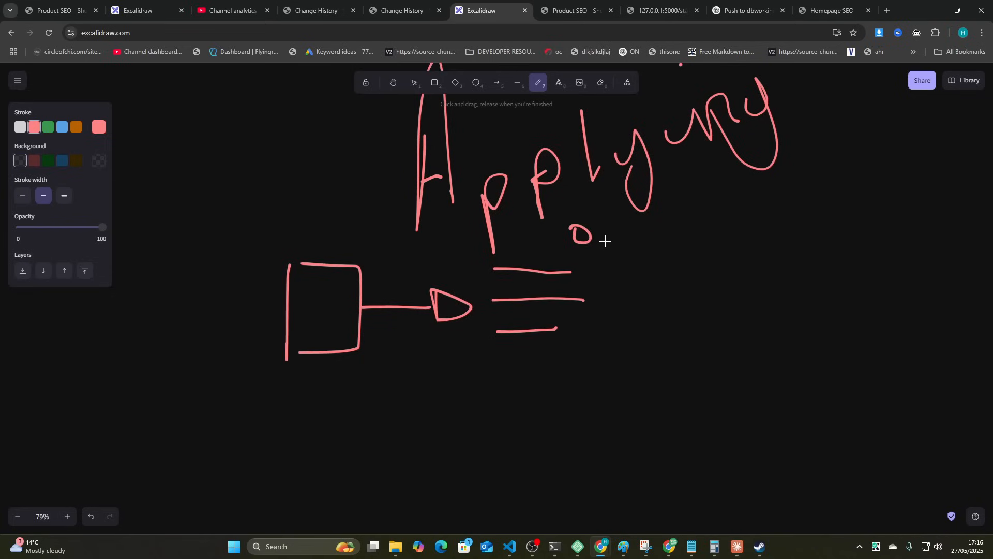
pyautogui.moveTo(599, 241); pyautogui.dragTo(677, 234)
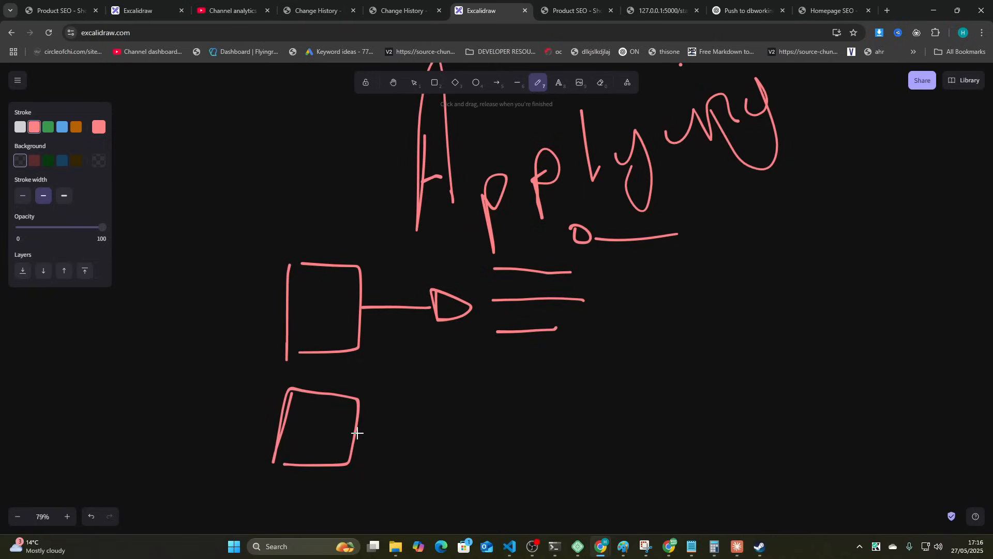
# Step: Sketch the lower row: connect a box to a funnel and draw a large box after it
pyautogui.moveTo(358, 433); pyautogui.dragTo(462, 447)
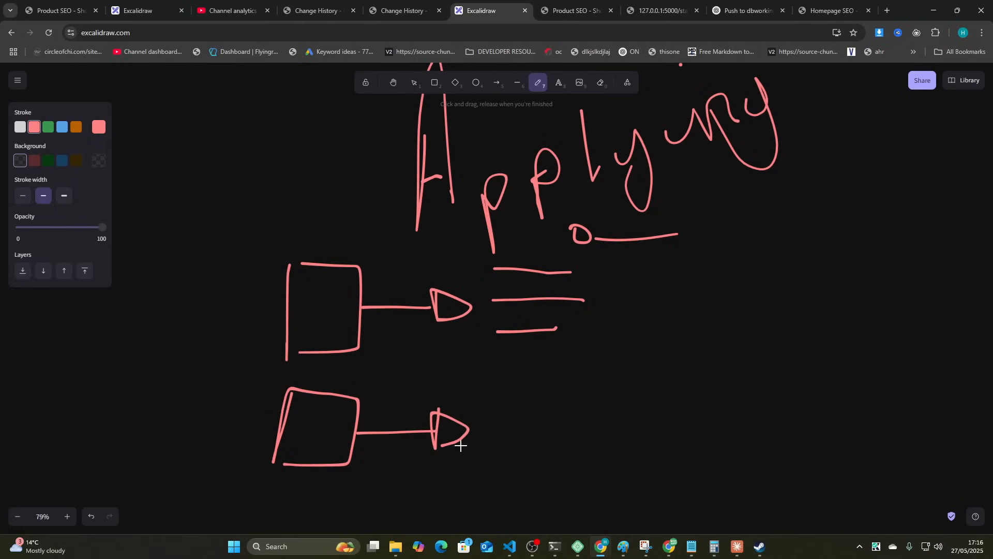
pyautogui.moveTo(471, 383); pyautogui.dragTo(558, 472)
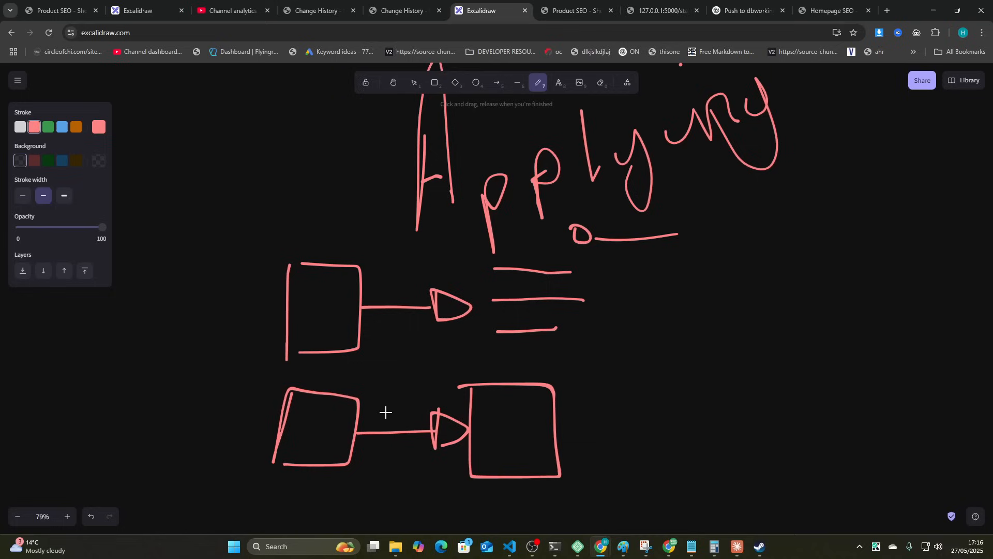
pyautogui.moveTo(286, 420)
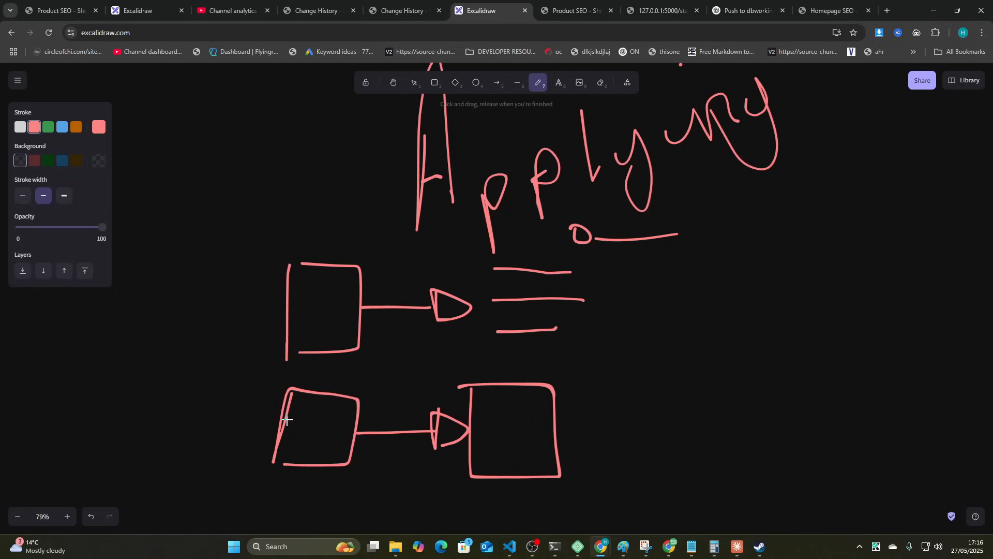
pyautogui.moveTo(465, 412); pyautogui.dragTo(516, 379)
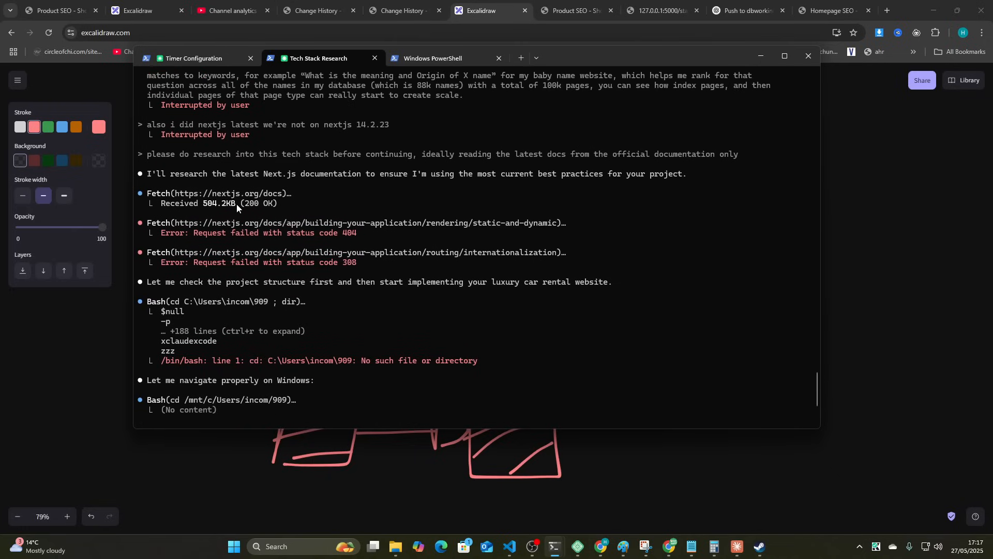
pyautogui.moveTo(293, 253)
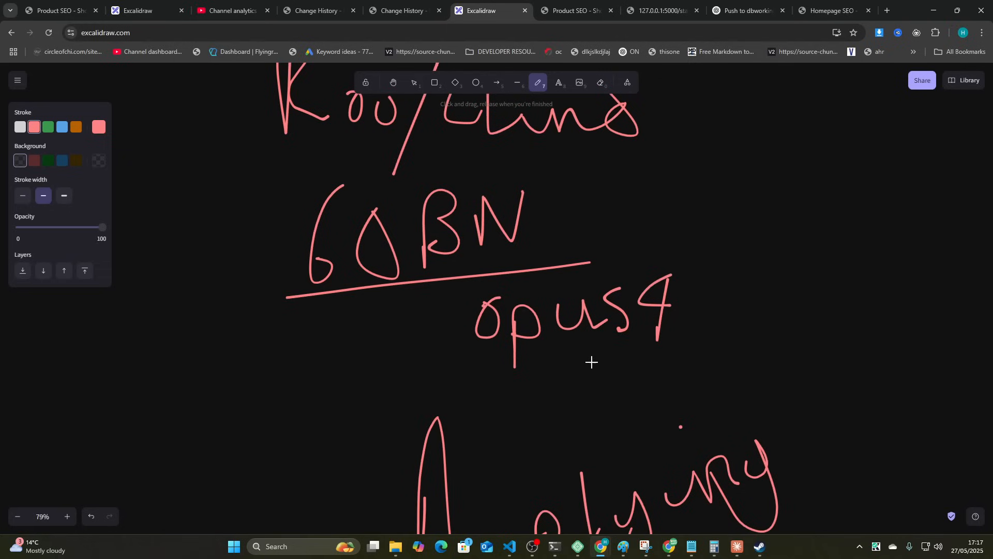
# Step: Handwrite 'claude' below opus4 under the 60BN line
pyautogui.moveTo(563, 361); pyautogui.dragTo(690, 380)
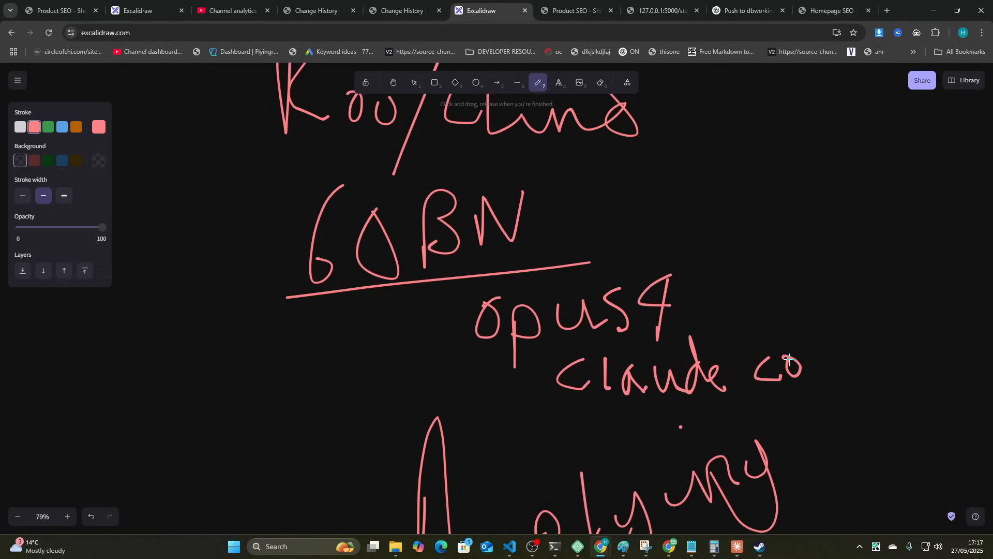
pyautogui.click(553, 546)
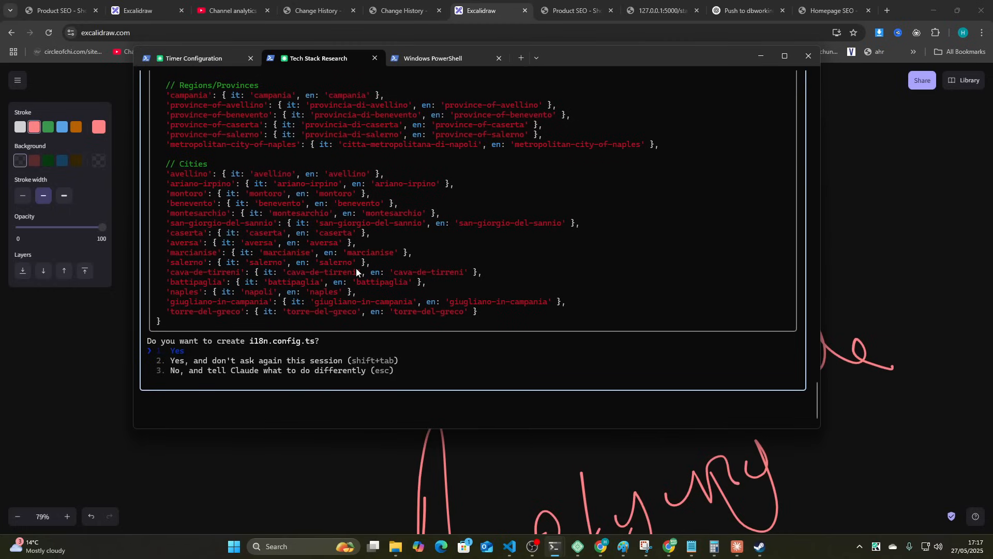
# Step: Choose 'Yes, and don't ask again this session' to let Claude create i18n.config.ts
pyautogui.click(176, 351)
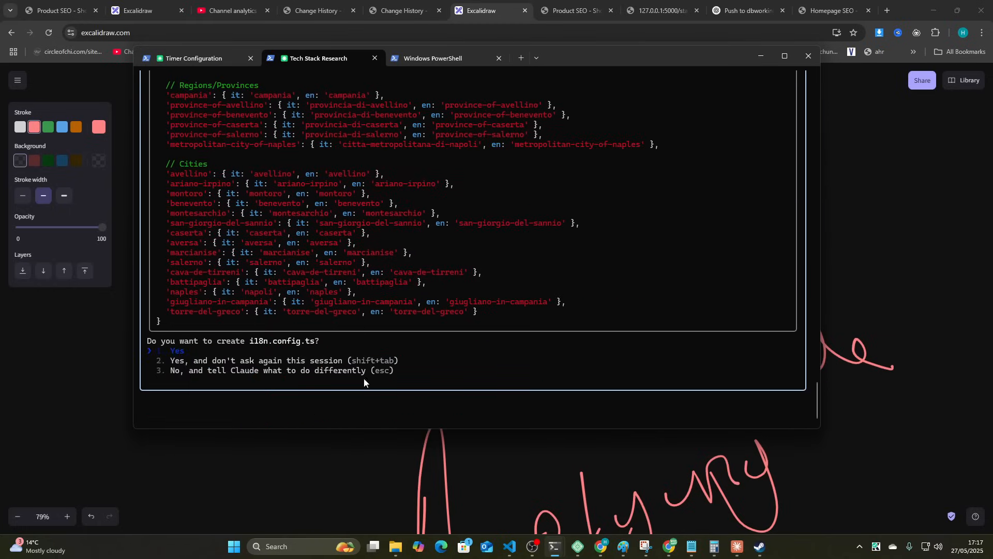
pyautogui.click(177, 351)
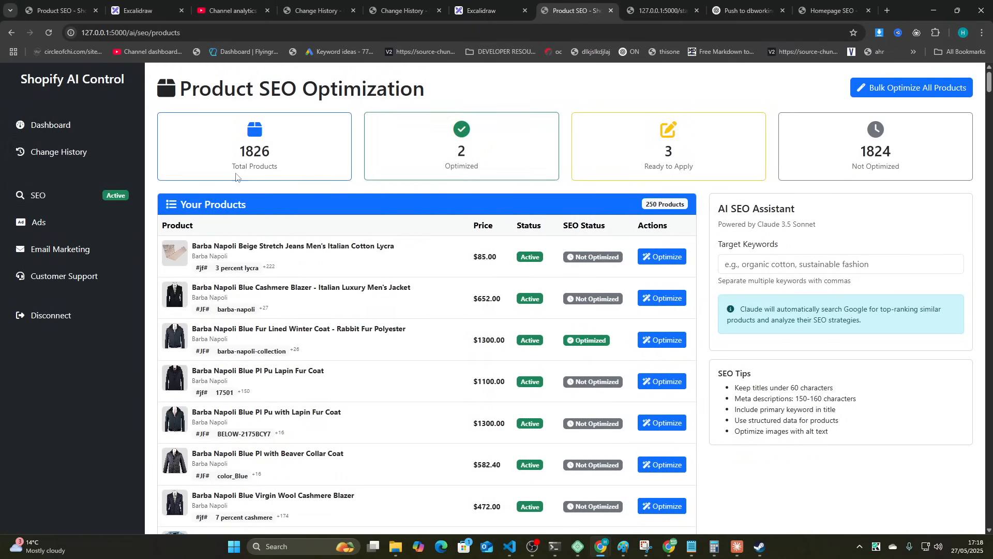
# Step: Switch to the Shopify AI Control tab showing Product SEO Optimization
pyautogui.click(483, 11)
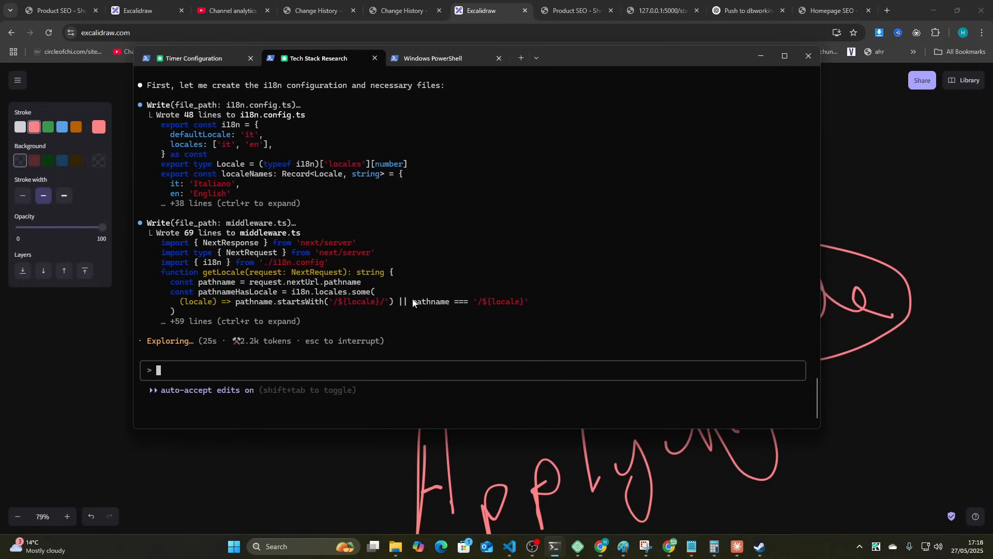
pyautogui.moveTo(410, 307)
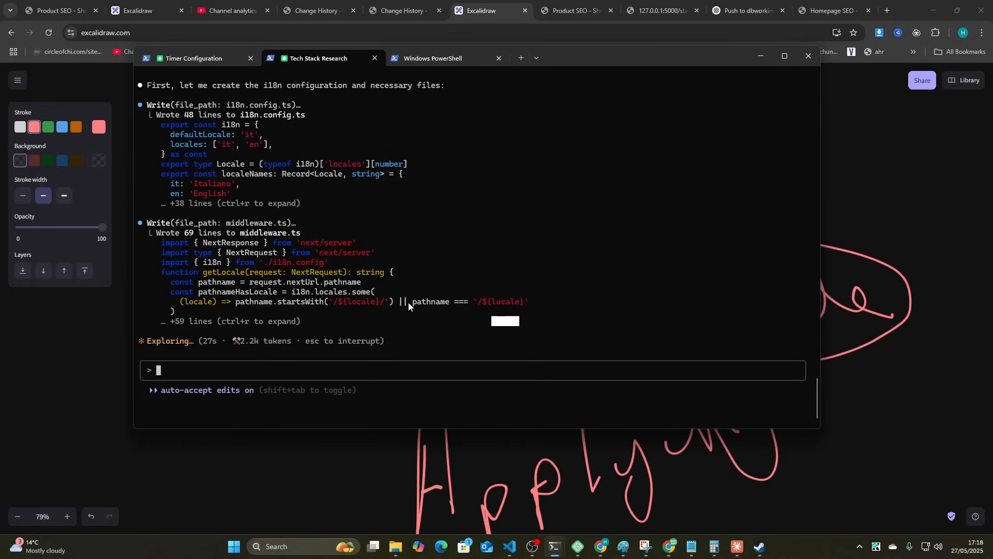